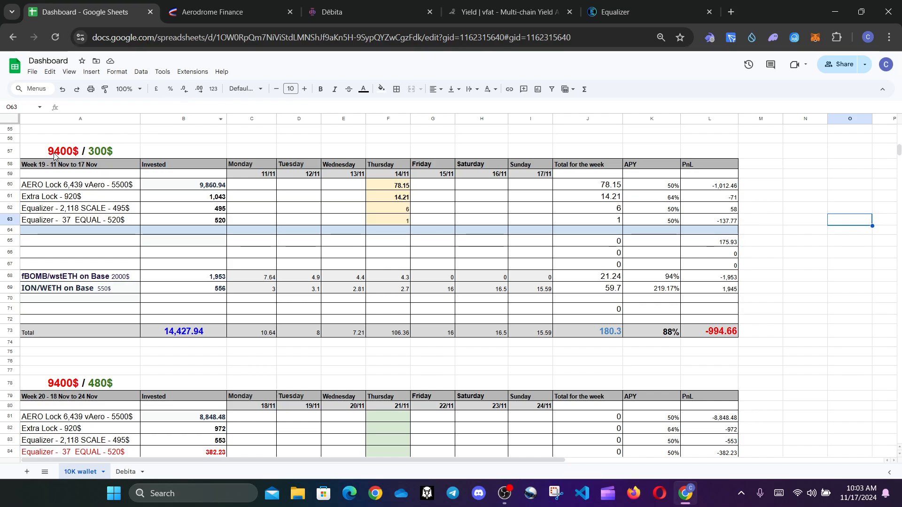
- Review the week 19 heading, the weekly total 180.3 formula and the earlier table's PnL total
left_click(80, 150)
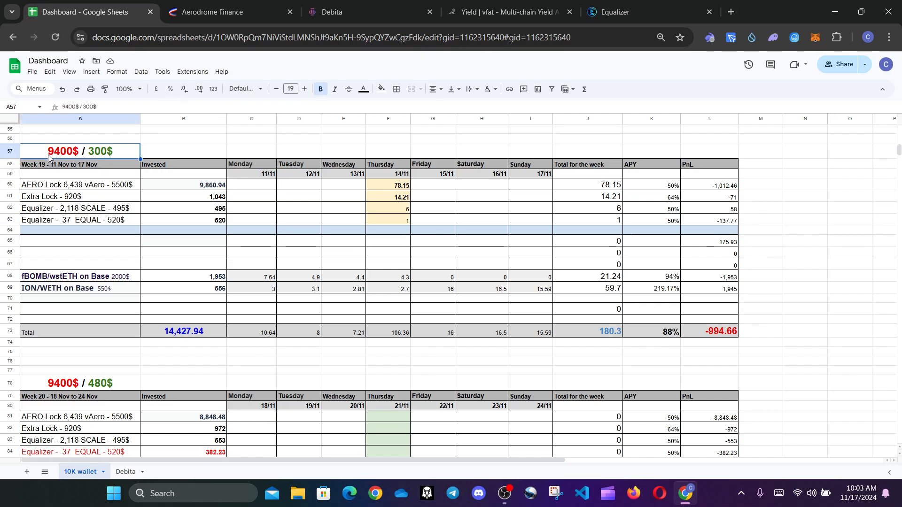
mouse_move(99, 160)
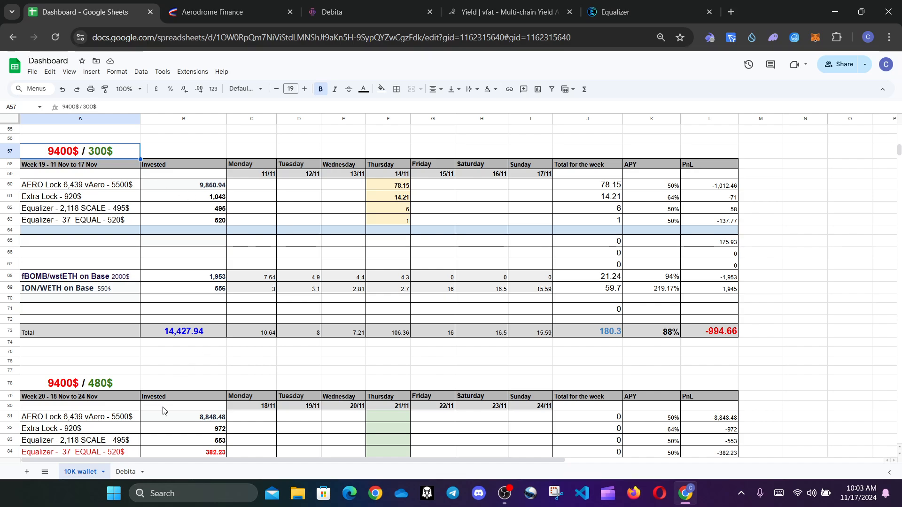
mouse_move(598, 339)
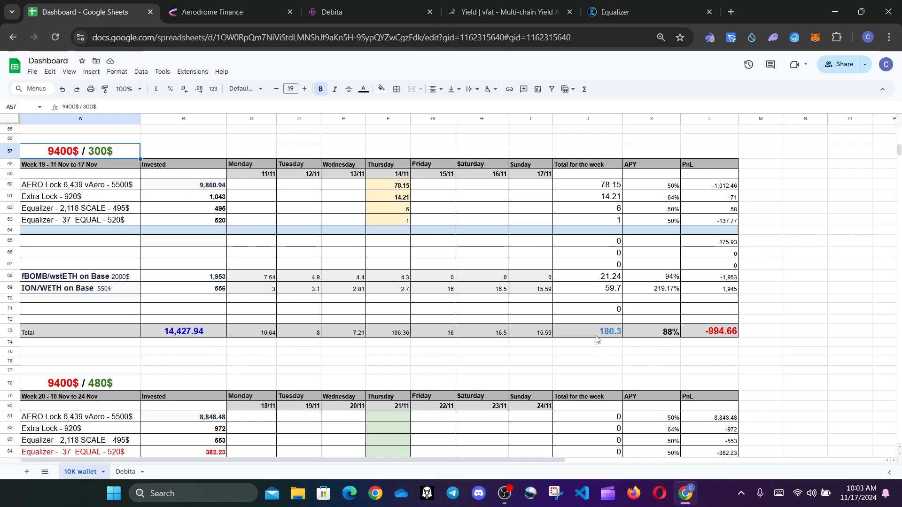
left_click(610, 332)
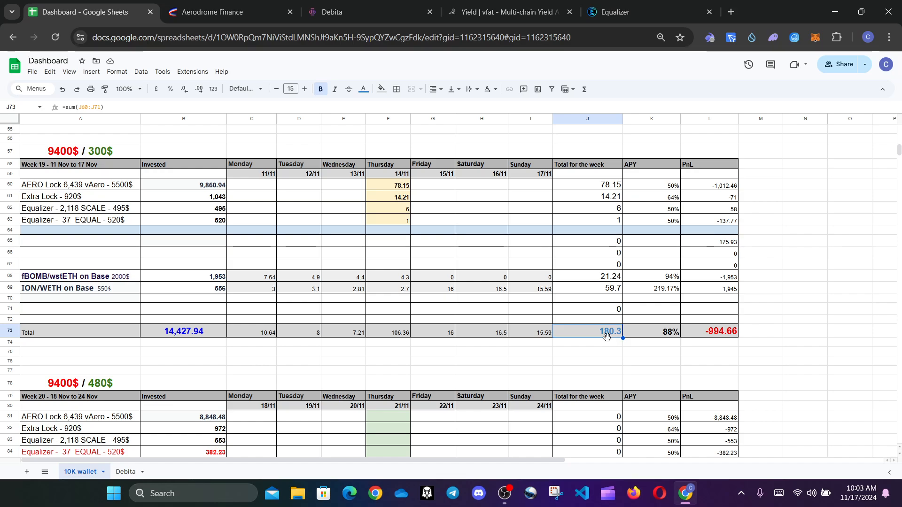
left_click(708, 332)
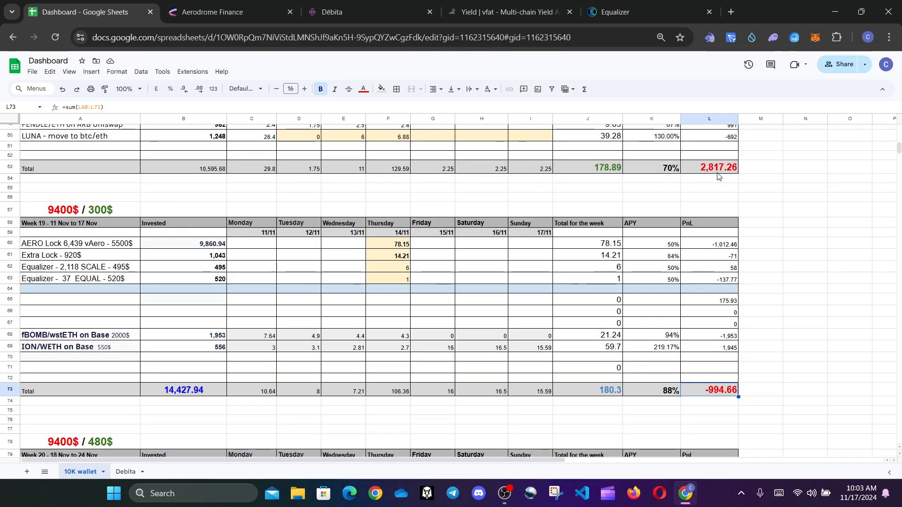
left_click(708, 167)
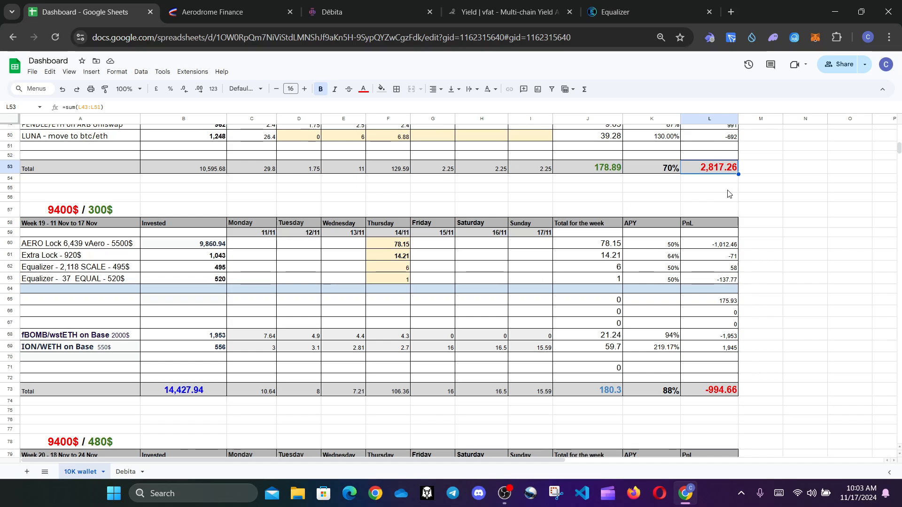
mouse_move(727, 191)
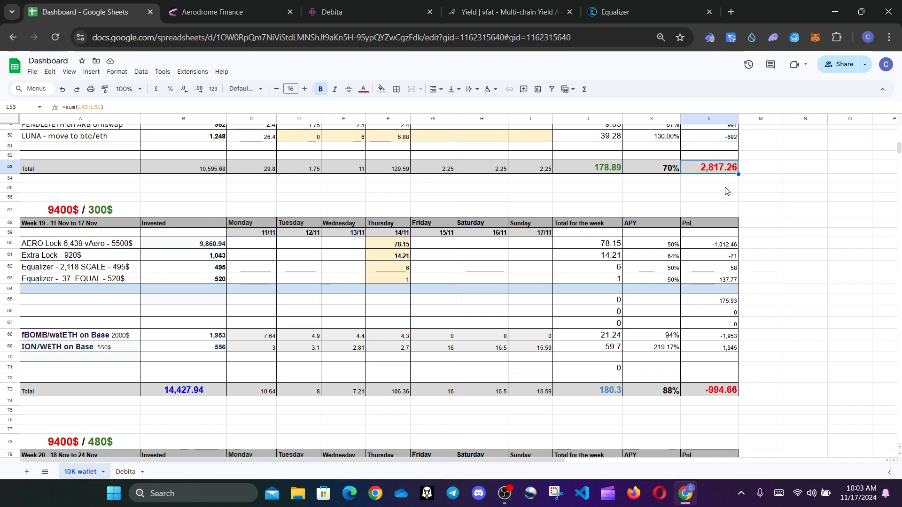
scroll("down", 3)
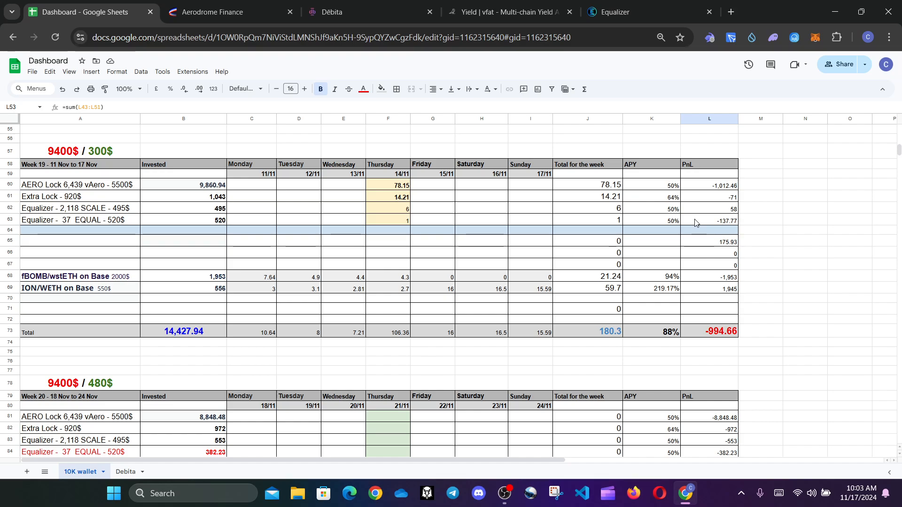
mouse_move(163, 72)
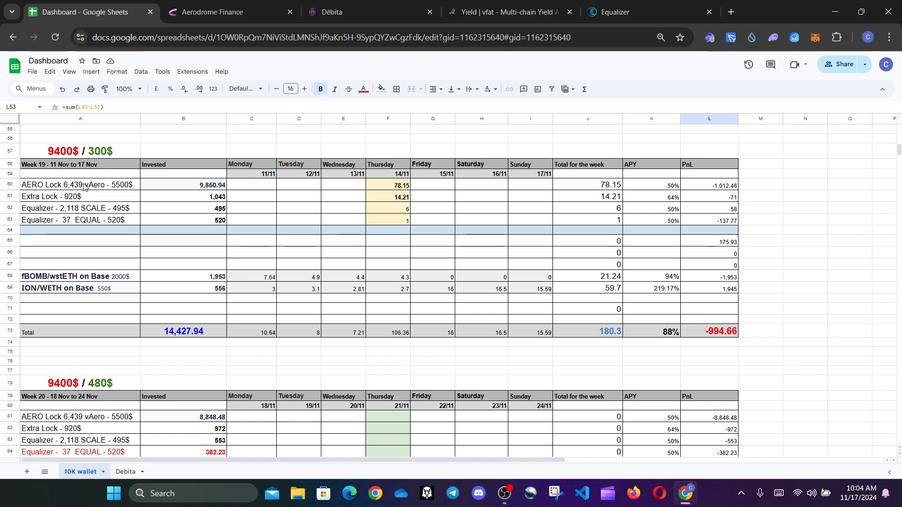
- Check the AERO Lock row's invested amount and Thursday earnings, then rank Aerodrome pools by highest vAPR
left_click(80, 186)
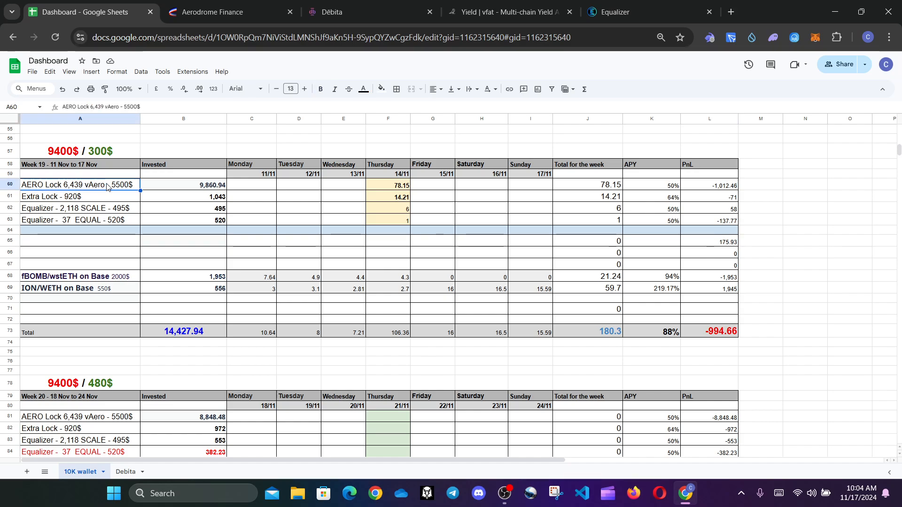
mouse_move(205, 193)
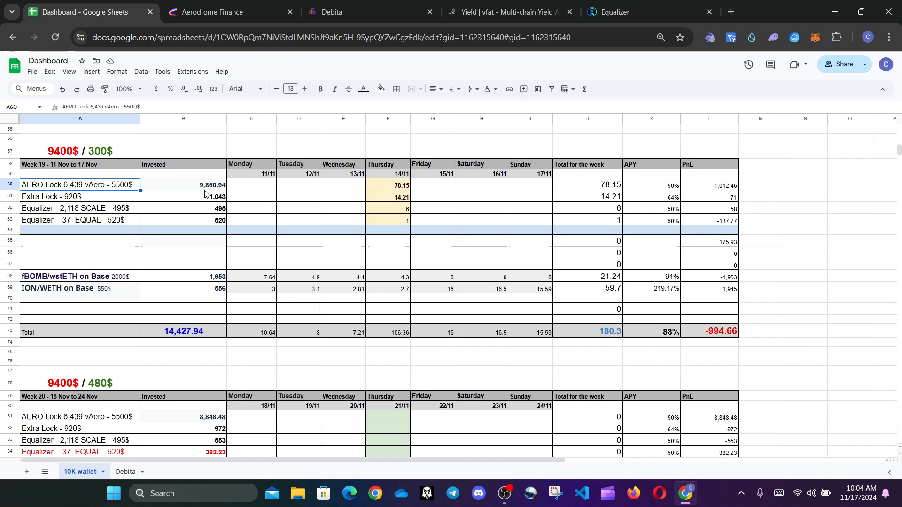
left_click(184, 185)
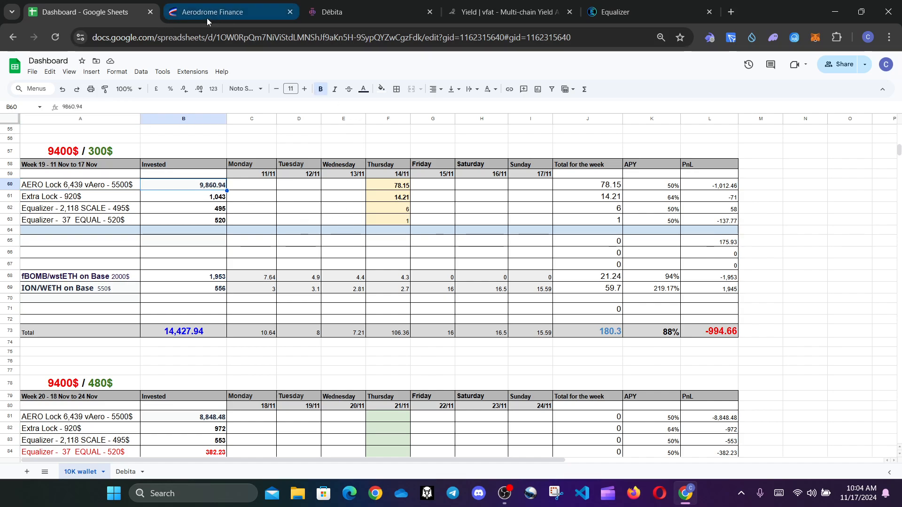
left_click(388, 185)
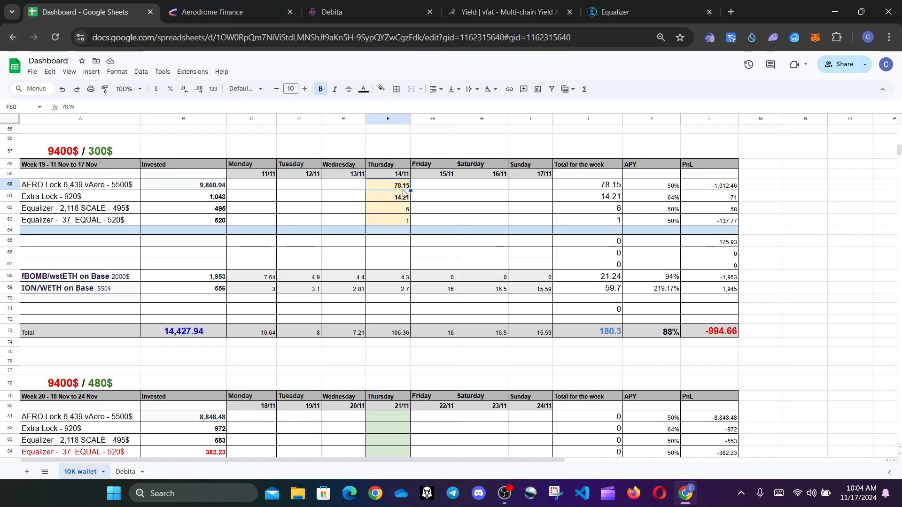
left_click(225, 11)
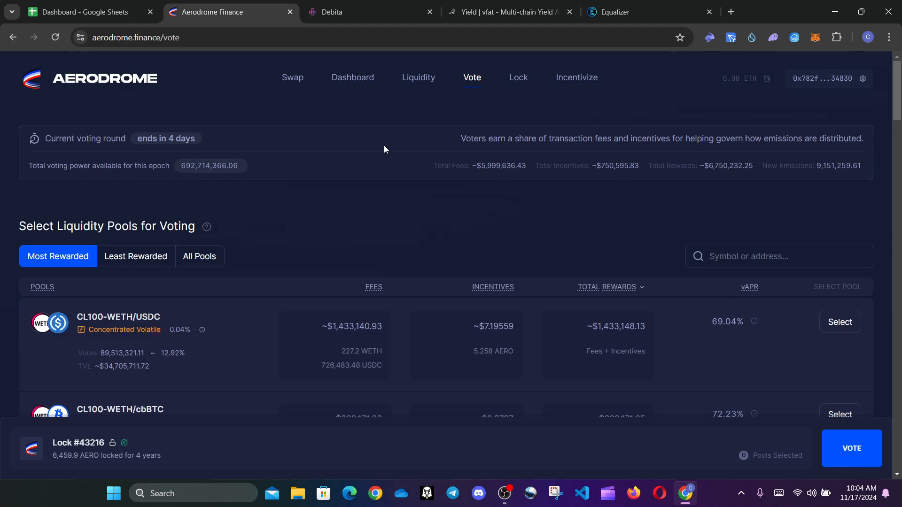
mouse_move(165, 138)
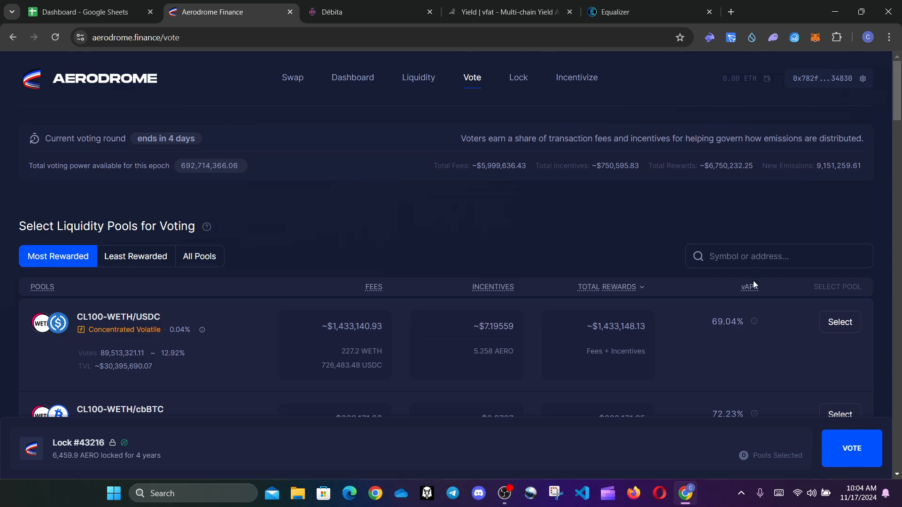
left_click(745, 287)
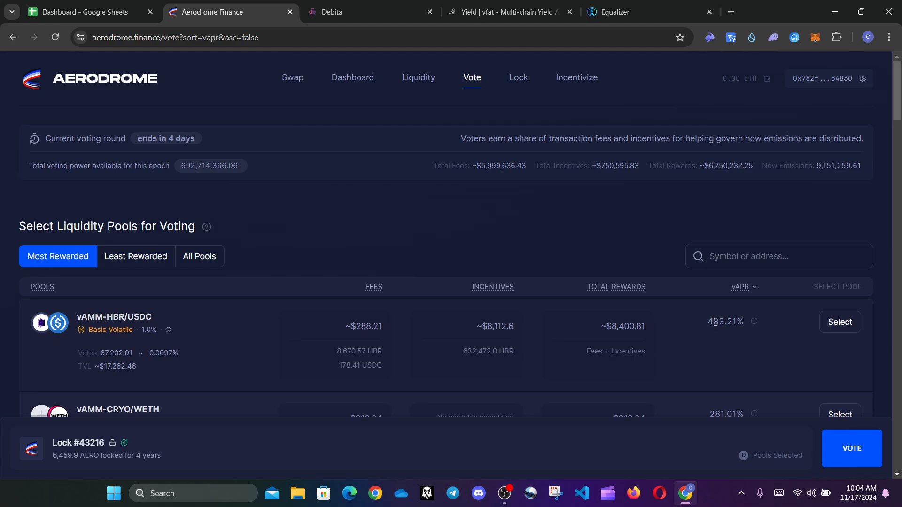
mouse_move(839, 321)
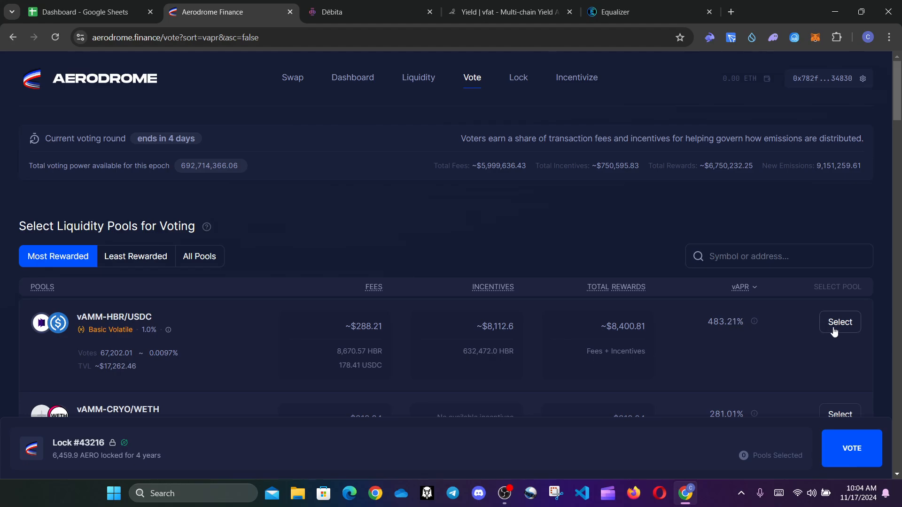
- Select vAMM-HBR/USDC to preview its estimated rewards at 100% voting power
left_click(840, 321)
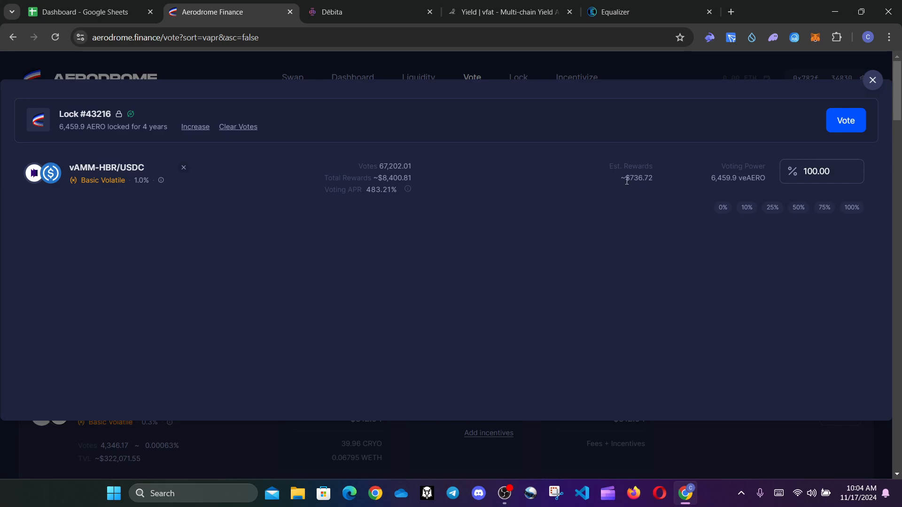
mouse_move(632, 222)
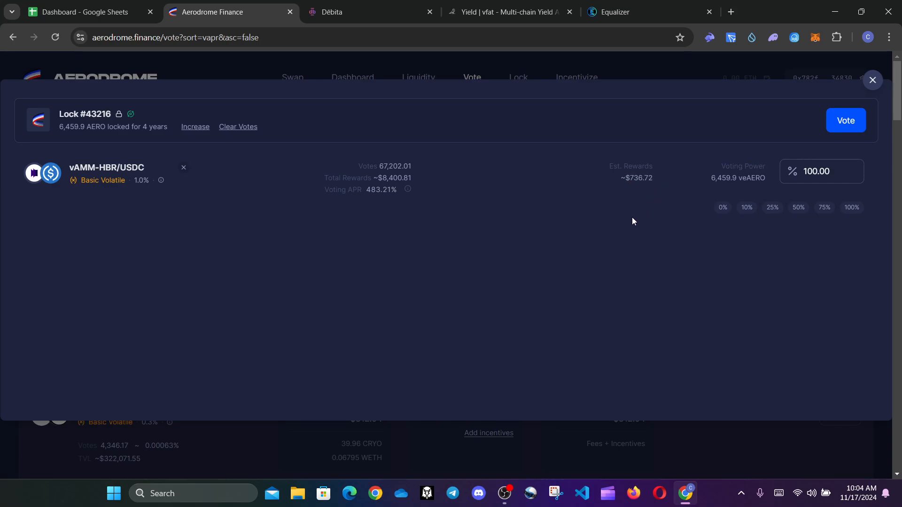
mouse_move(635, 175)
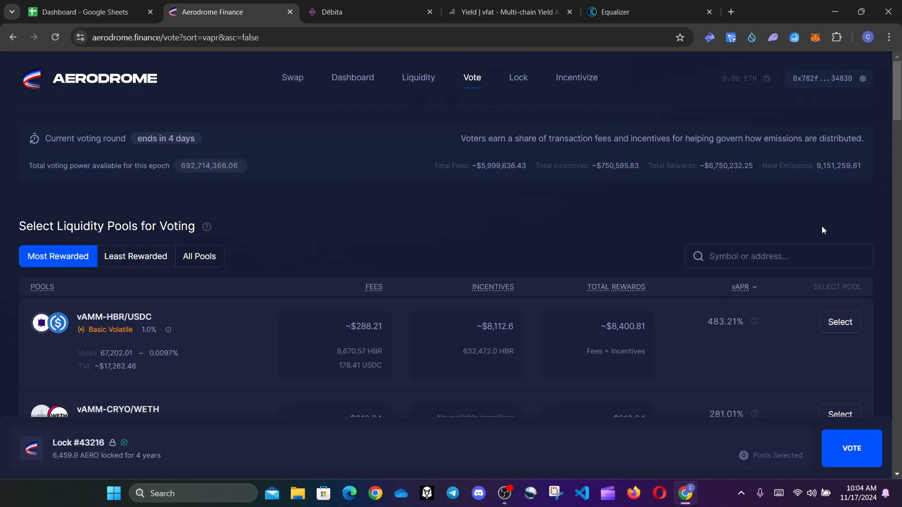
mouse_move(690, 330)
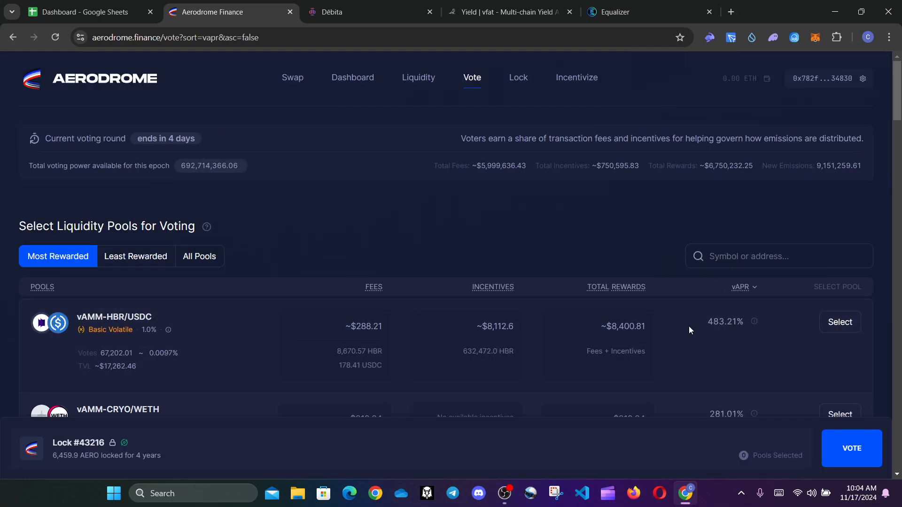
mouse_move(487, 216)
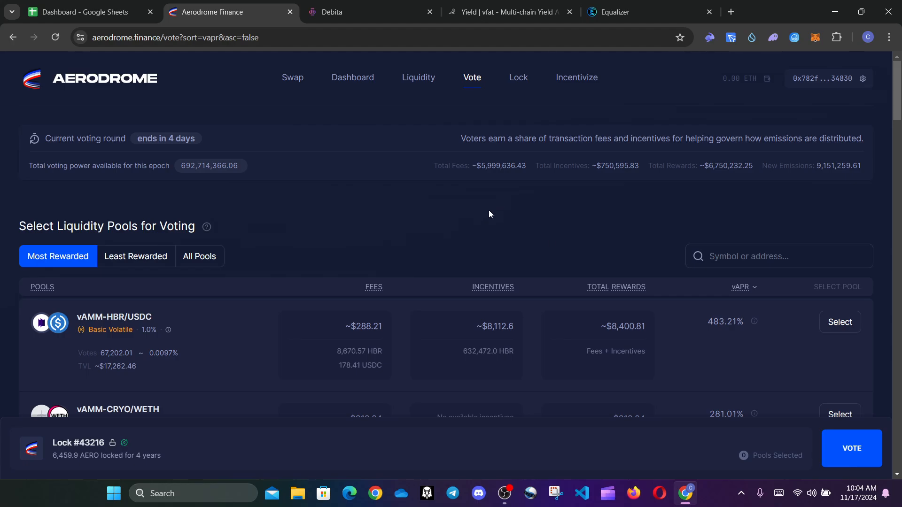
mouse_move(624, 271)
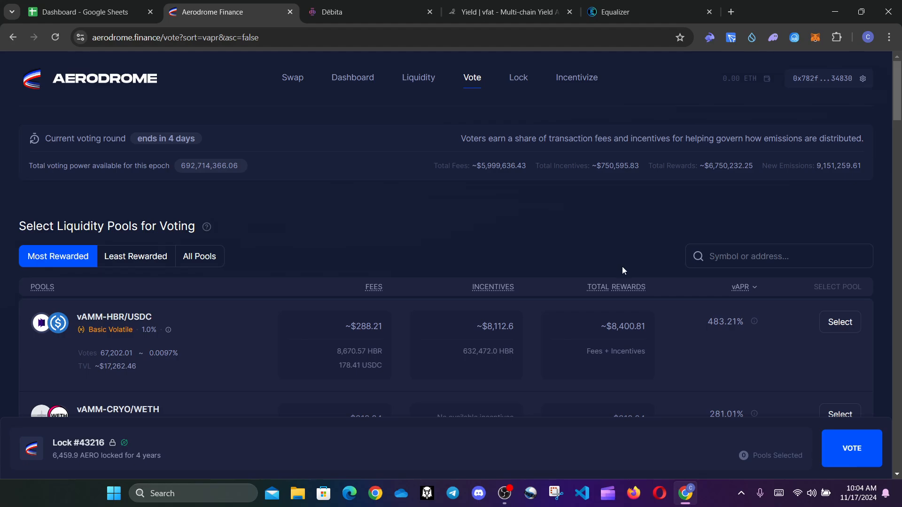
mouse_move(611, 181)
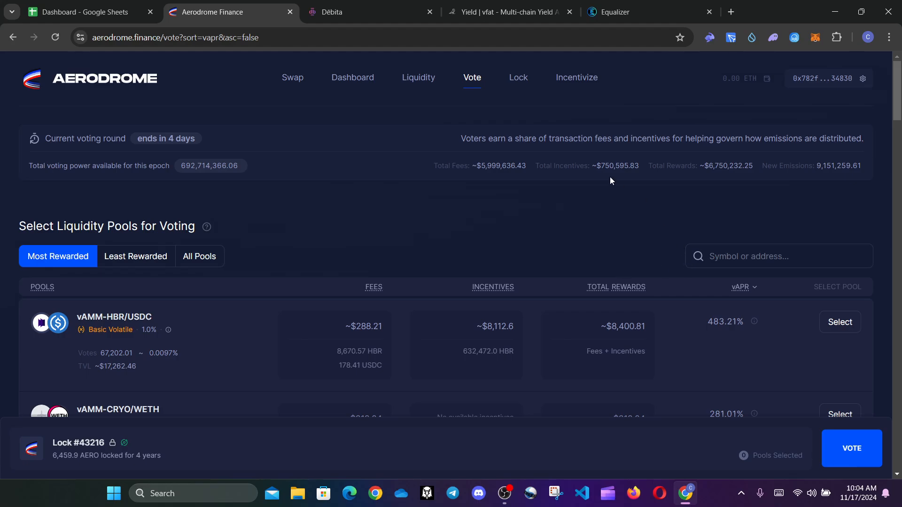
mouse_move(572, 227)
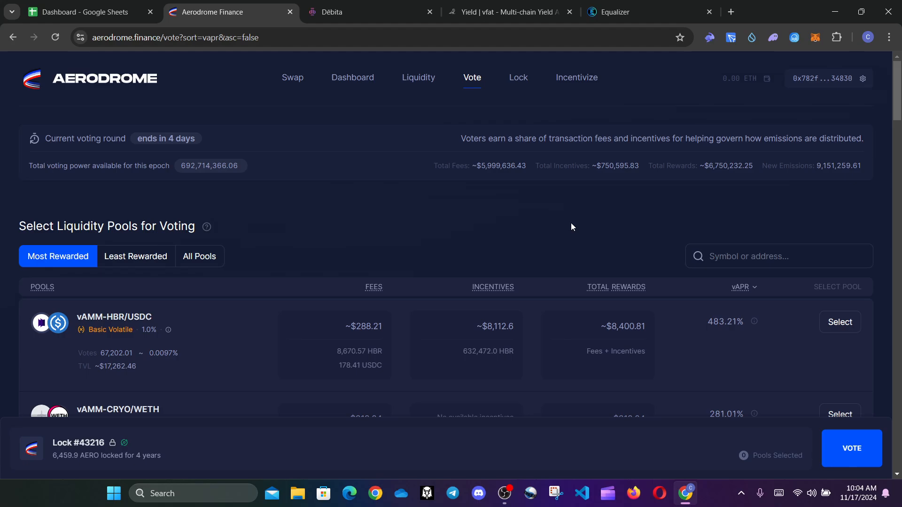
scroll("down", 3)
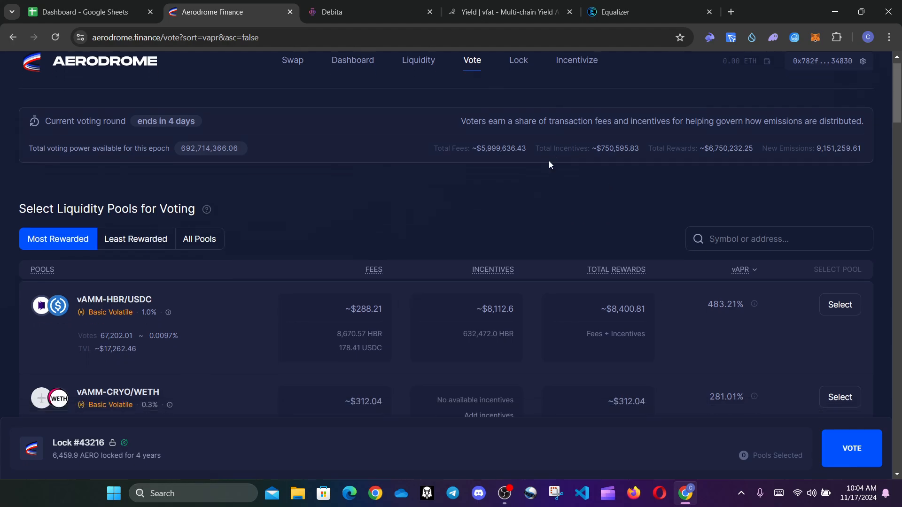
scroll("down", 3)
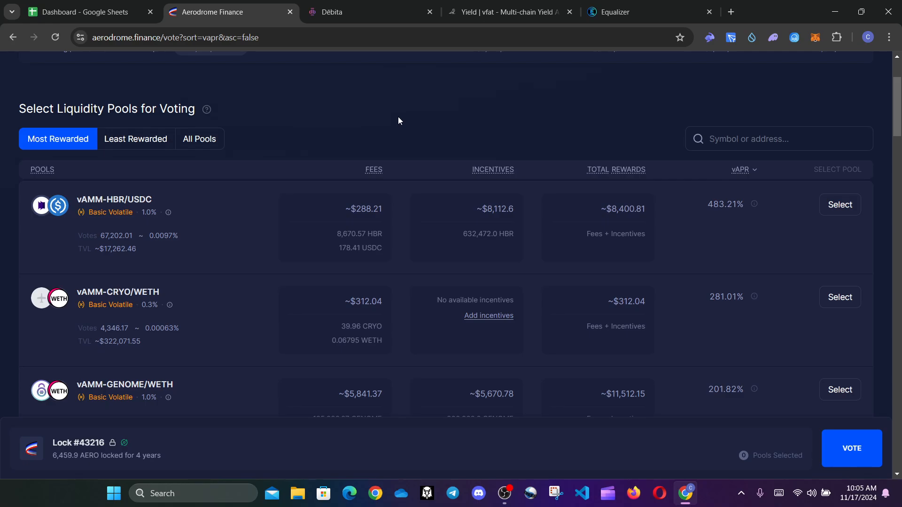
mouse_move(762, 177)
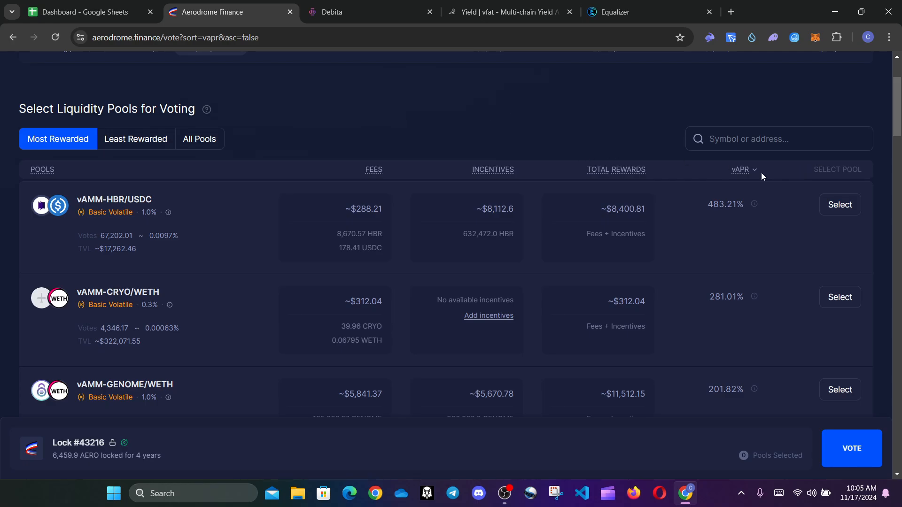
- Rank the pools by highest total rewards and select the CL100-WETH/USDC pool name
left_click(741, 169)
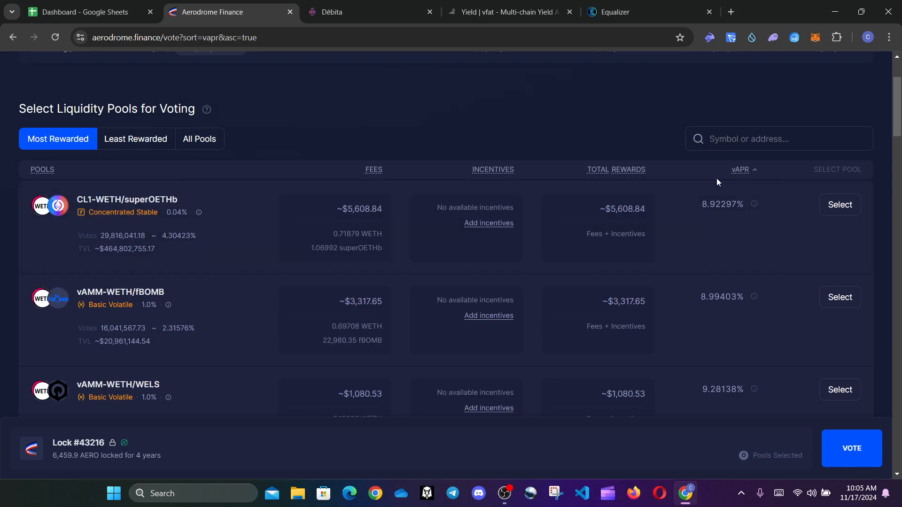
mouse_move(499, 172)
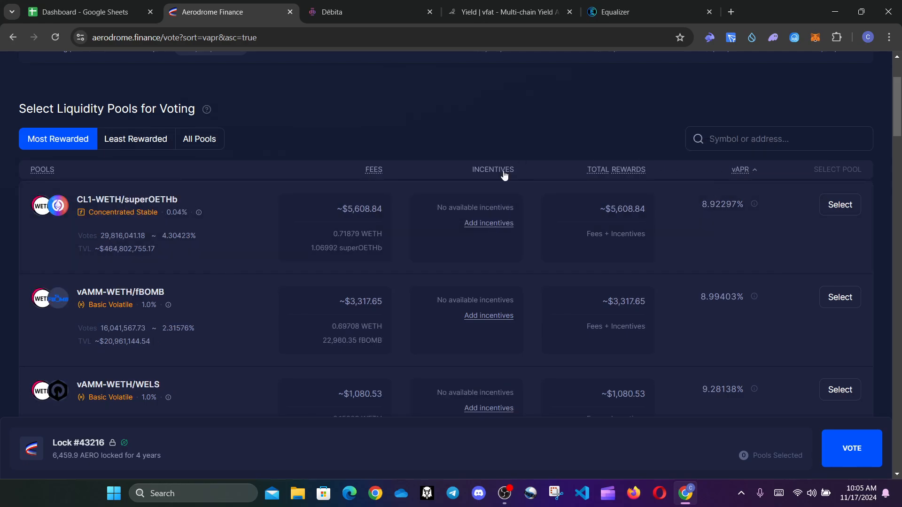
left_click(607, 170)
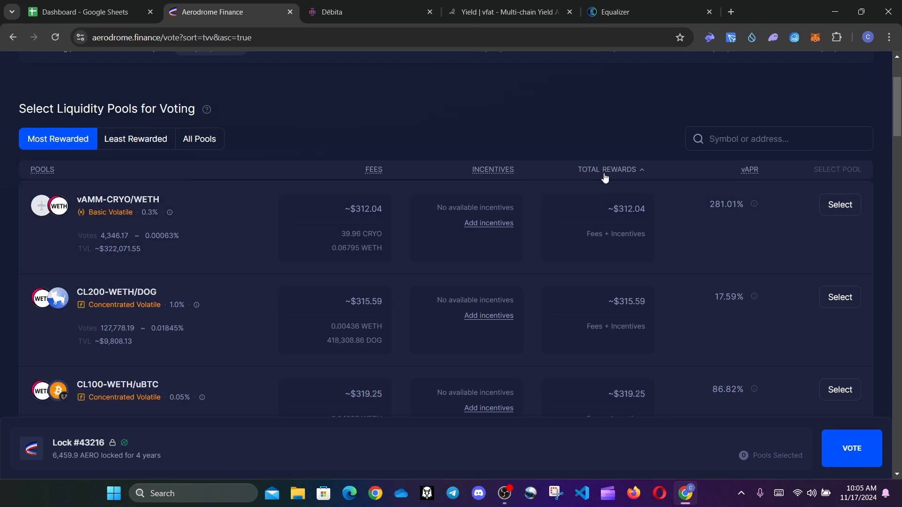
left_click(607, 170)
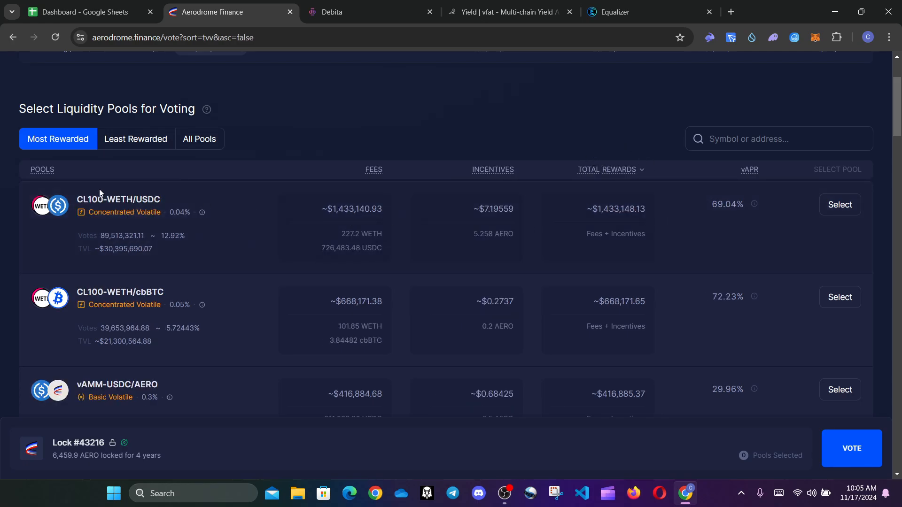
double_click(136, 199)
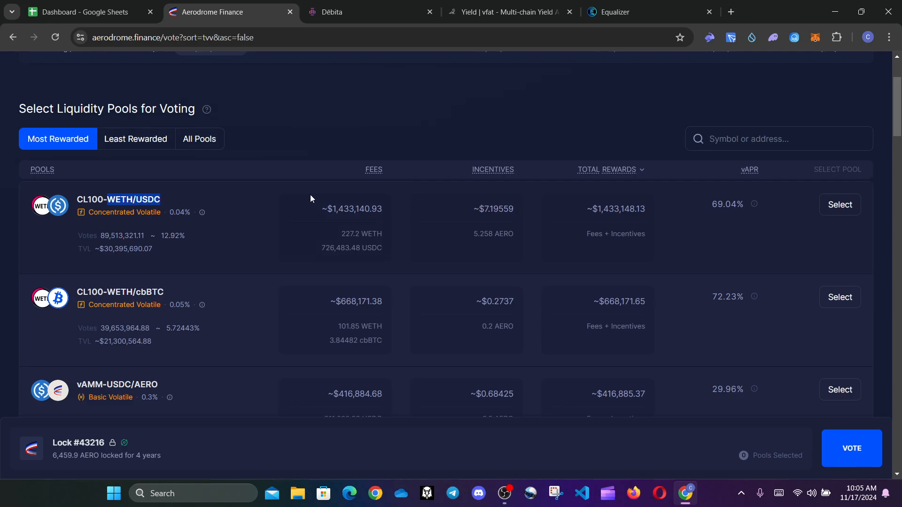
mouse_move(713, 209)
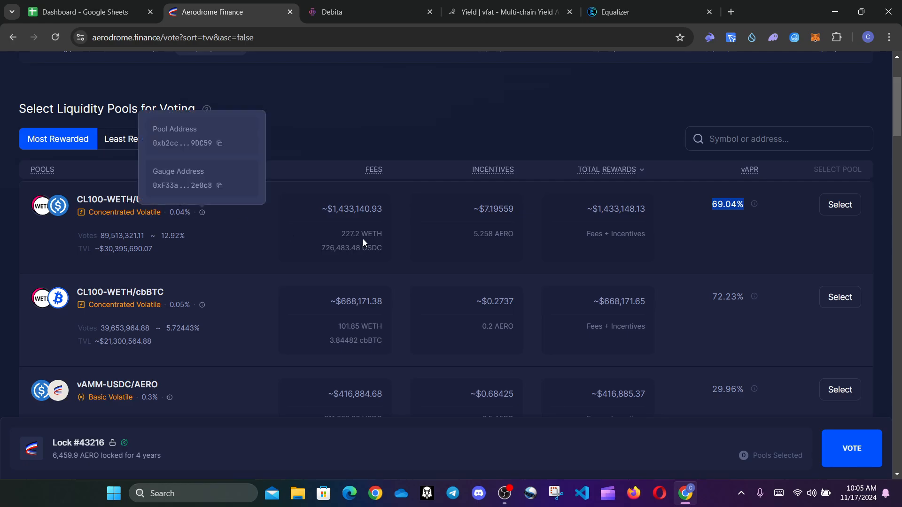
mouse_move(586, 260)
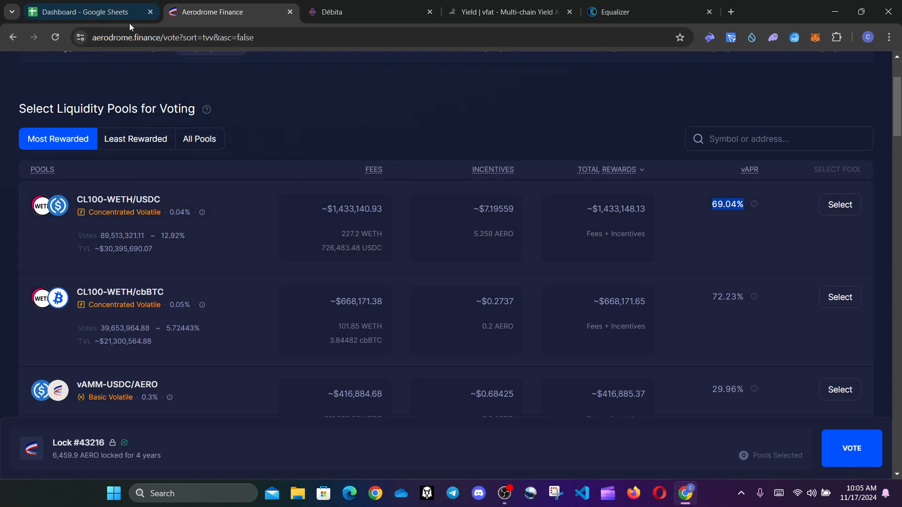
- Return to the Dashboard sheet and check the Extra Lock Thursday reward of 14.21
left_click(87, 11)
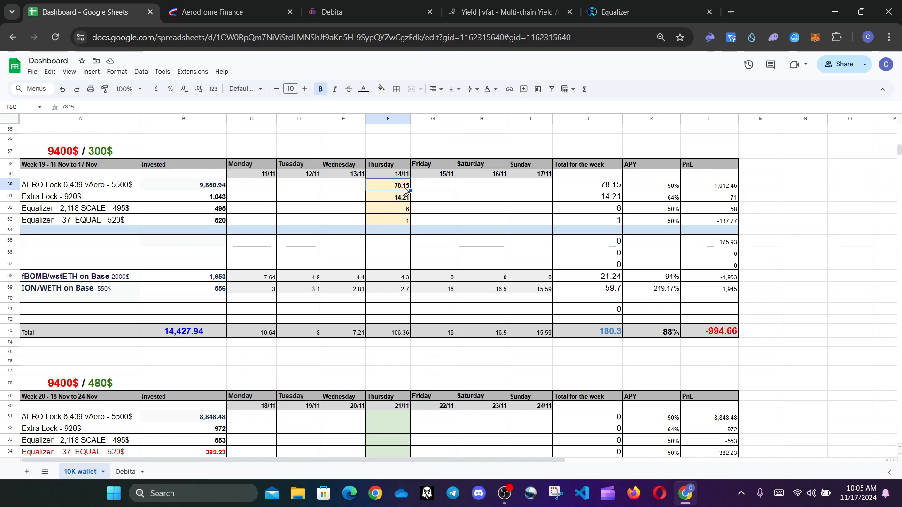
mouse_move(411, 188)
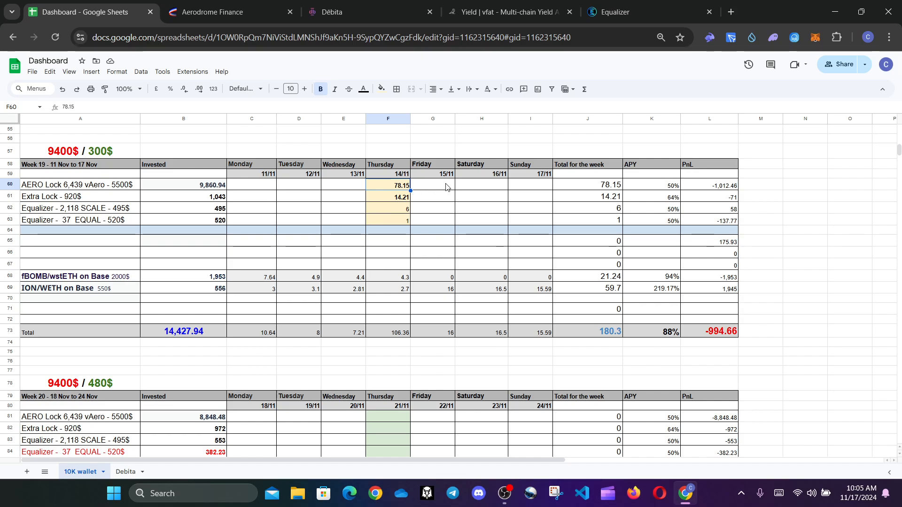
mouse_move(185, 203)
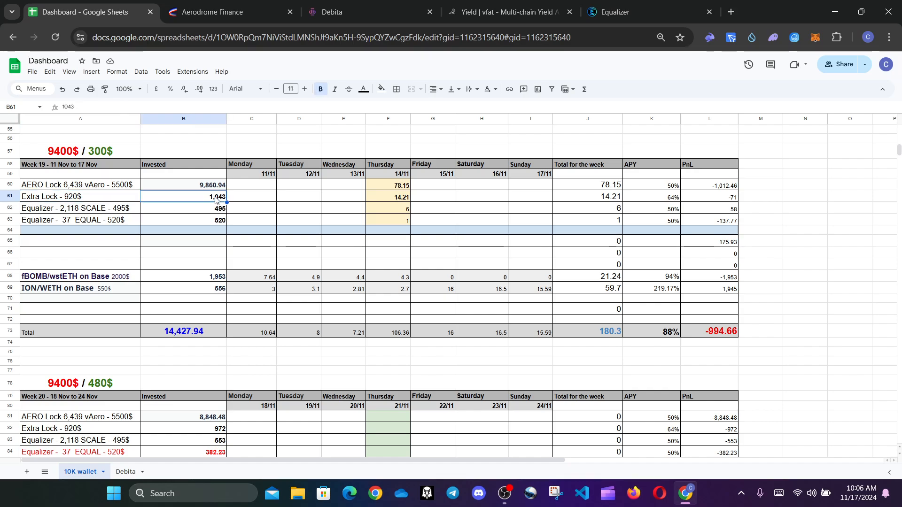
mouse_move(333, 201)
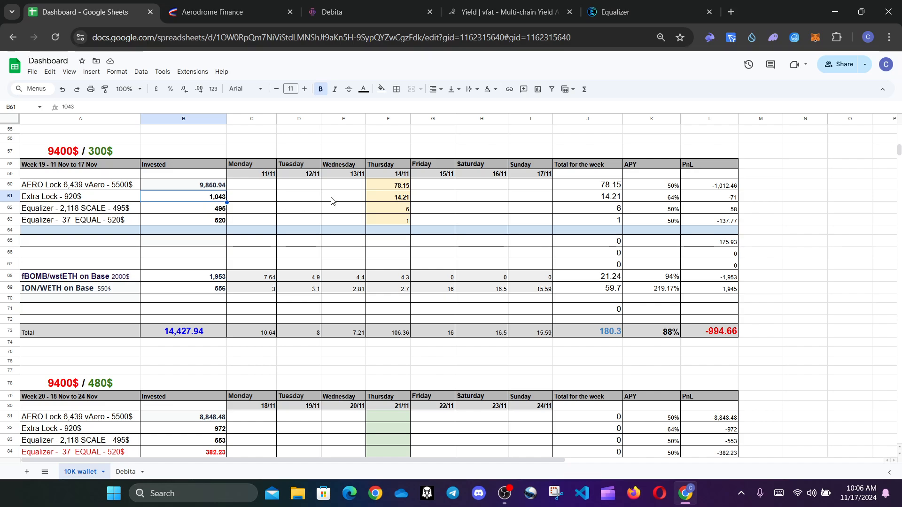
left_click(388, 196)
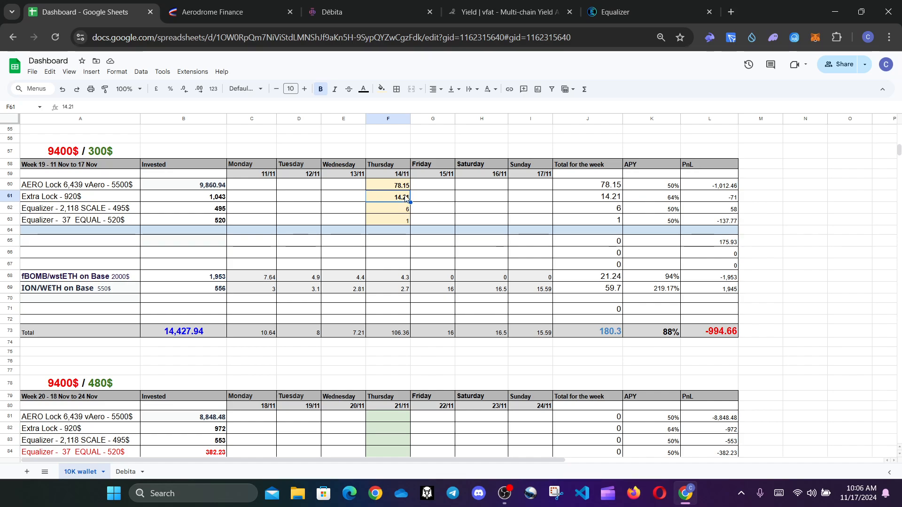
mouse_move(395, 202)
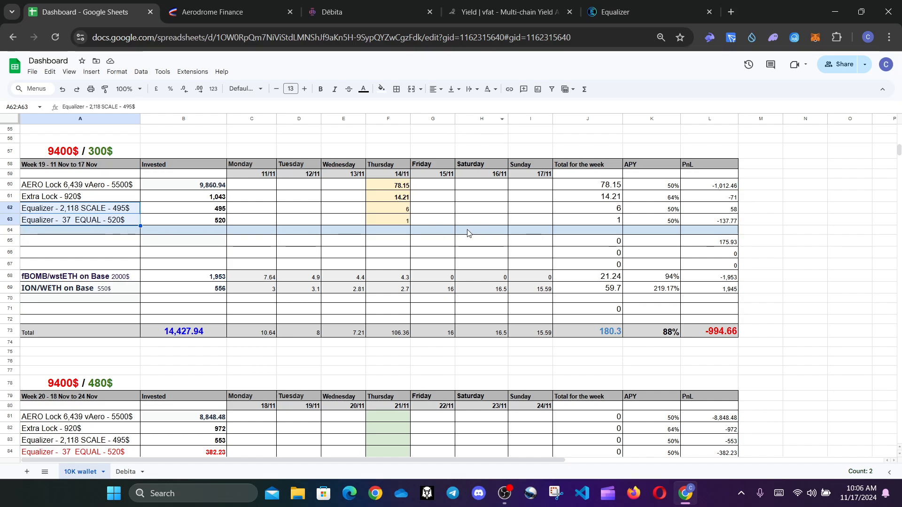
mouse_move(175, 227)
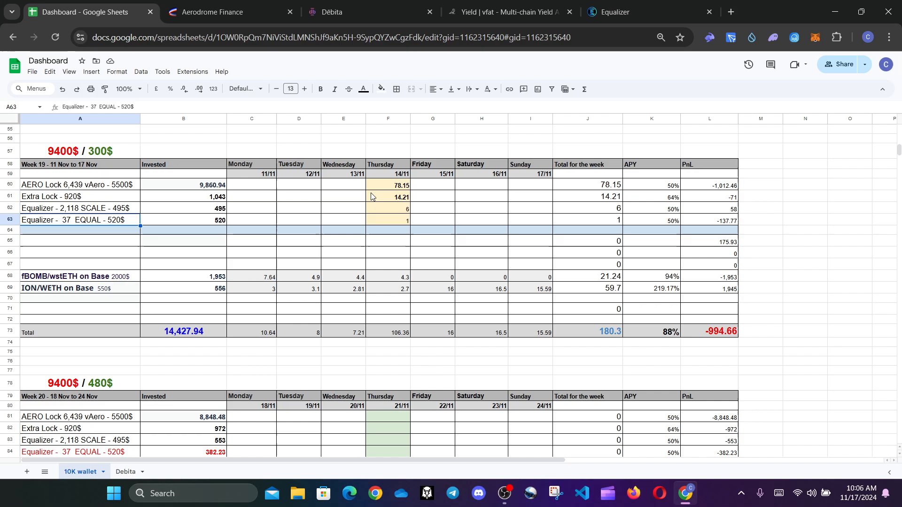
- View the Equalizer Fantom and Base vote pages showing votes on 14 Nov, then return to the Dashboard
left_click(613, 11)
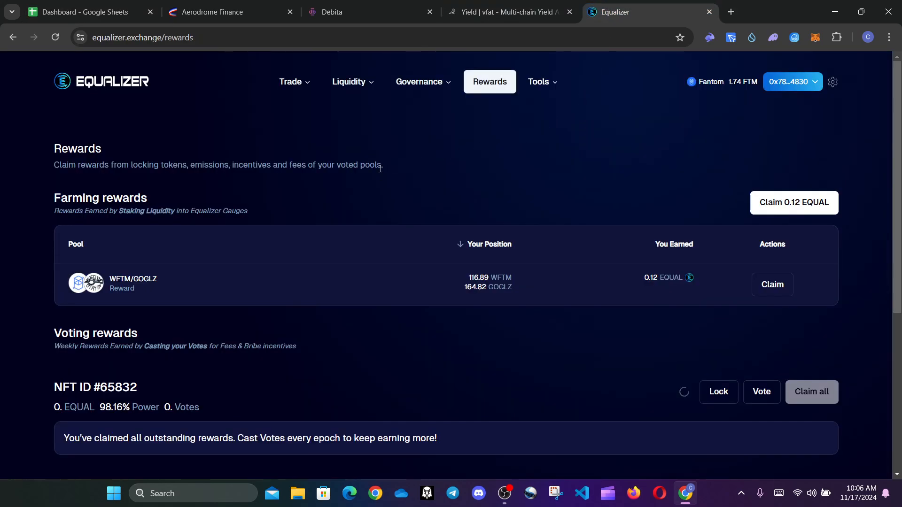
left_click(419, 82)
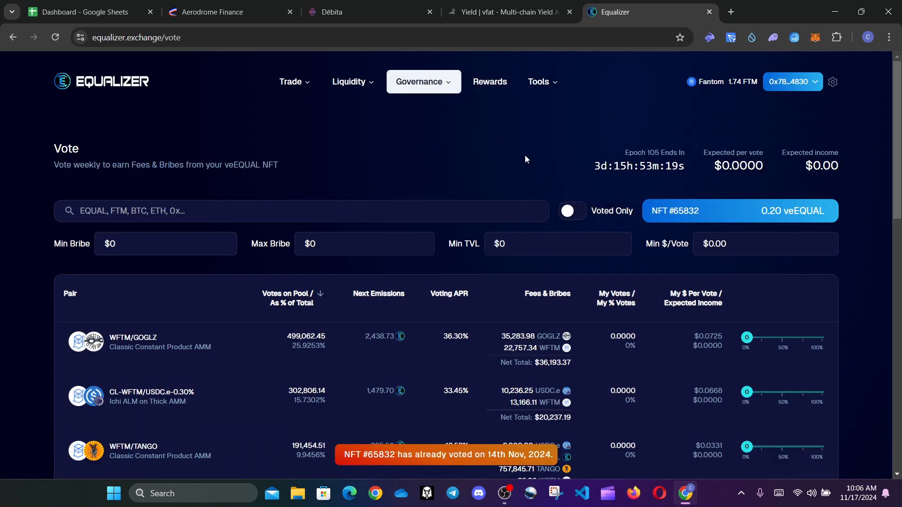
mouse_move(562, 160)
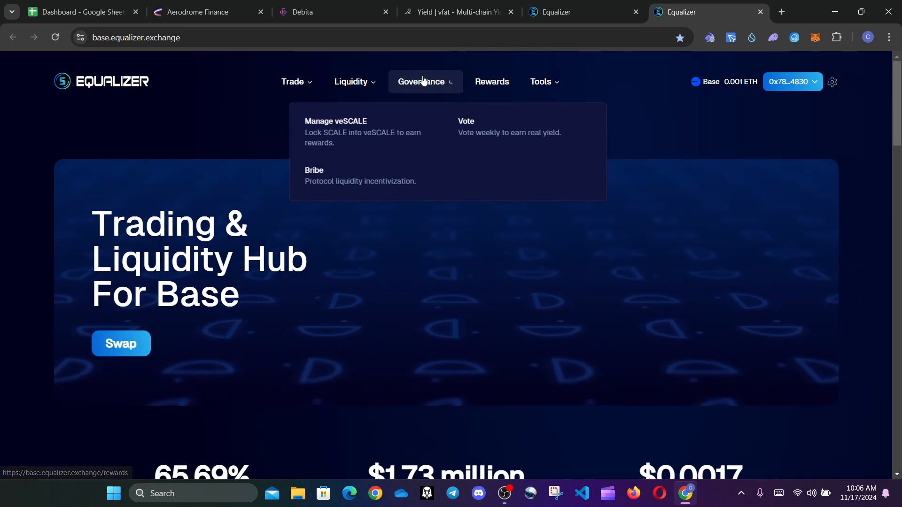
left_click(466, 122)
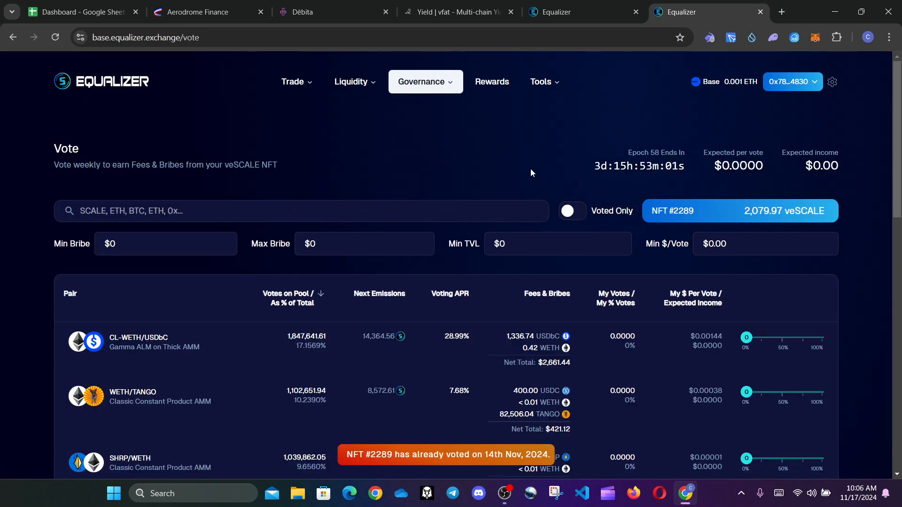
scroll("down", 3)
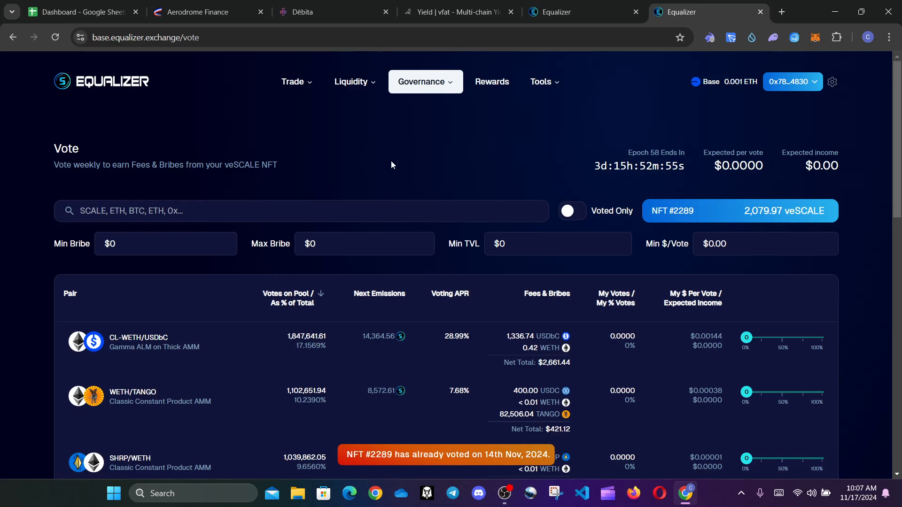
mouse_move(476, 149)
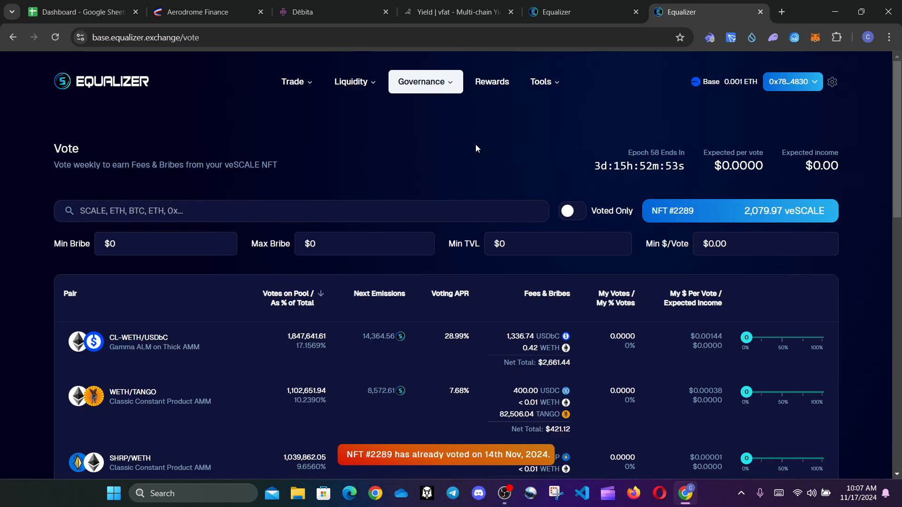
mouse_move(463, 114)
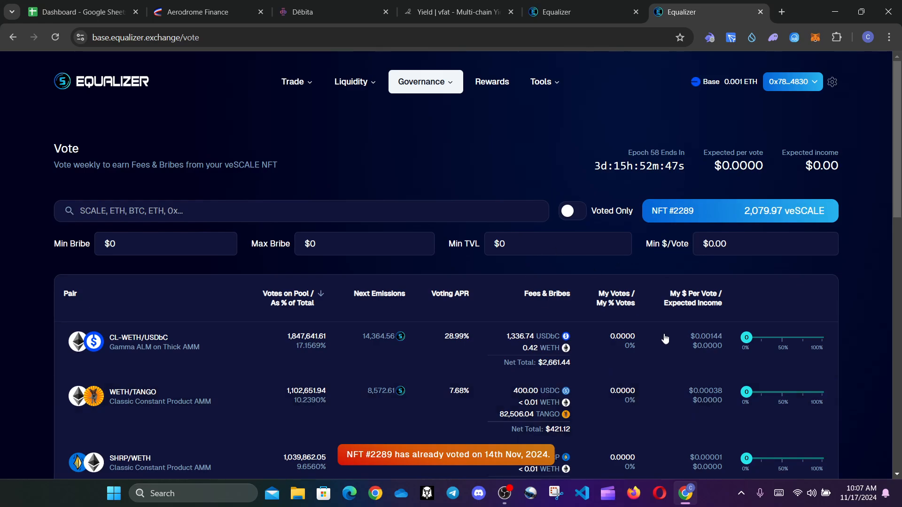
left_click(81, 11)
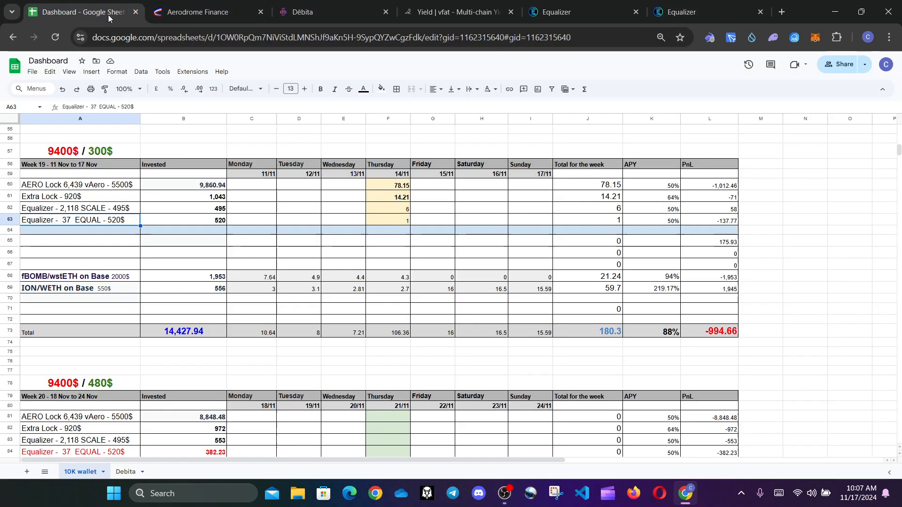
left_click(388, 209)
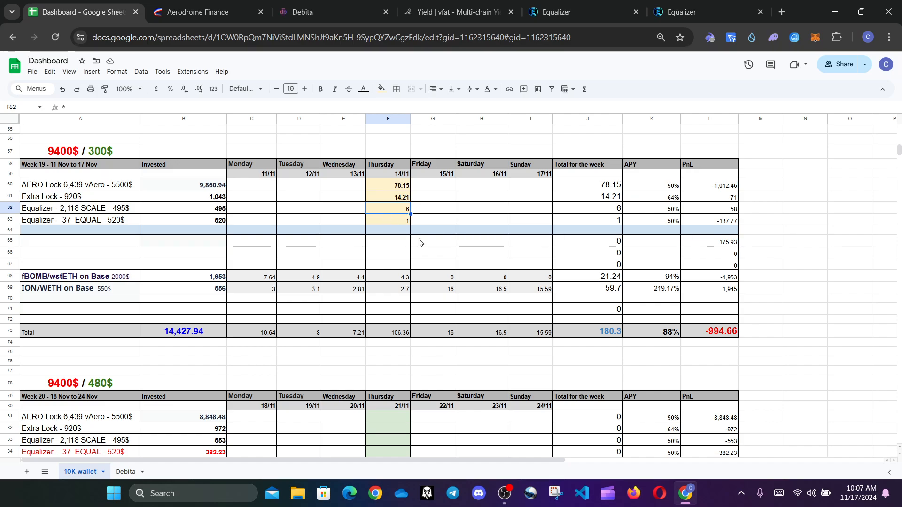
mouse_move(344, 208)
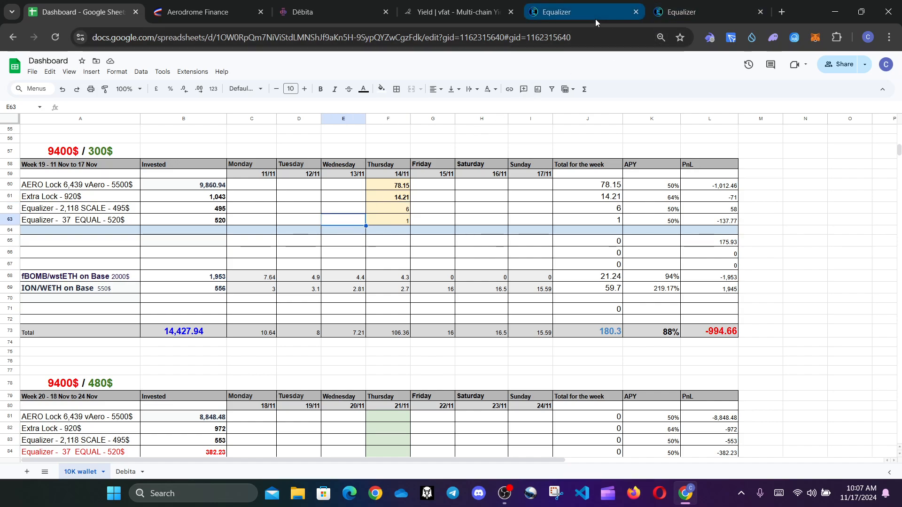
left_click(583, 11)
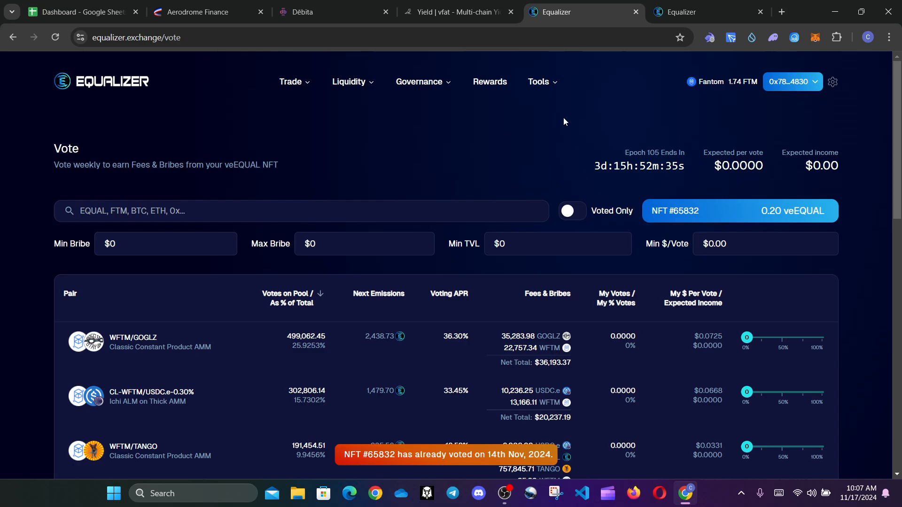
mouse_move(686, 130)
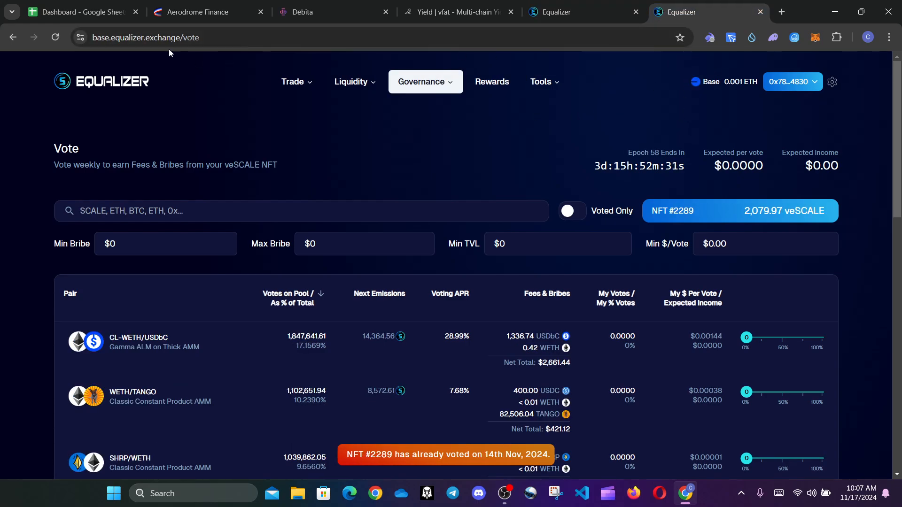
left_click(81, 11)
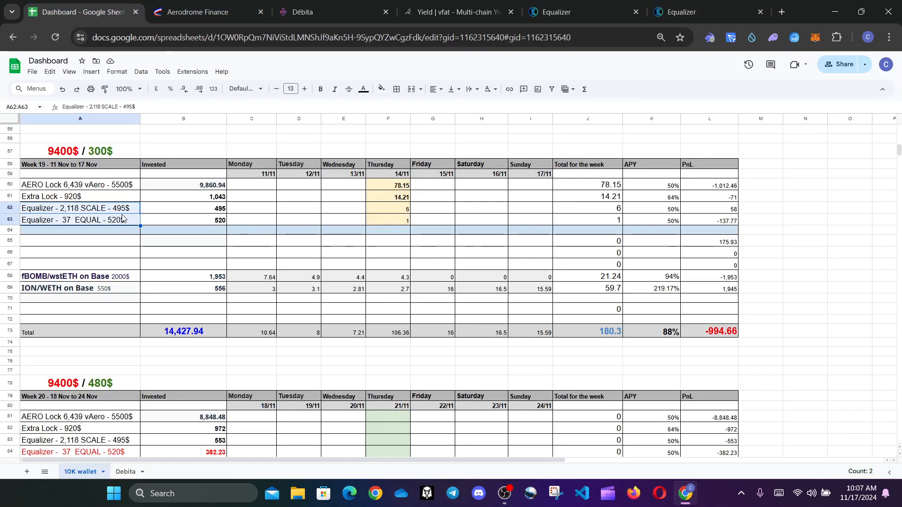
mouse_move(171, 217)
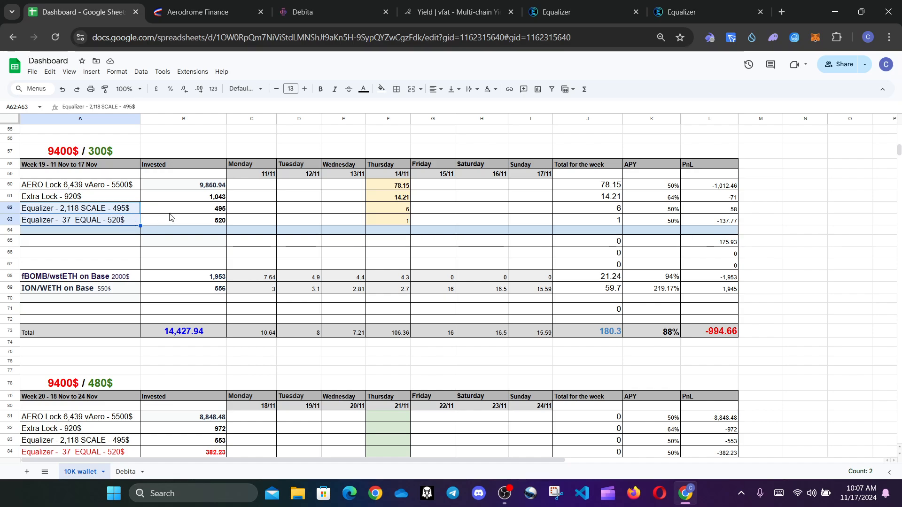
mouse_move(244, 221)
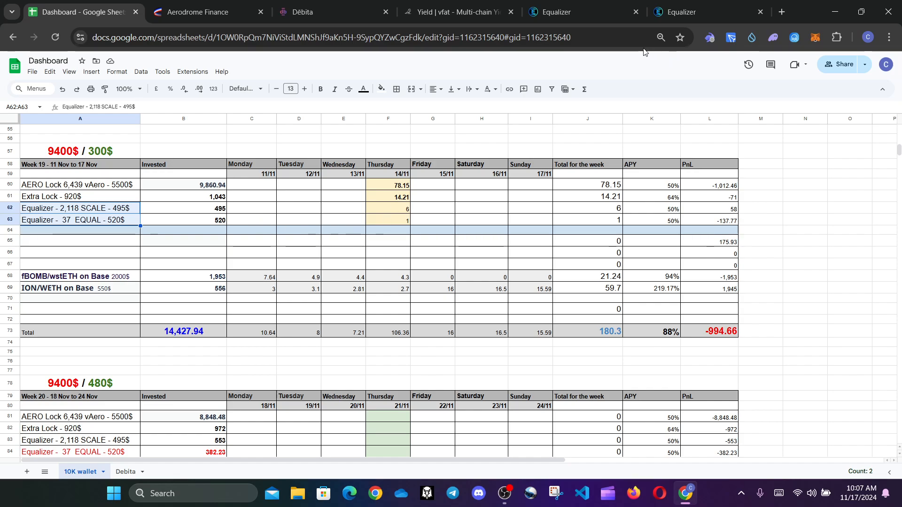
left_click(581, 11)
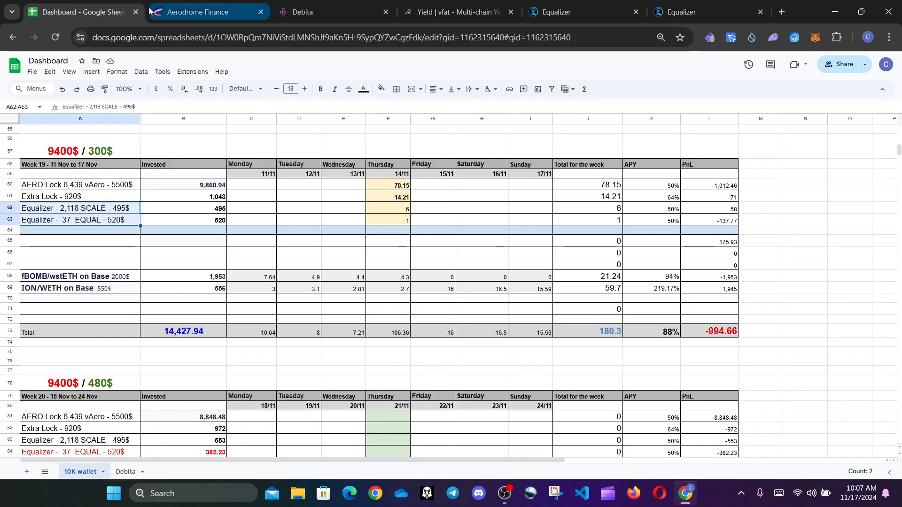
left_click(196, 277)
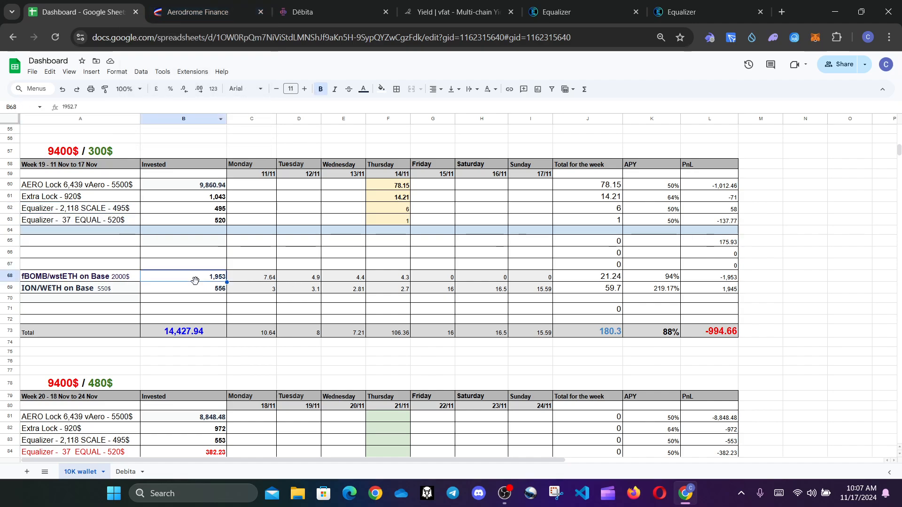
mouse_move(34, 284)
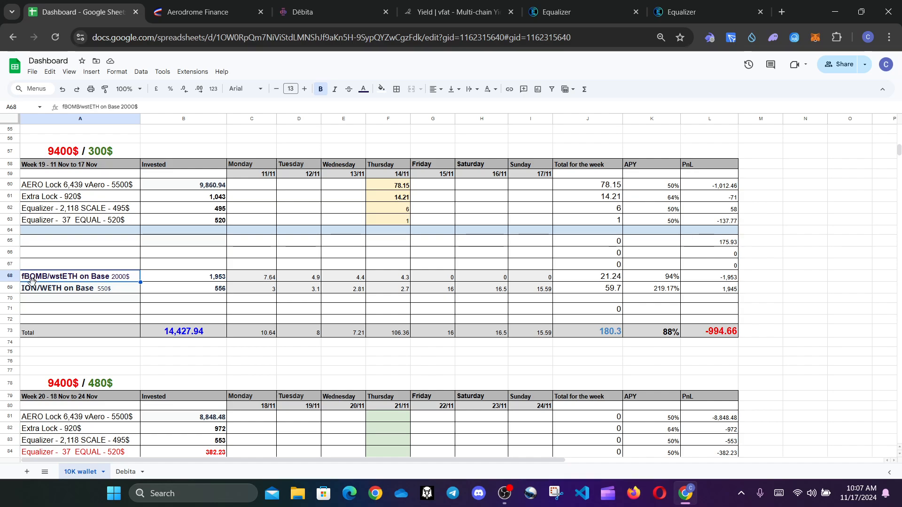
mouse_move(53, 284)
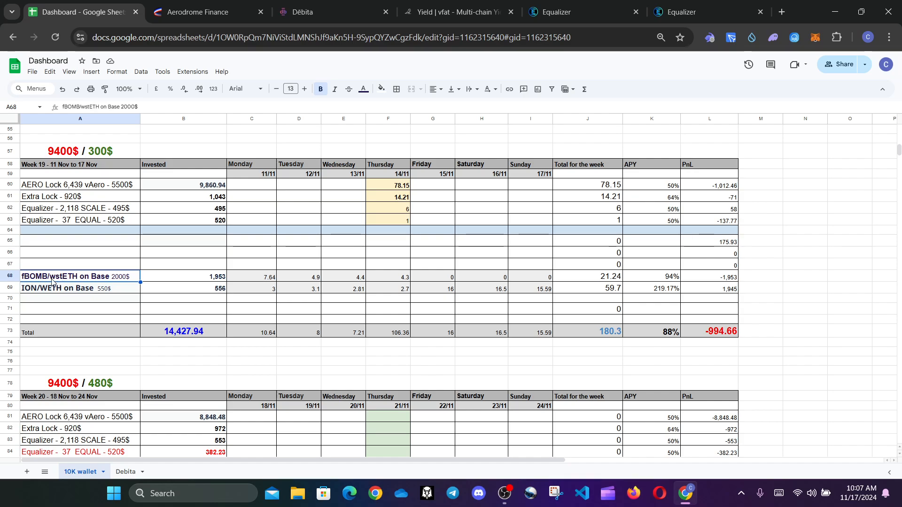
mouse_move(207, 278)
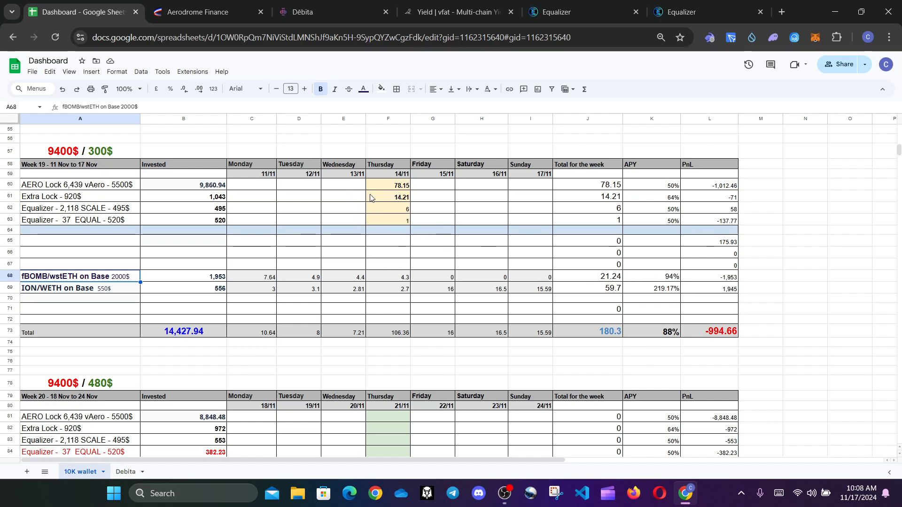
mouse_move(168, 280)
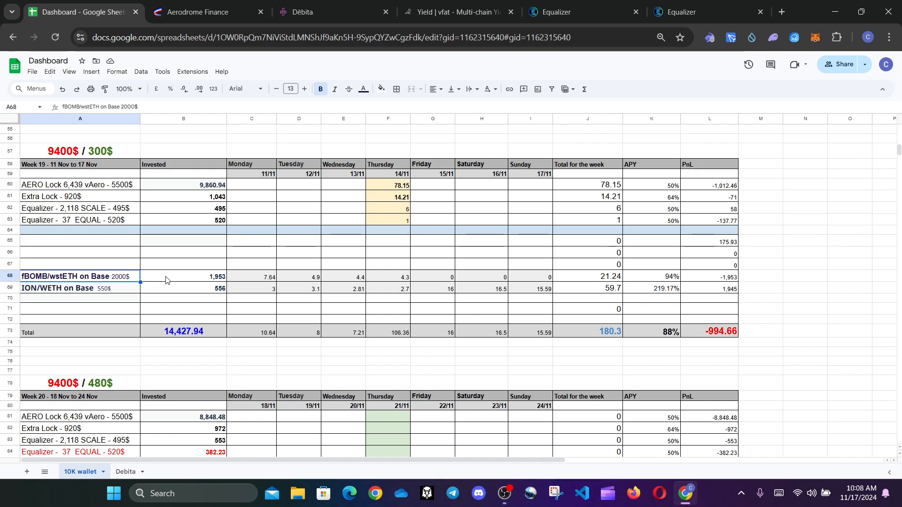
left_click(184, 277)
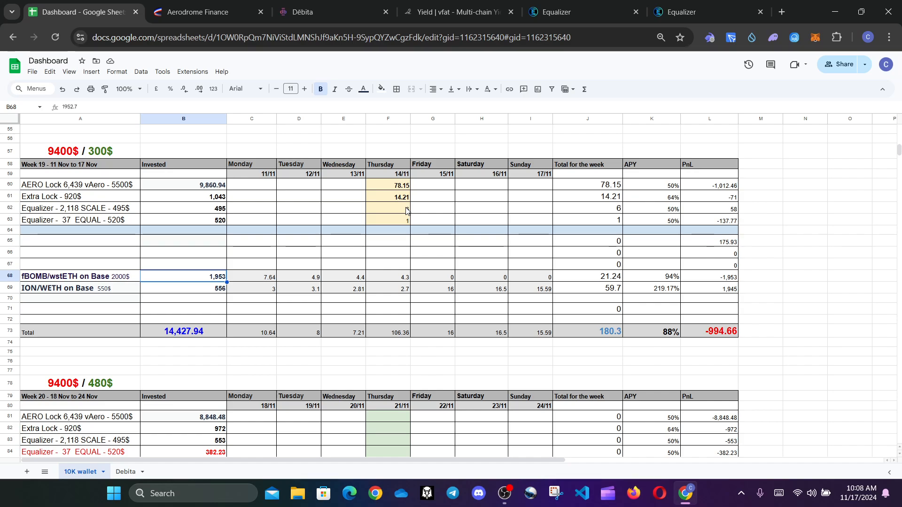
mouse_move(432, 240)
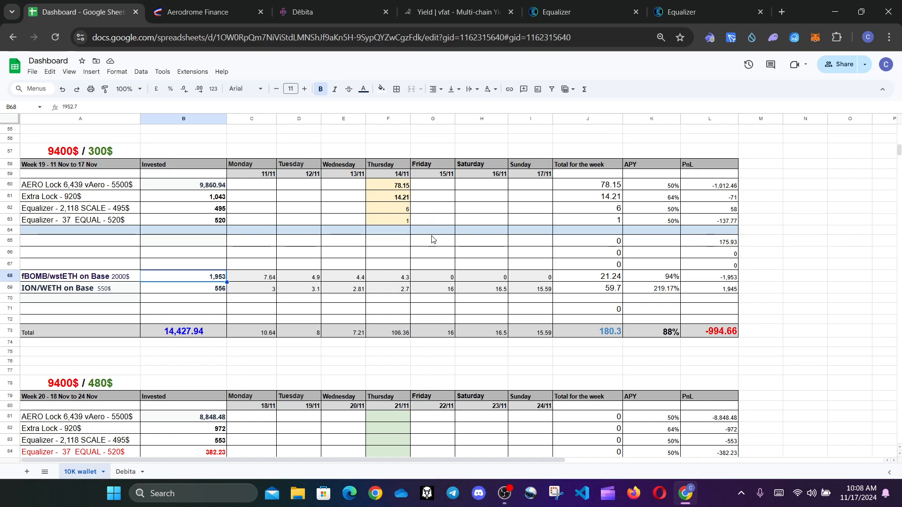
mouse_move(387, 271)
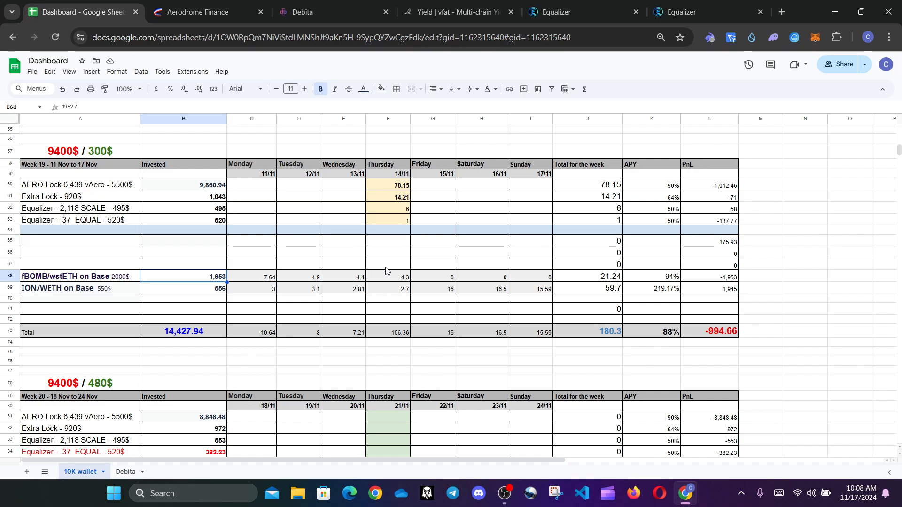
mouse_move(402, 282)
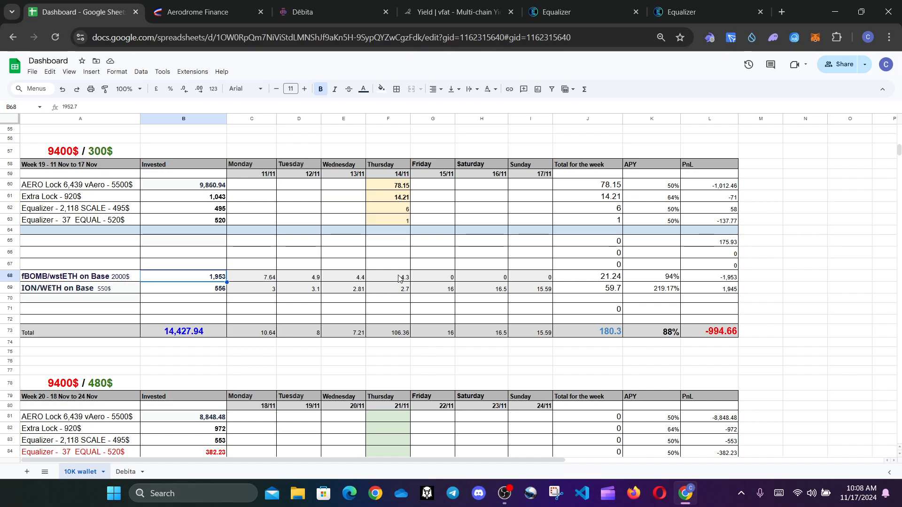
mouse_move(667, 283)
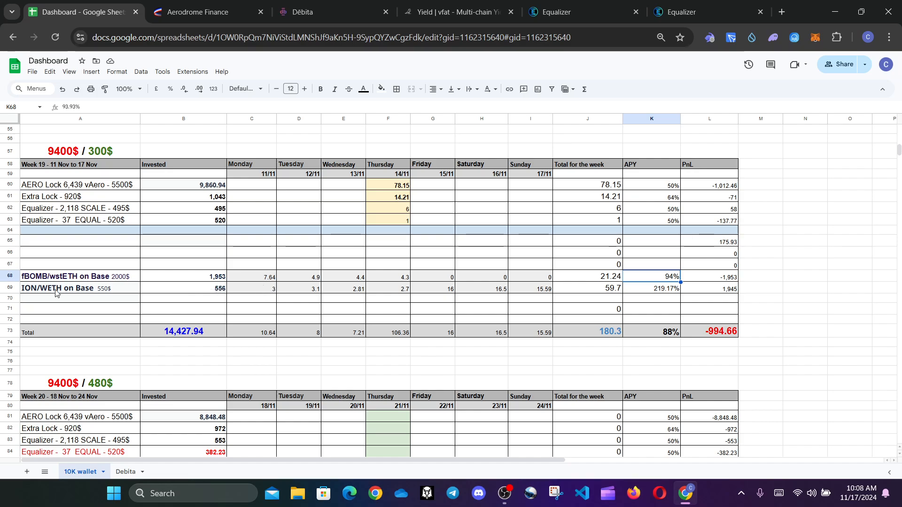
- Check the ION/WETH on Base APY of 219.17% and switch to the Aerodrome voting pools
left_click(76, 288)
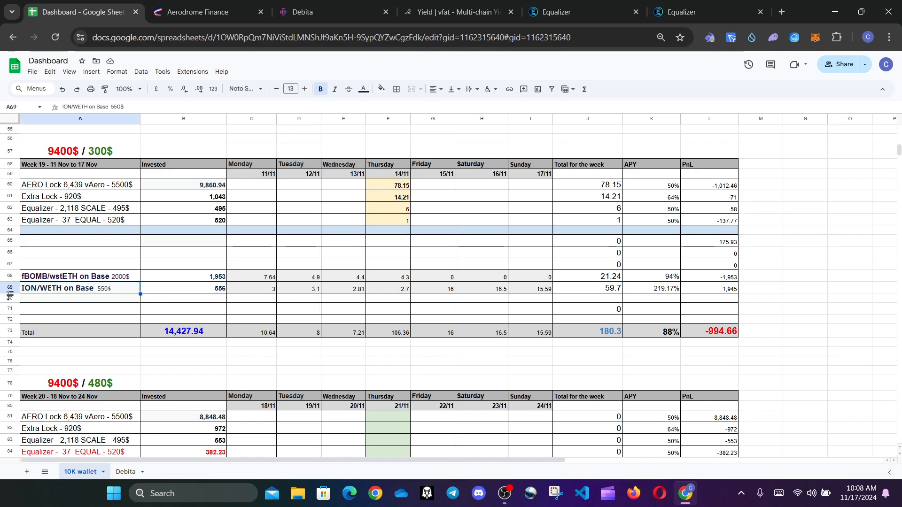
mouse_move(418, 302)
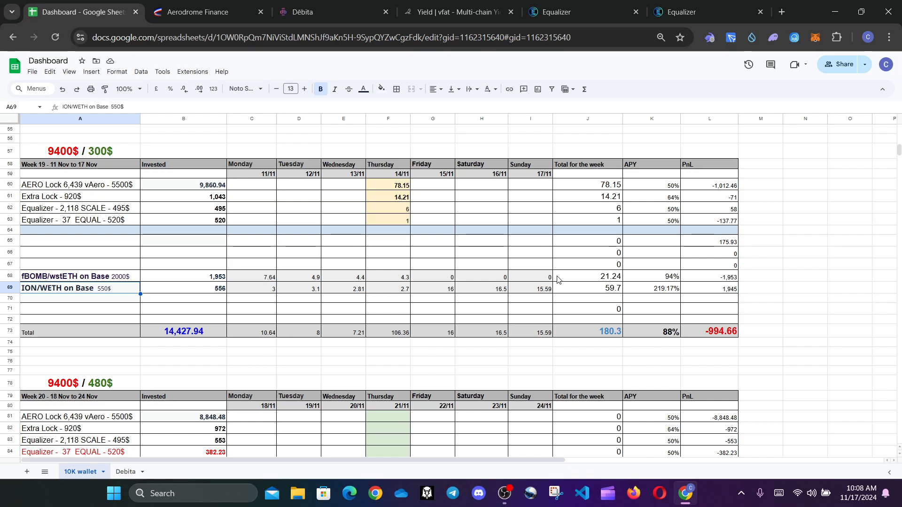
mouse_move(634, 240)
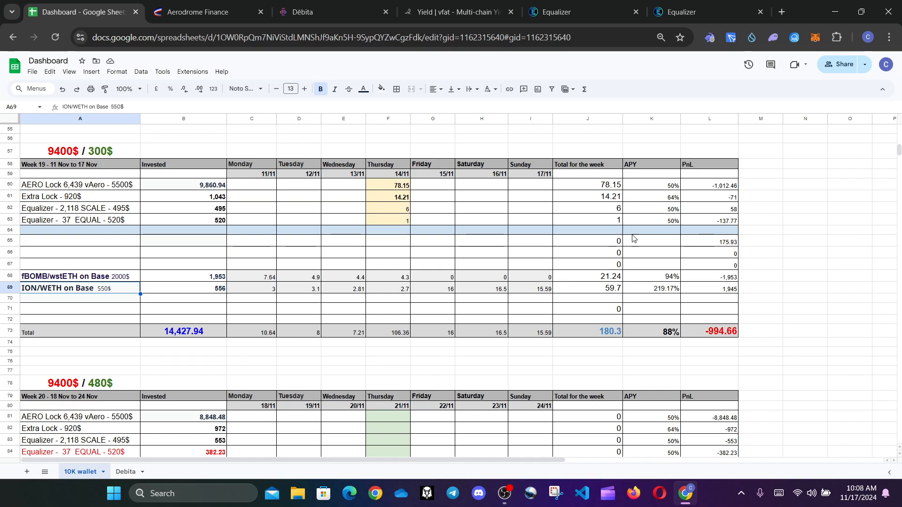
left_click(651, 289)
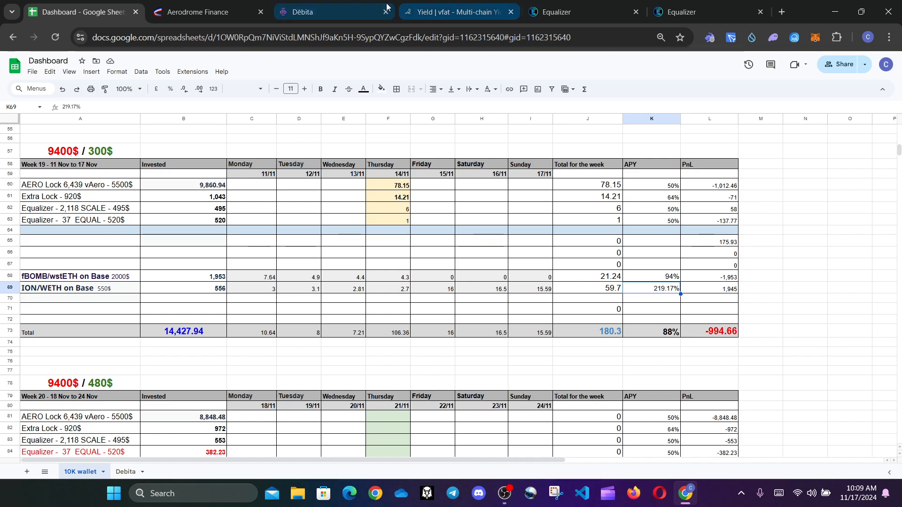
left_click(201, 12)
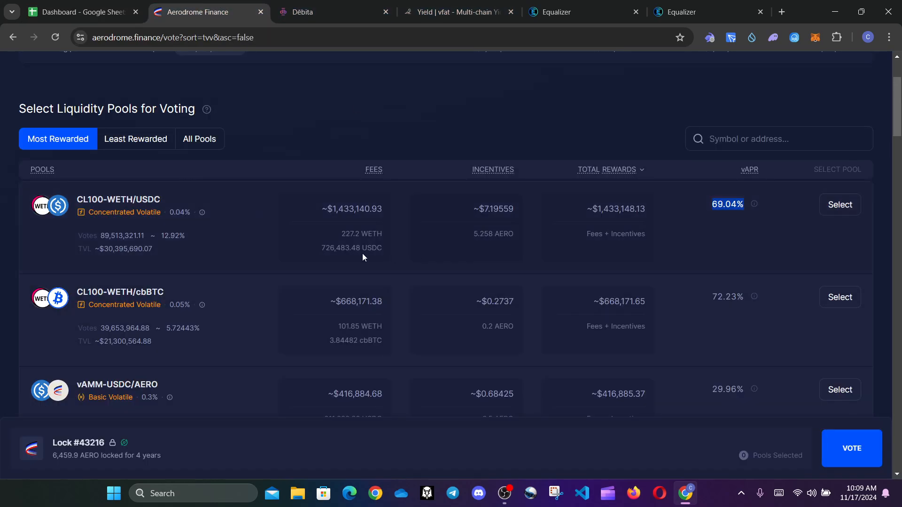
- Search the pools for 'ion' to find vAMM-ION/WETH's vAPR, then return to the Dashboard
left_click(778, 139)
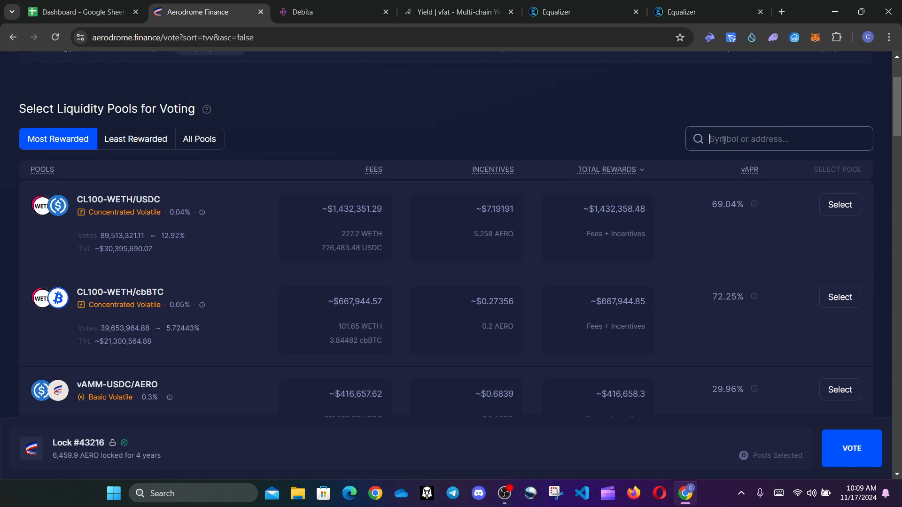
type("ion")
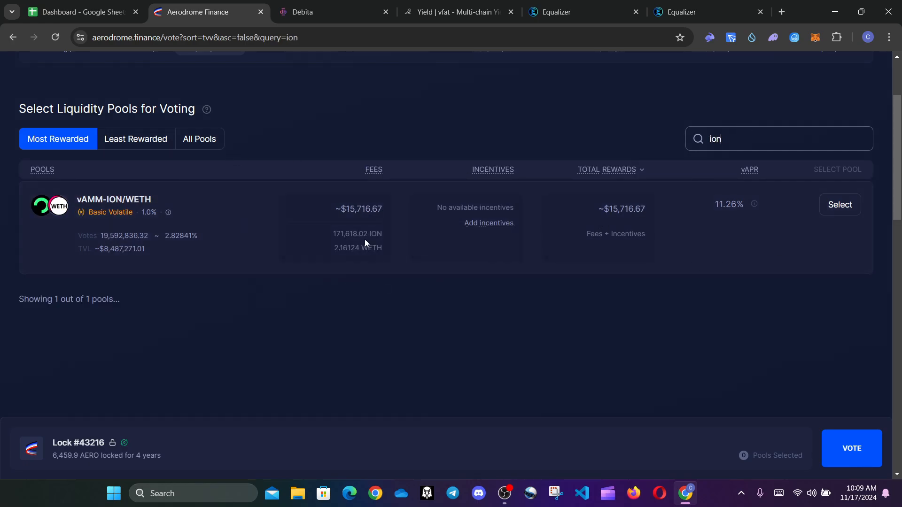
mouse_move(567, 317)
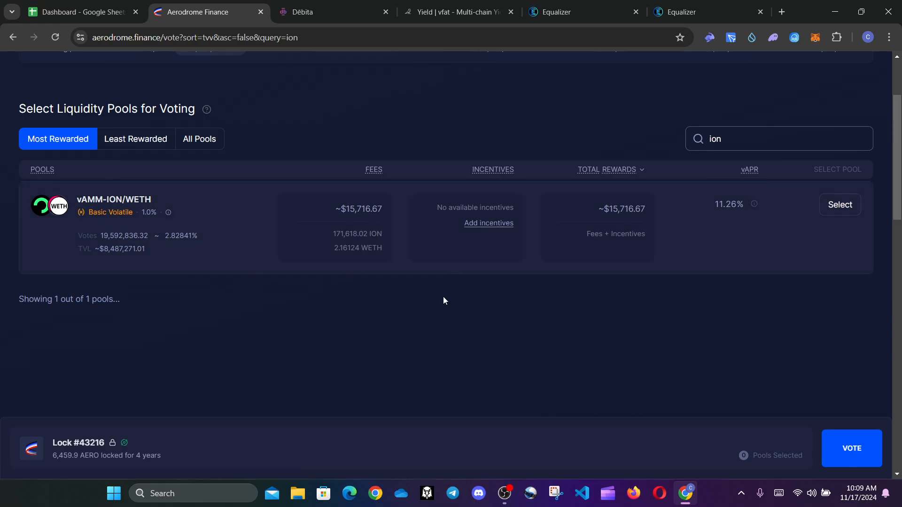
left_click(81, 12)
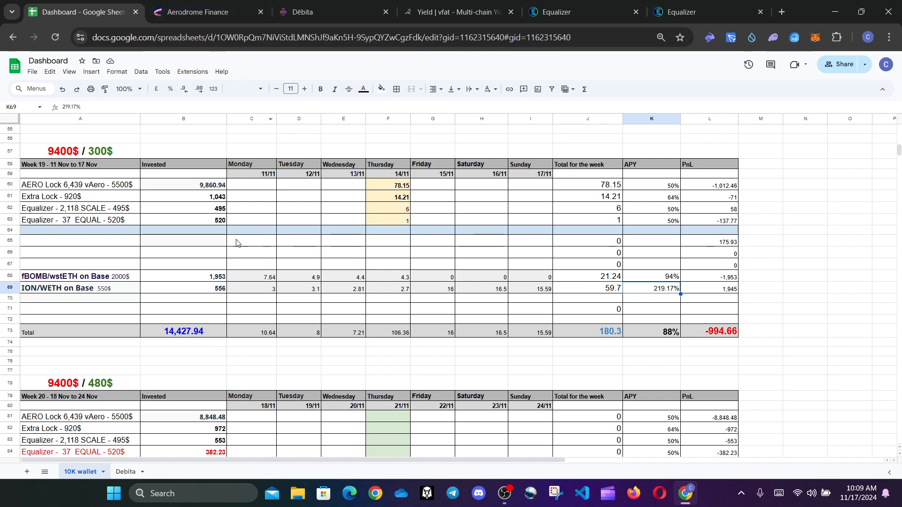
- Review week 20 invested amounts for AERO Lock, Extra Lock, SCALE and EQUAL, then switch to the Débita loan
scroll("down", 3)
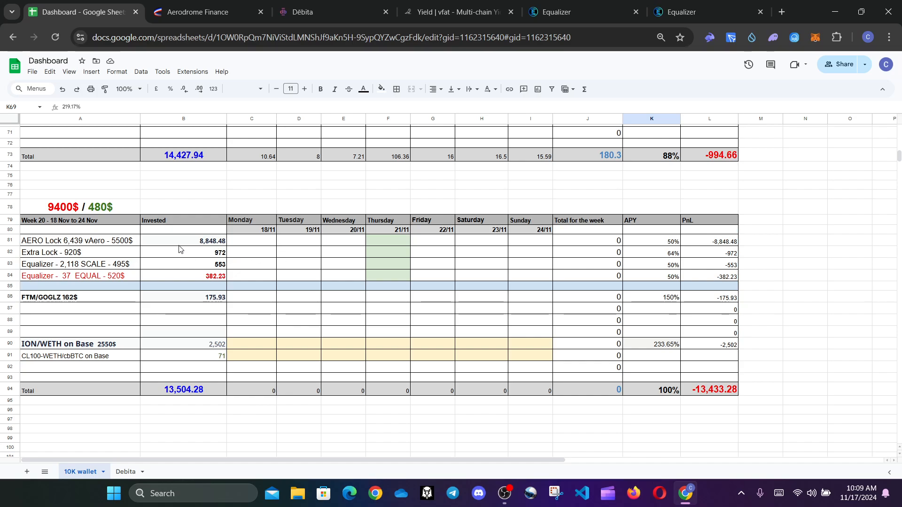
left_click(184, 241)
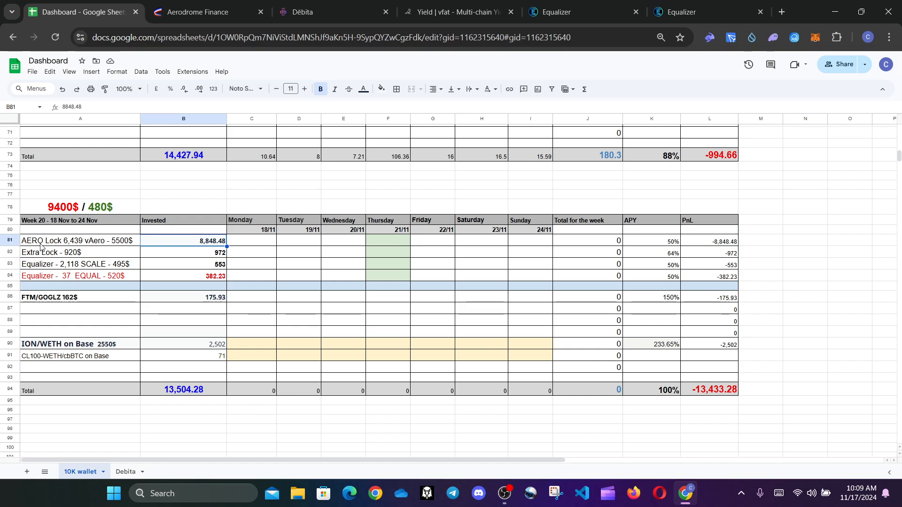
mouse_move(201, 244)
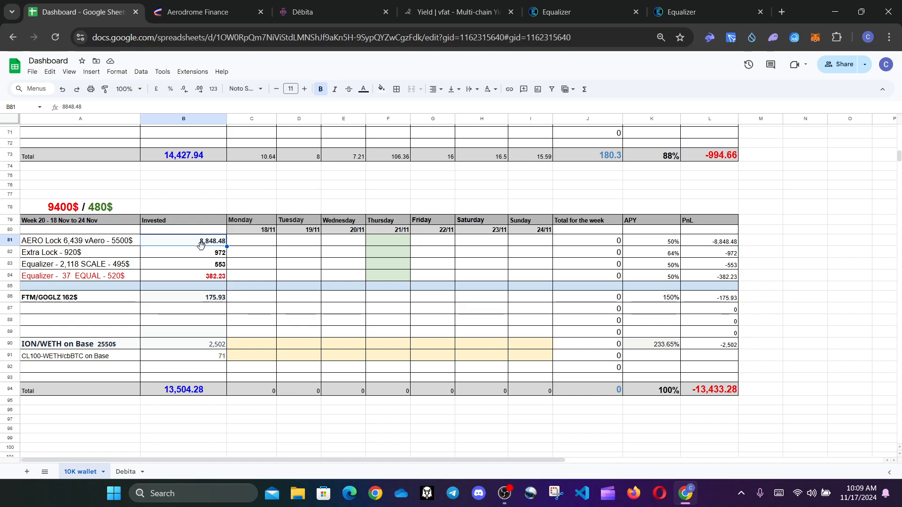
left_click(709, 155)
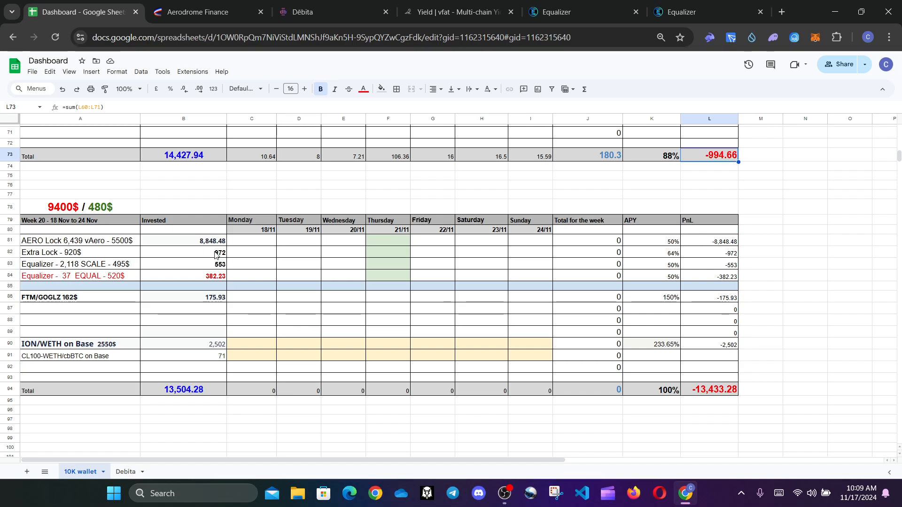
left_click(183, 252)
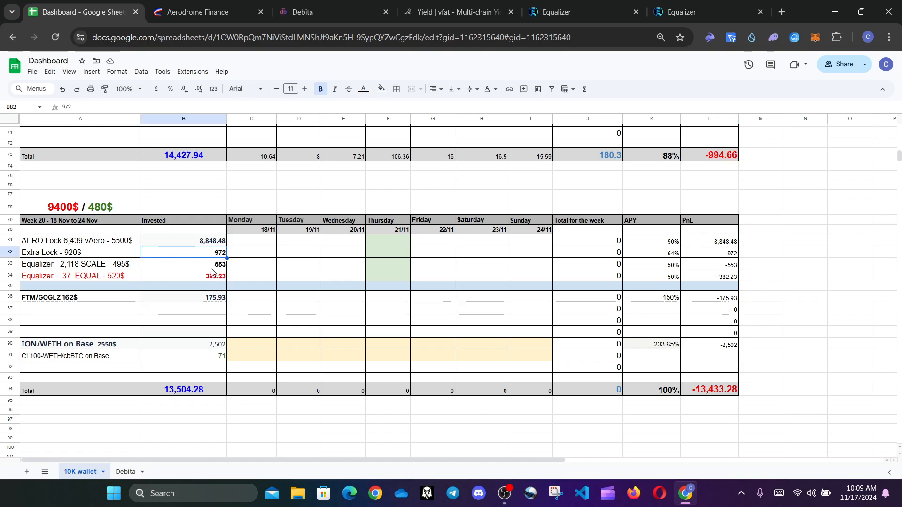
left_click(183, 264)
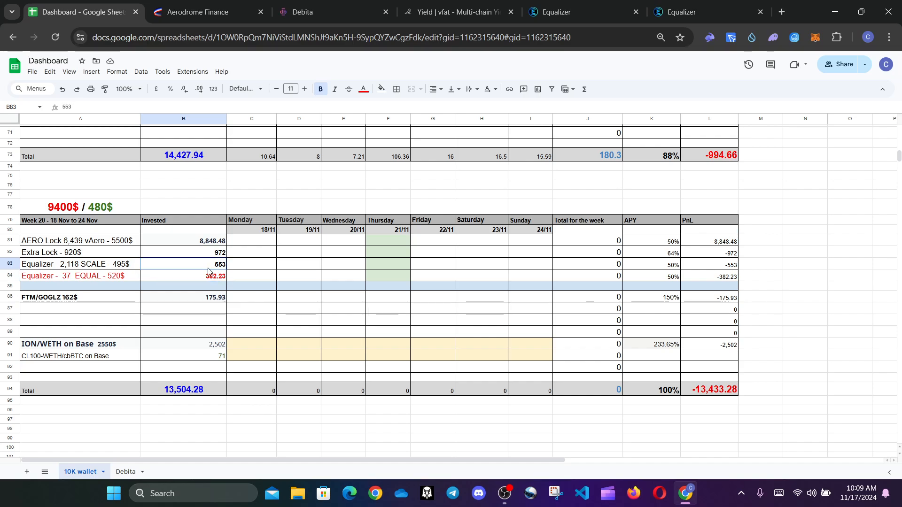
left_click(184, 275)
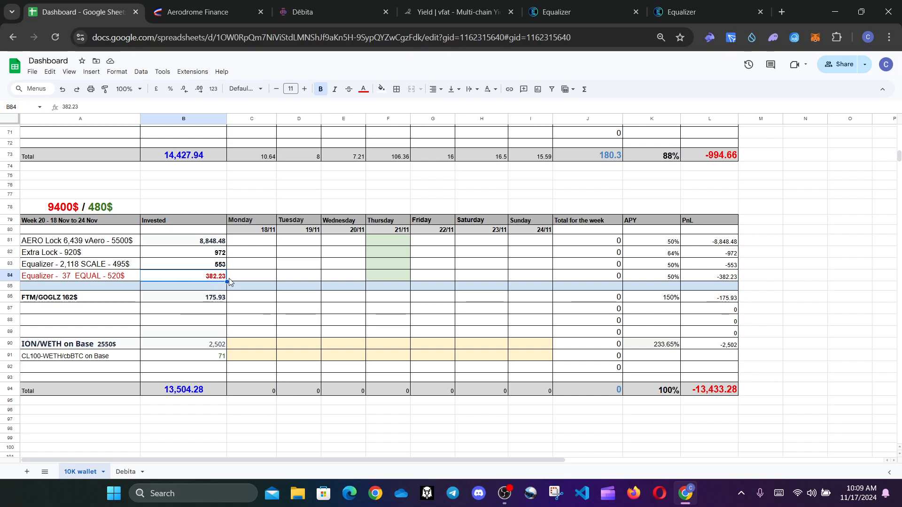
left_click(322, 11)
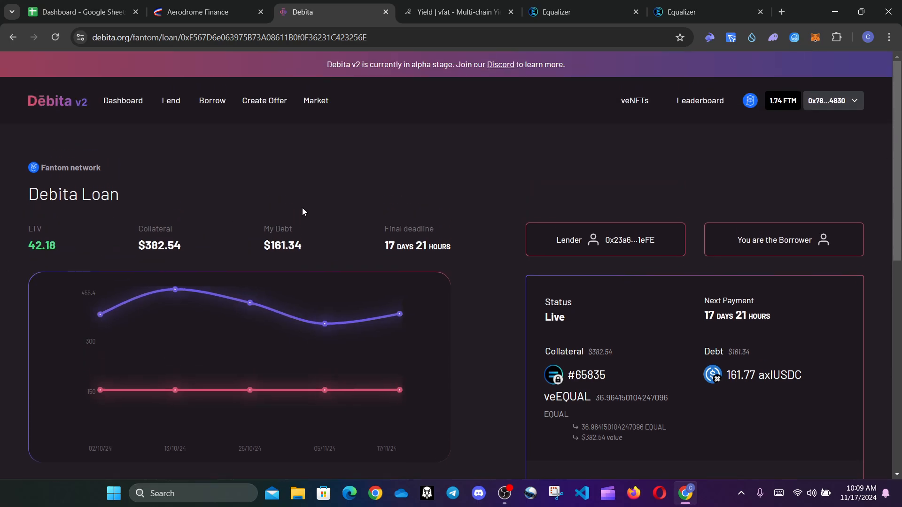
mouse_move(278, 180)
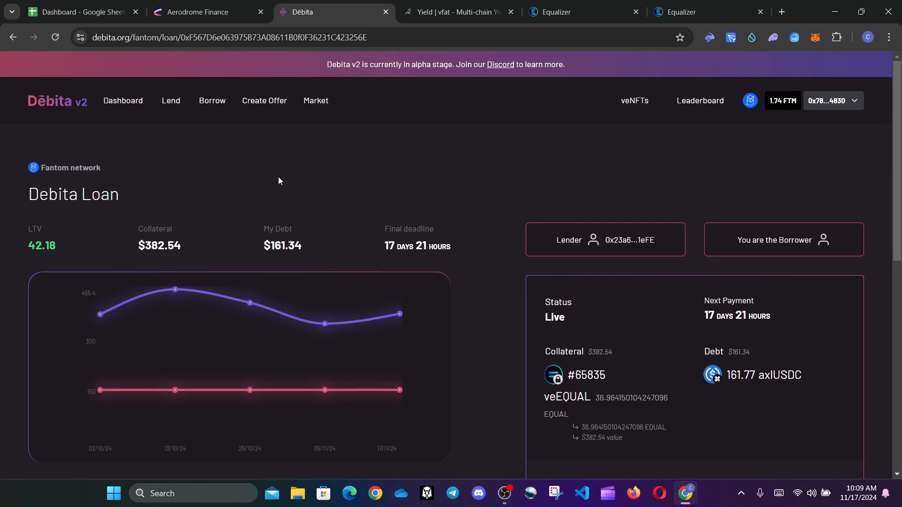
- Select the $382.54 collateral figure on Débita and return to the Dashboard sheet
scroll("down", 3)
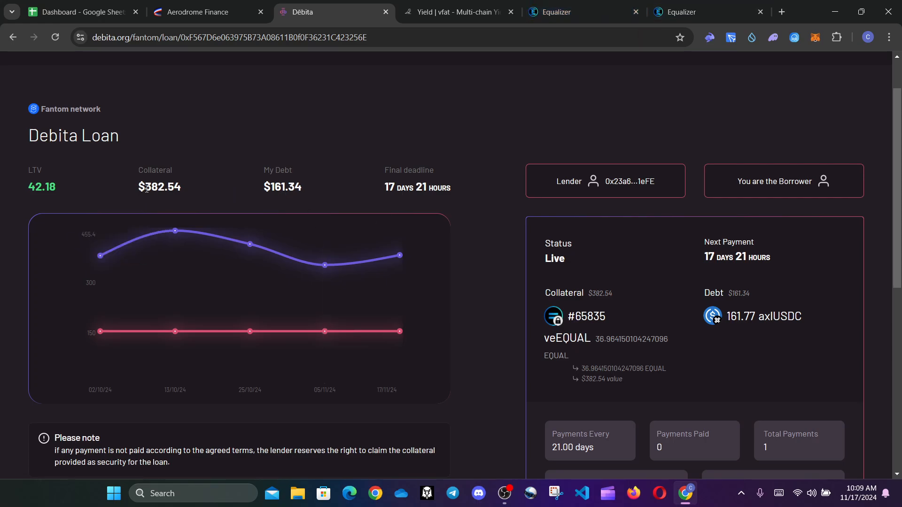
double_click(158, 186)
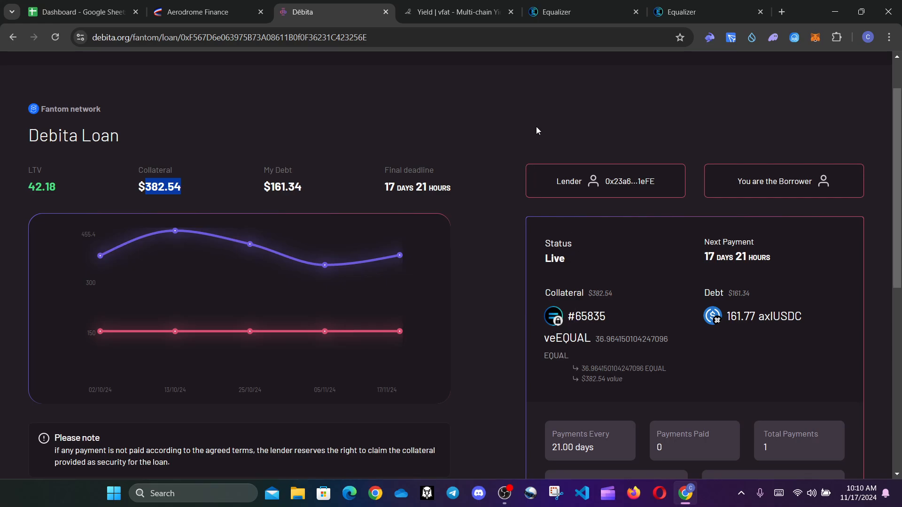
mouse_move(528, 374)
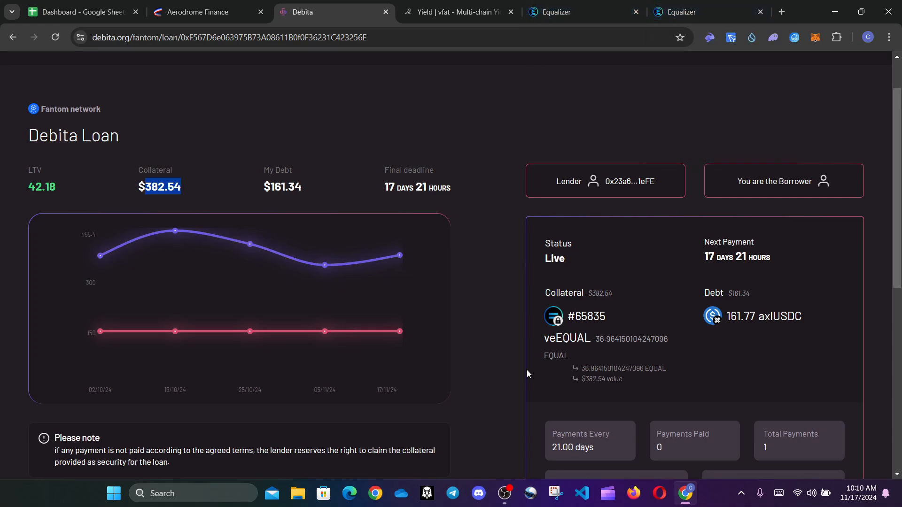
mouse_move(141, 167)
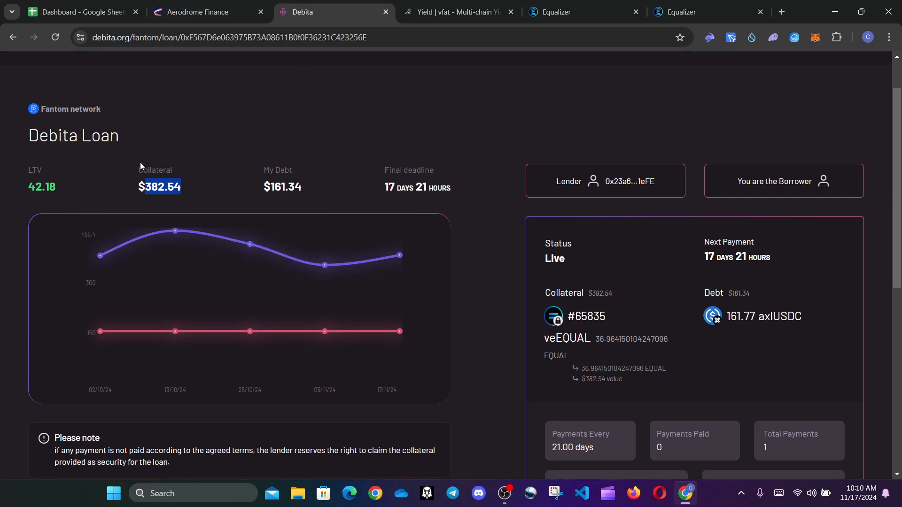
left_click(81, 11)
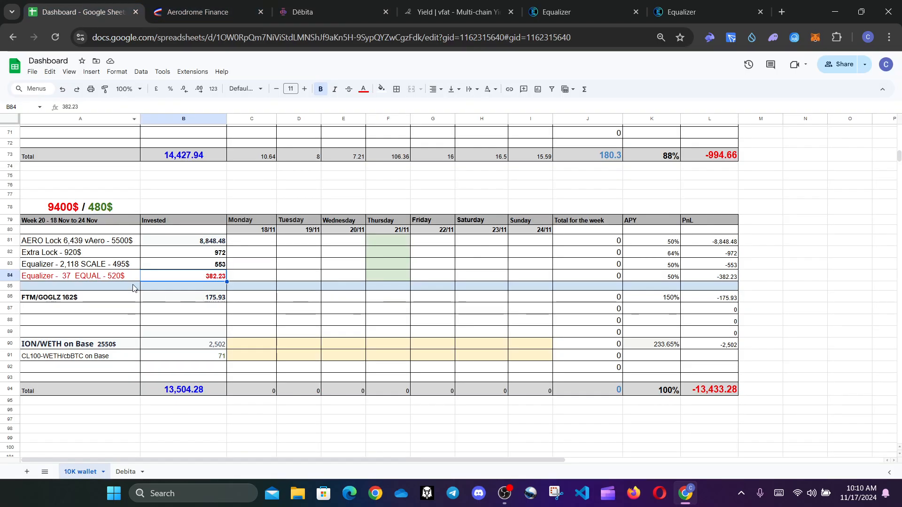
- Glance at the Equalizer Base vote page and return to the Débita loan details
left_click(581, 12)
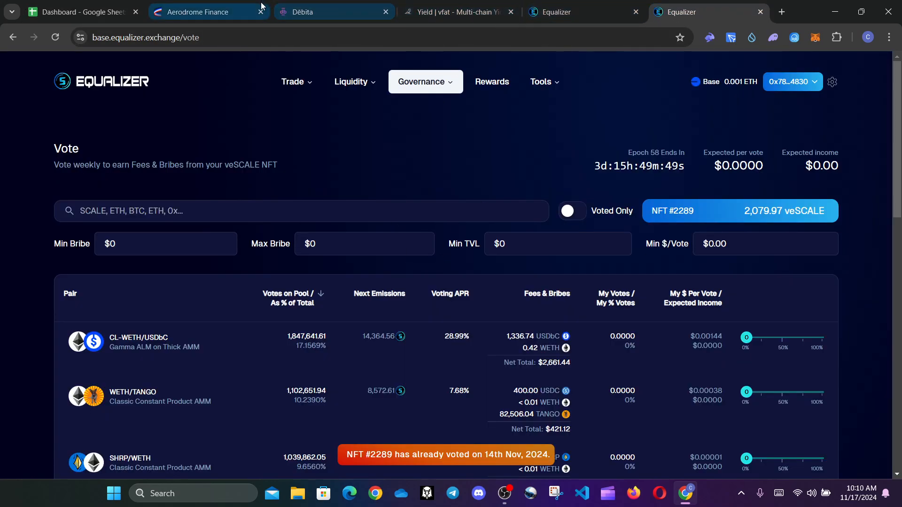
left_click(333, 12)
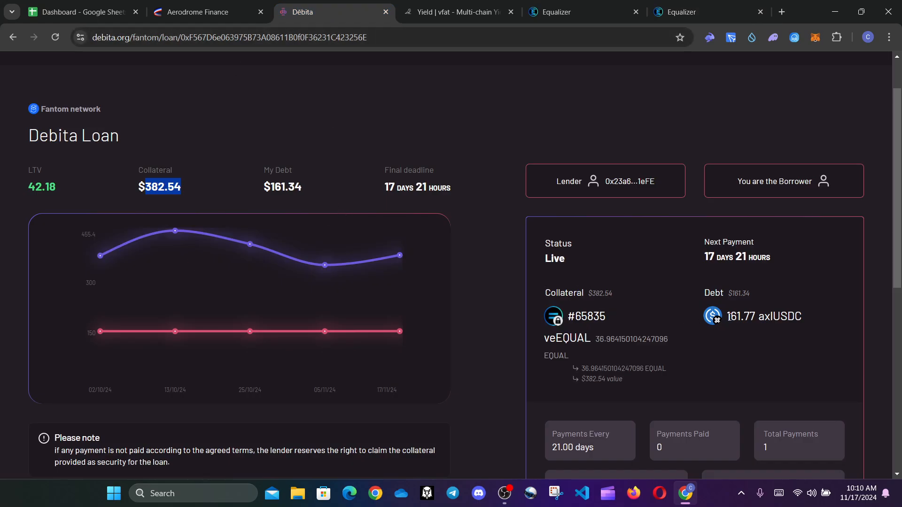
- Read the loan's 161.77 axlUSDC debt and payment details, then return to the Dashboard sheet
double_click(741, 317)
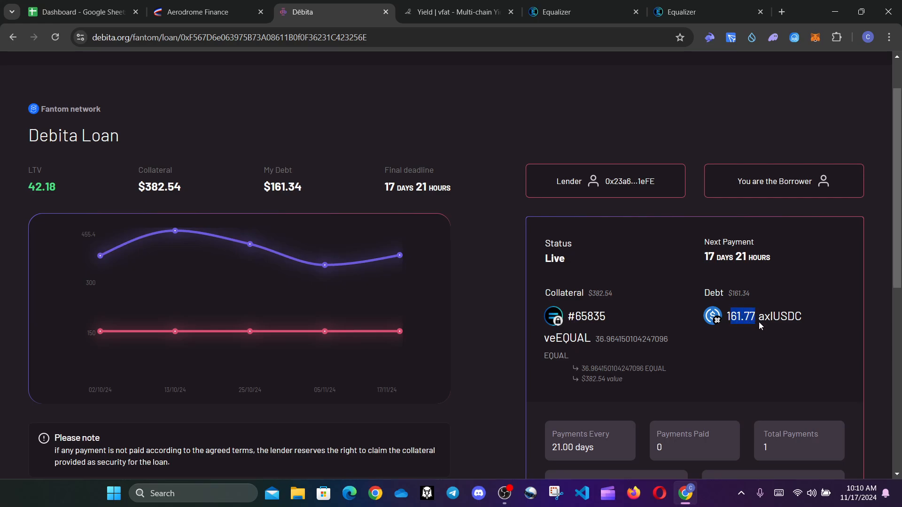
mouse_move(686, 340)
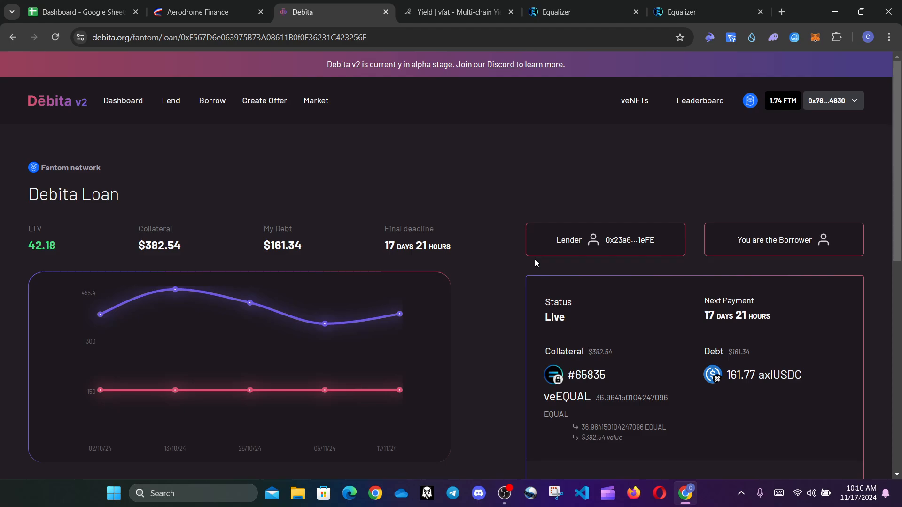
mouse_move(662, 203)
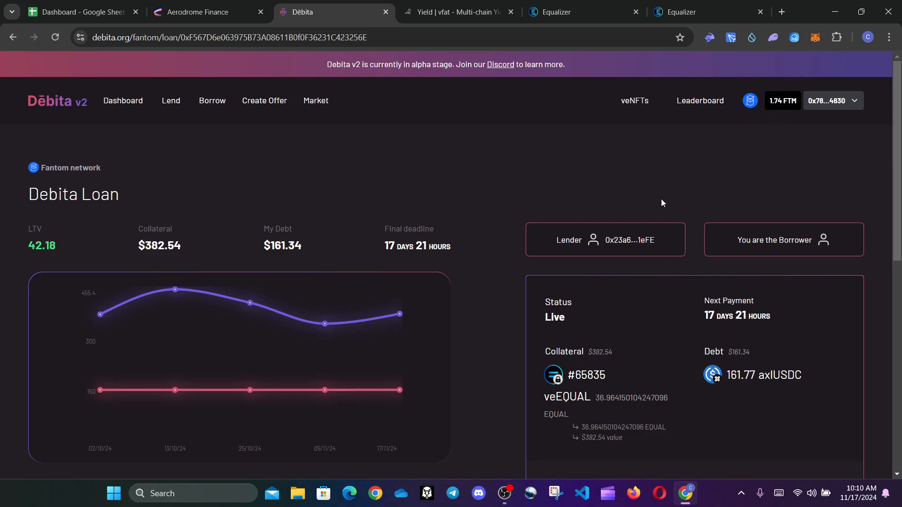
scroll("down", 3)
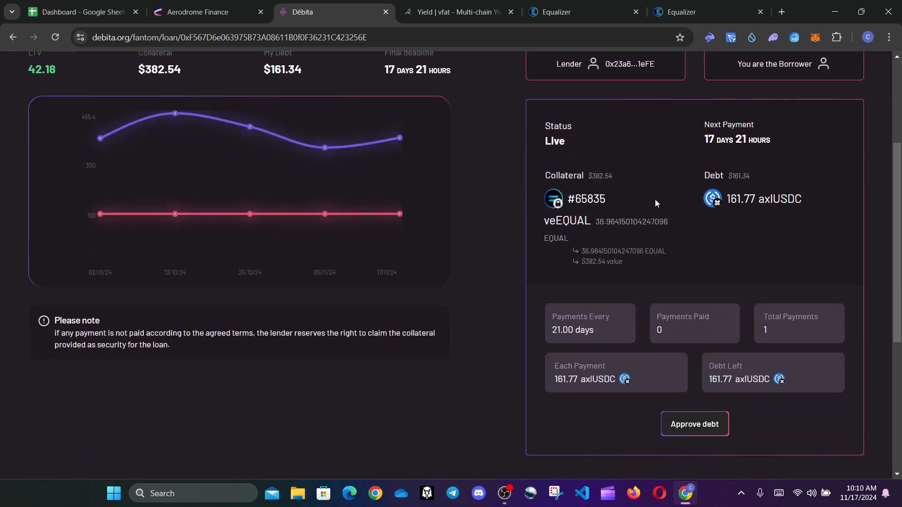
double_click(741, 198)
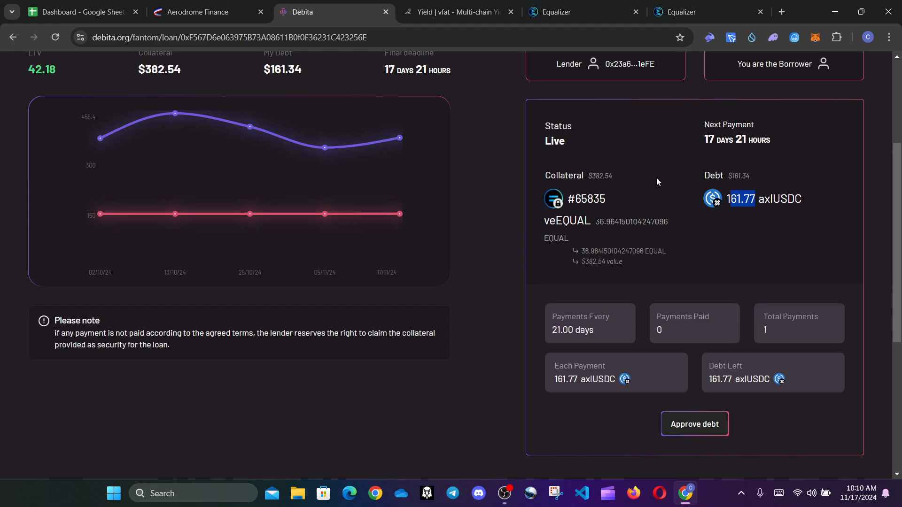
left_click(81, 12)
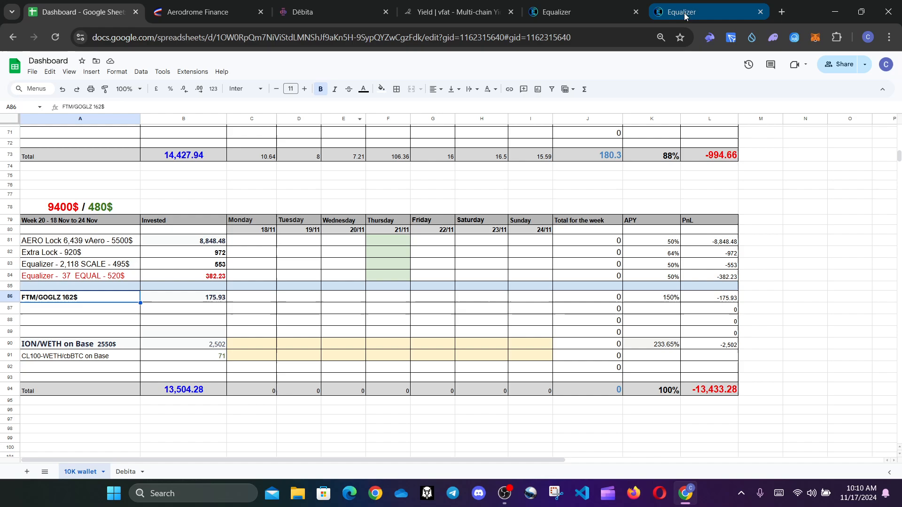
- Confirm NFT #65832 voted on the Fantom vote page, then view the WFTM/GOGLZ deposit in vfat
left_click(581, 12)
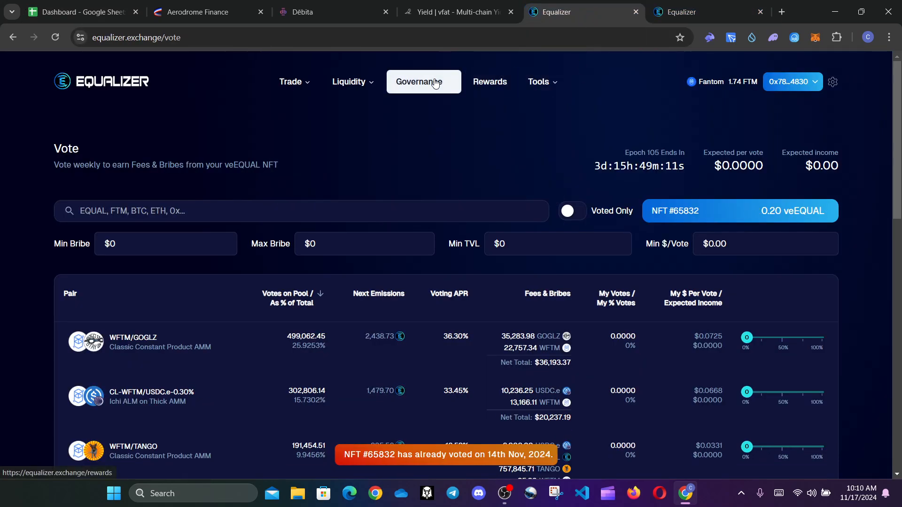
left_click(488, 81)
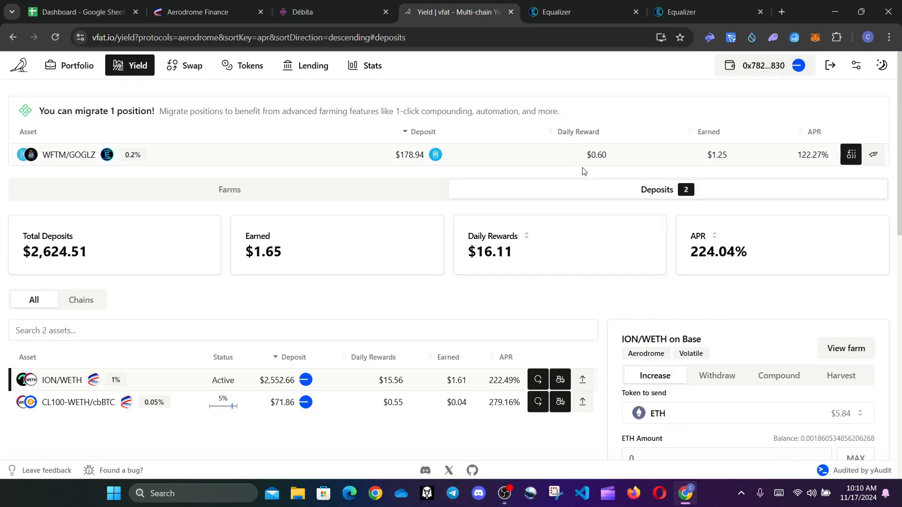
mouse_move(799, 157)
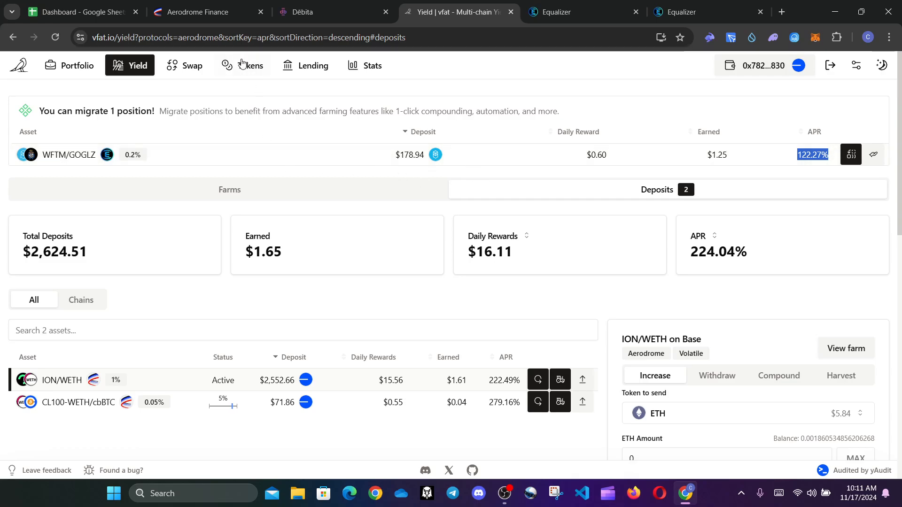
mouse_move(404, 156)
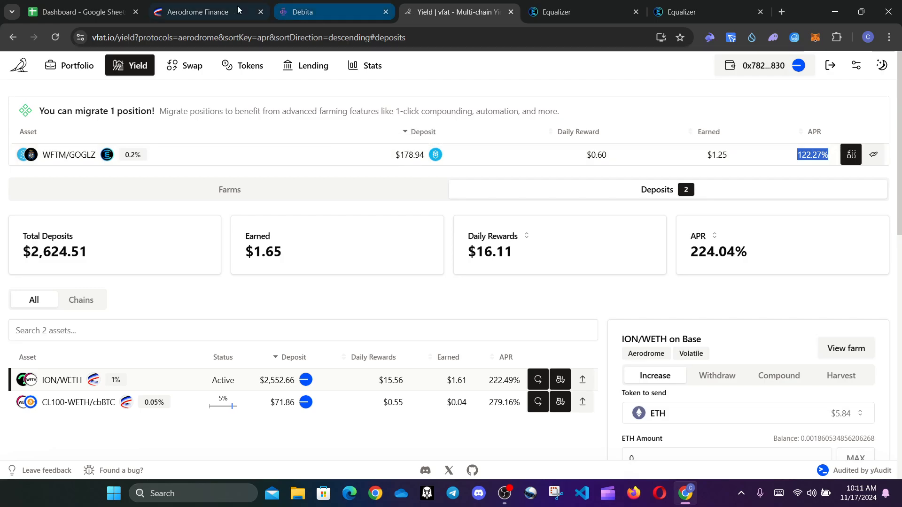
- Review the veEQUAL loan's payment schedule: 161.77 axlUSDC per payment, zero paid
left_click(314, 11)
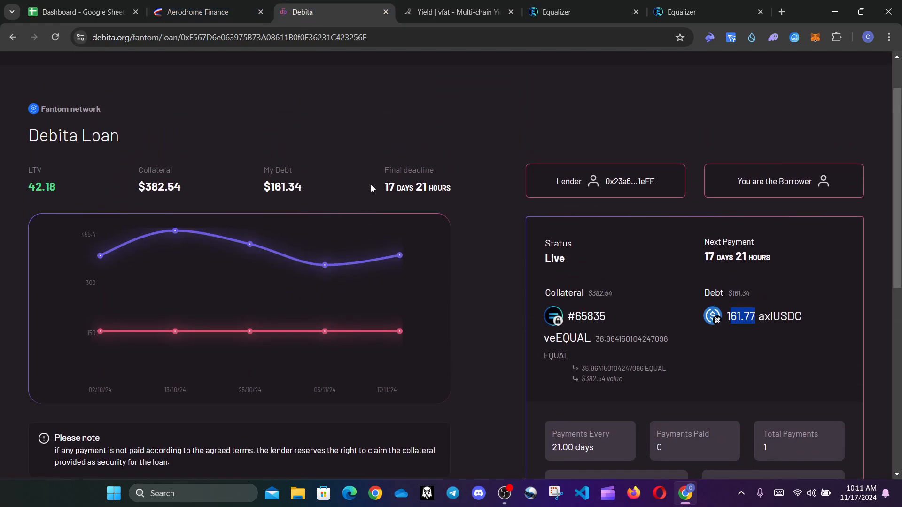
scroll("down", 3)
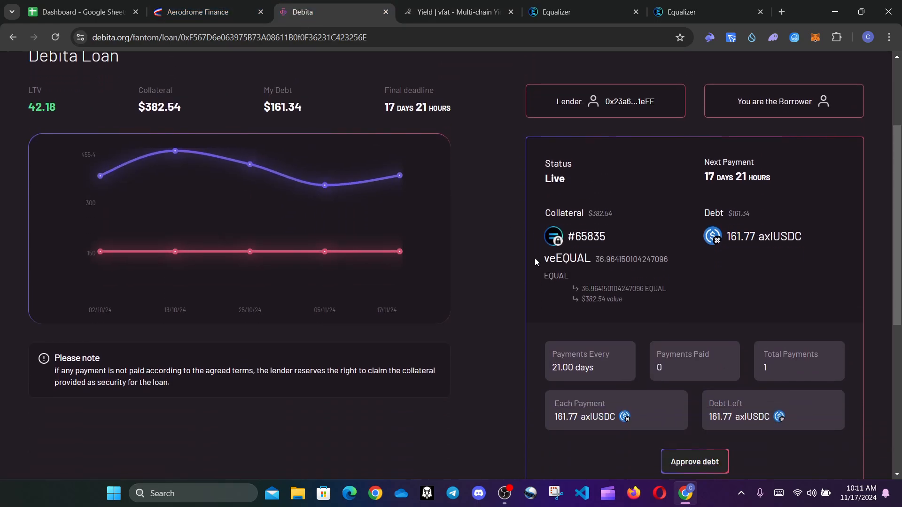
scroll("down", 3)
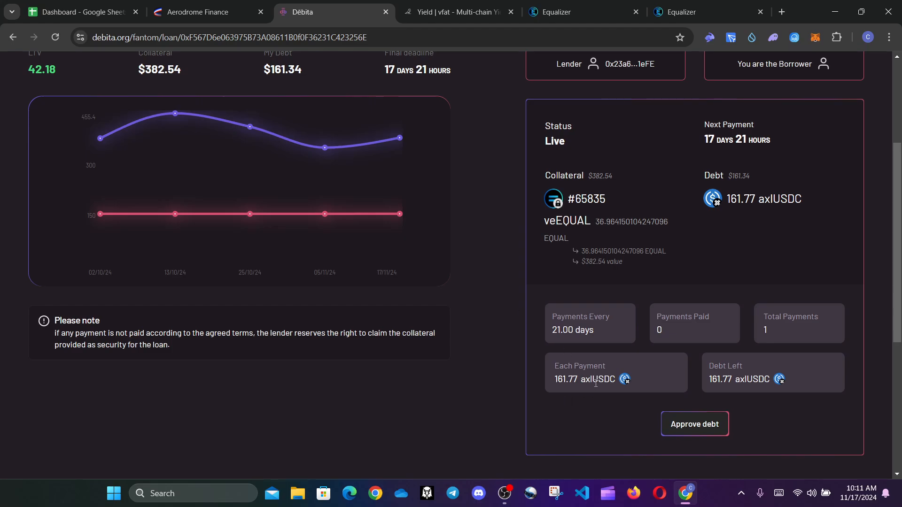
mouse_move(707, 380)
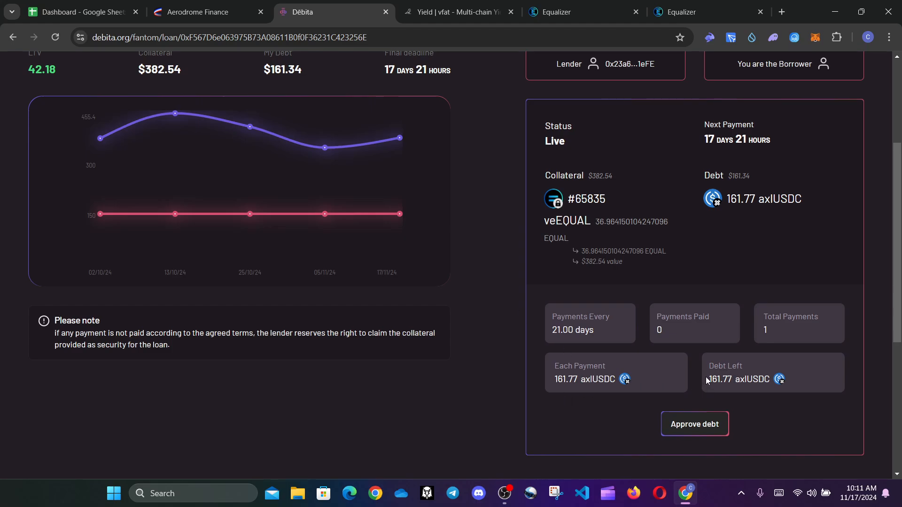
mouse_move(770, 296)
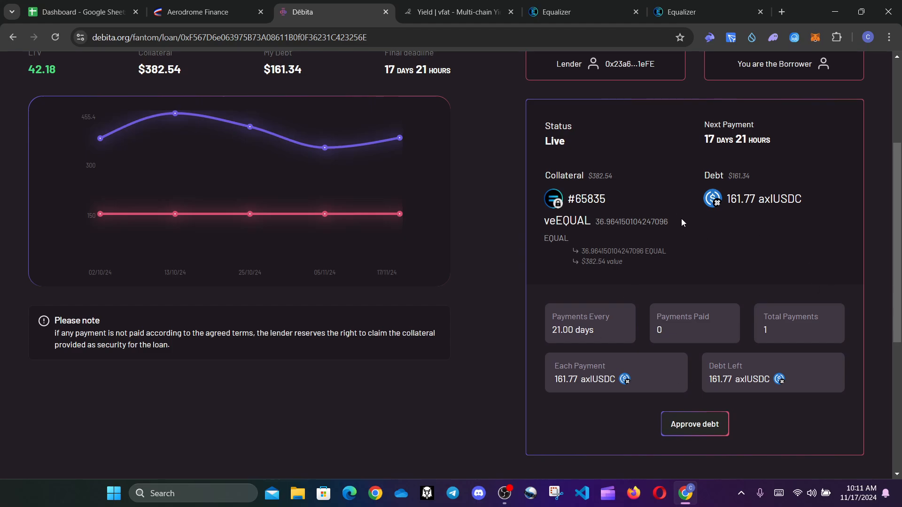
mouse_move(580, 341)
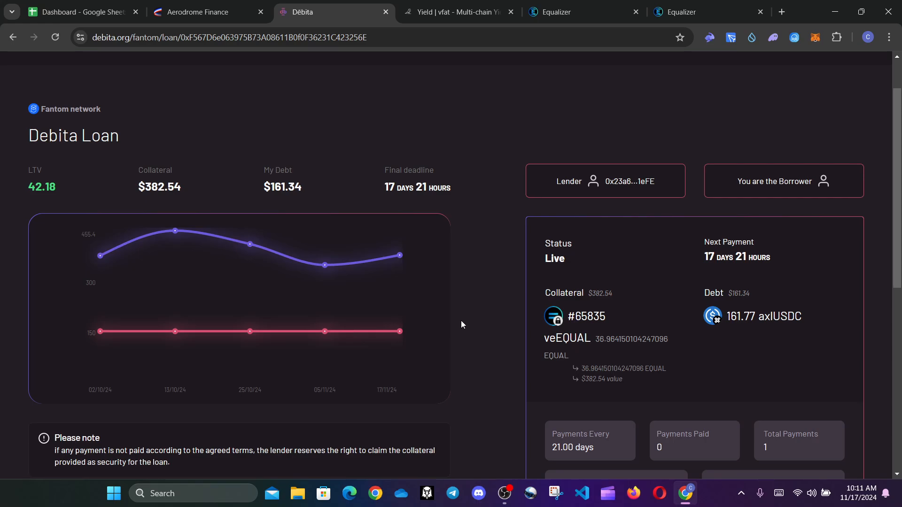
mouse_move(481, 93)
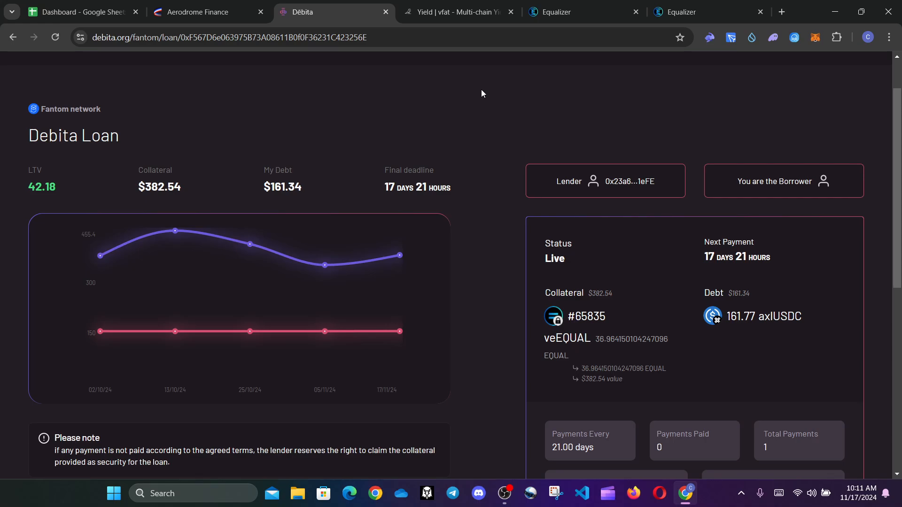
mouse_move(570, 115)
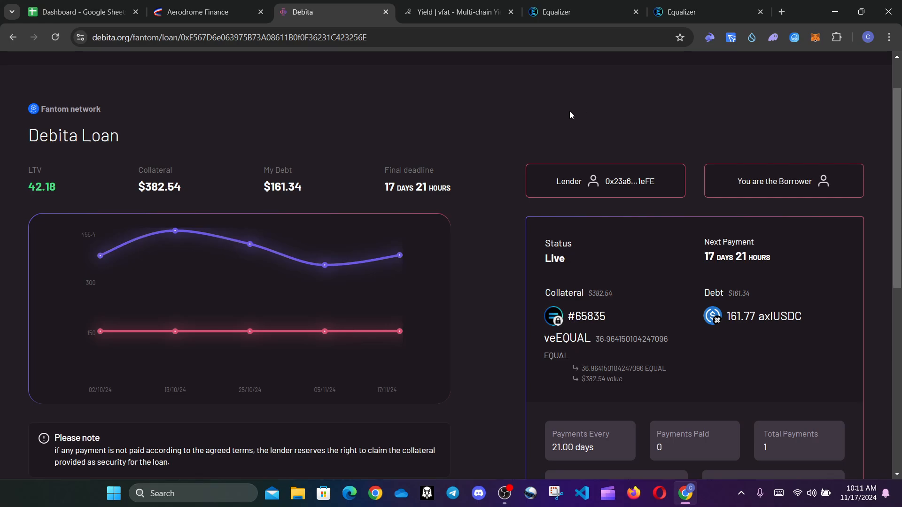
mouse_move(419, 133)
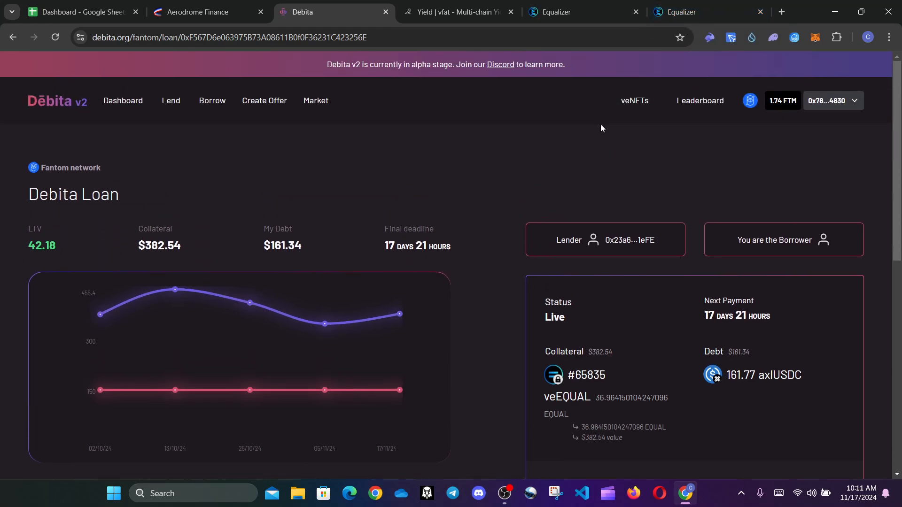
mouse_move(627, 123)
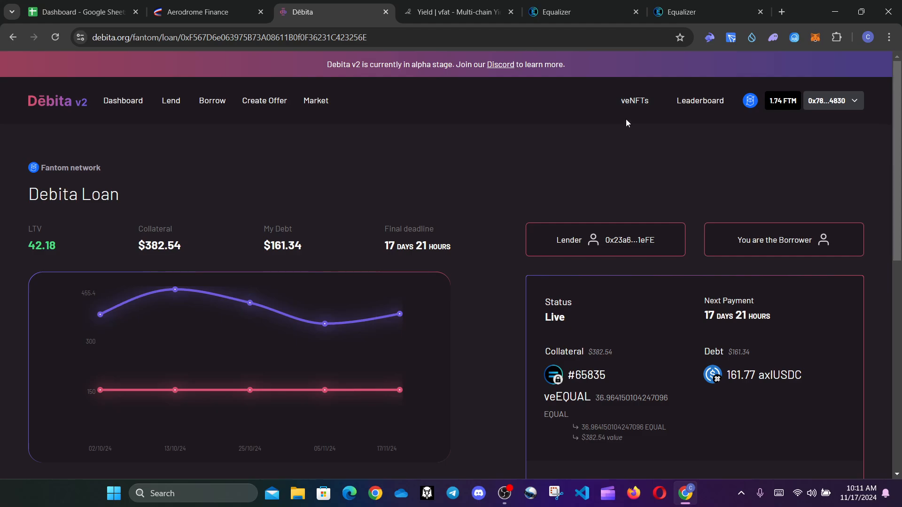
- Check veNFT #65835 already voted this epoch, then view WFTM/GOGLZ at 122.27% APR in vfat
left_click(633, 101)
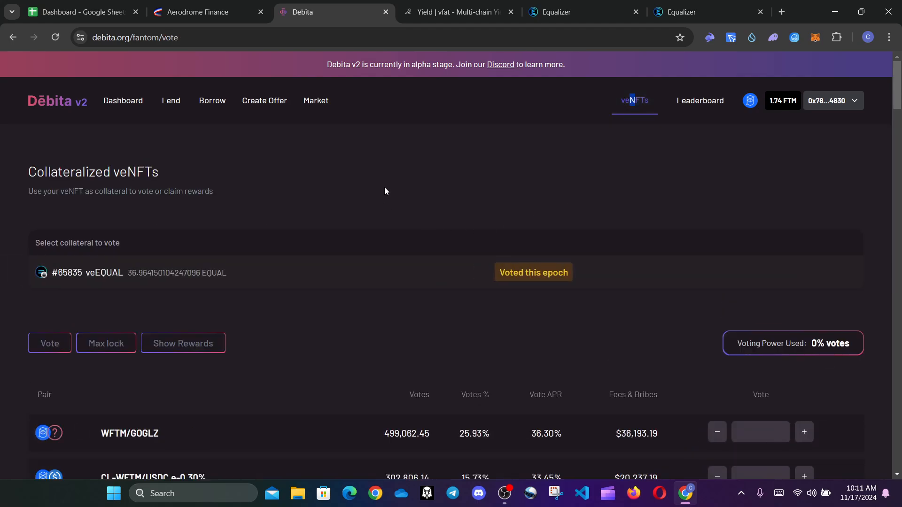
scroll("down", 3)
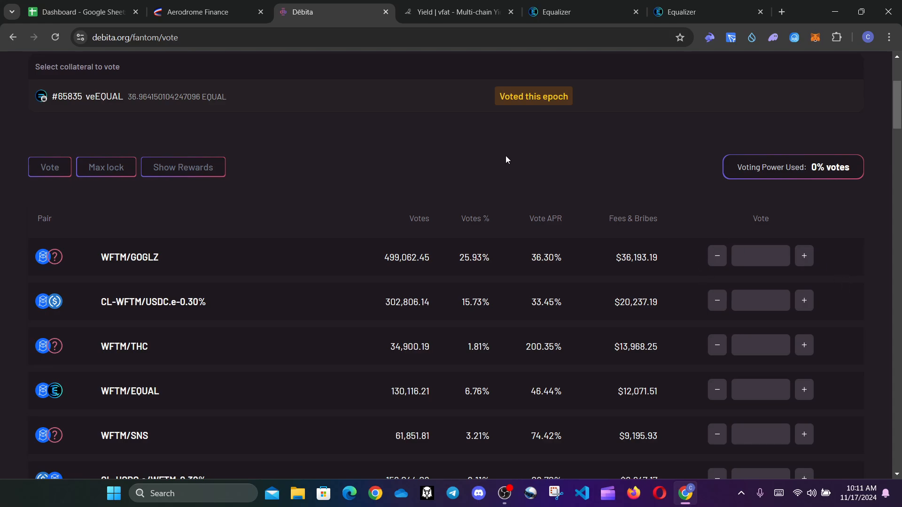
mouse_move(420, 178)
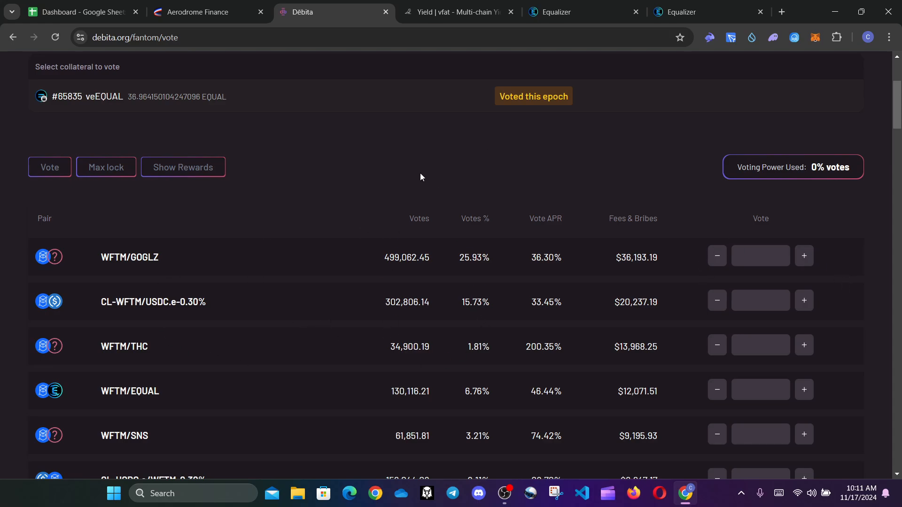
left_click(457, 11)
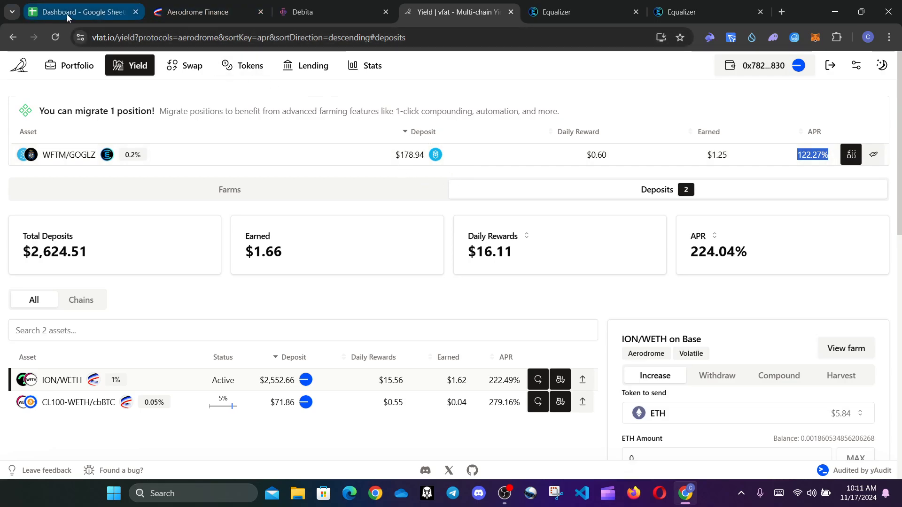
mouse_move(68, 11)
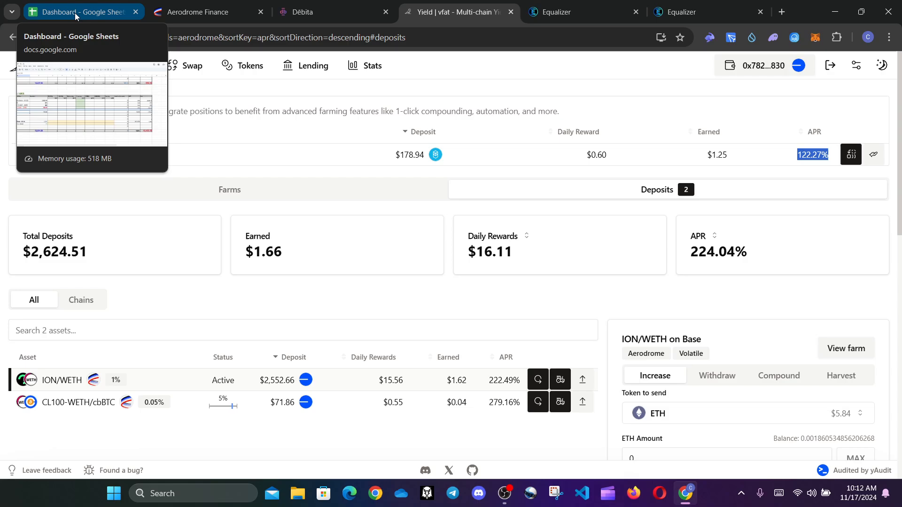
- Compare ION/WETH's 2,502 invested in week 20 with week 19, then read its $15.56 daily rewards in vfat
left_click(81, 12)
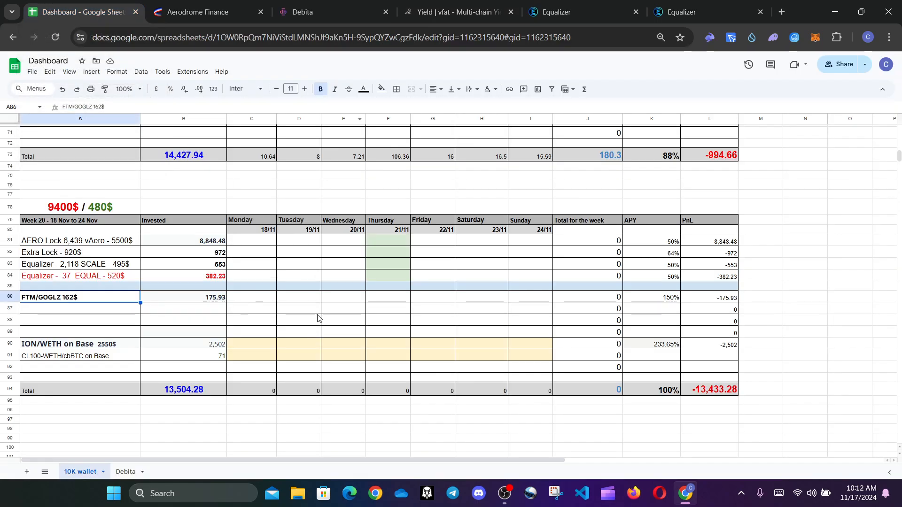
mouse_move(50, 348)
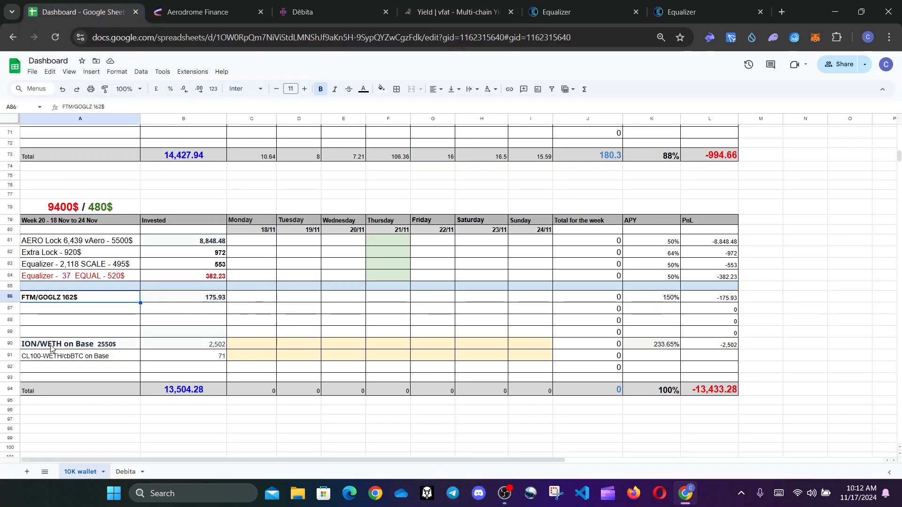
scroll("up", 3)
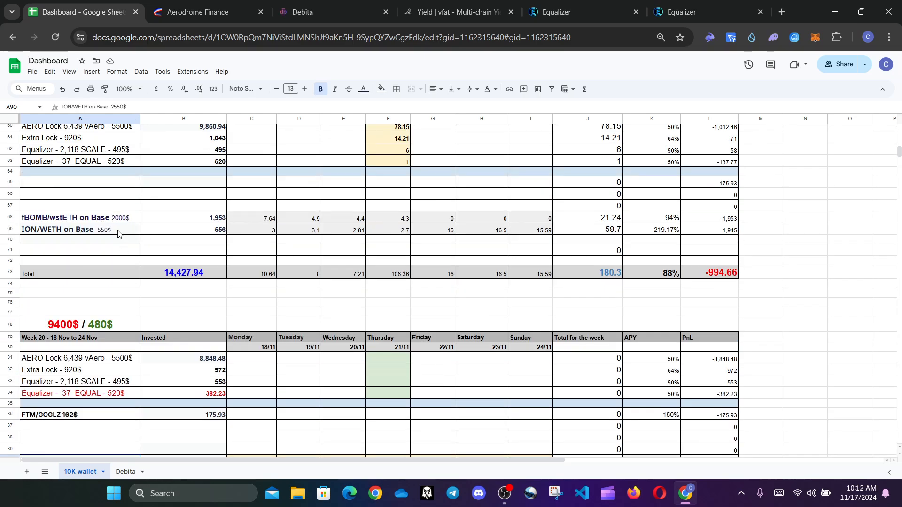
scroll("down", 3)
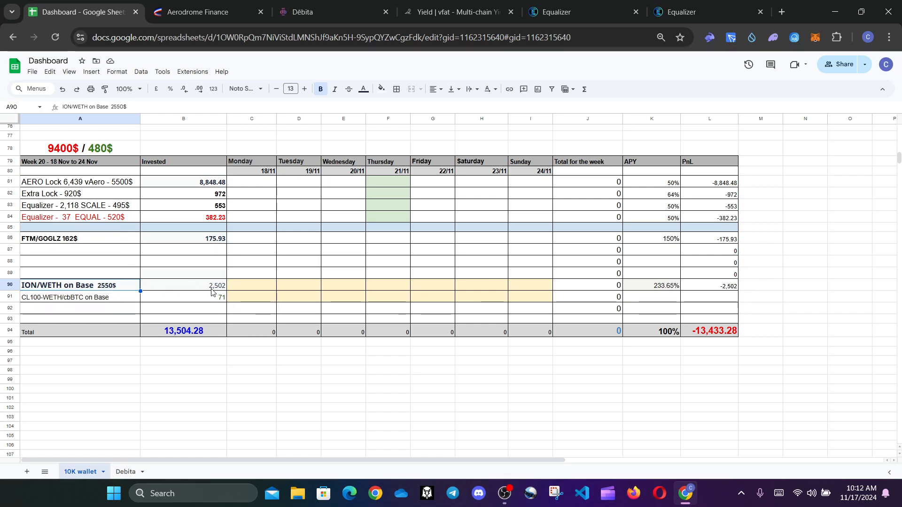
left_click(184, 286)
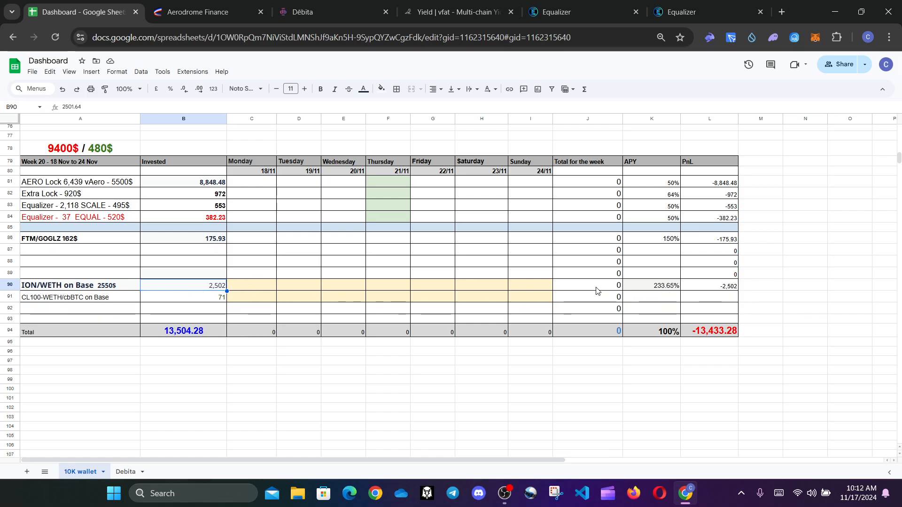
mouse_move(257, 292)
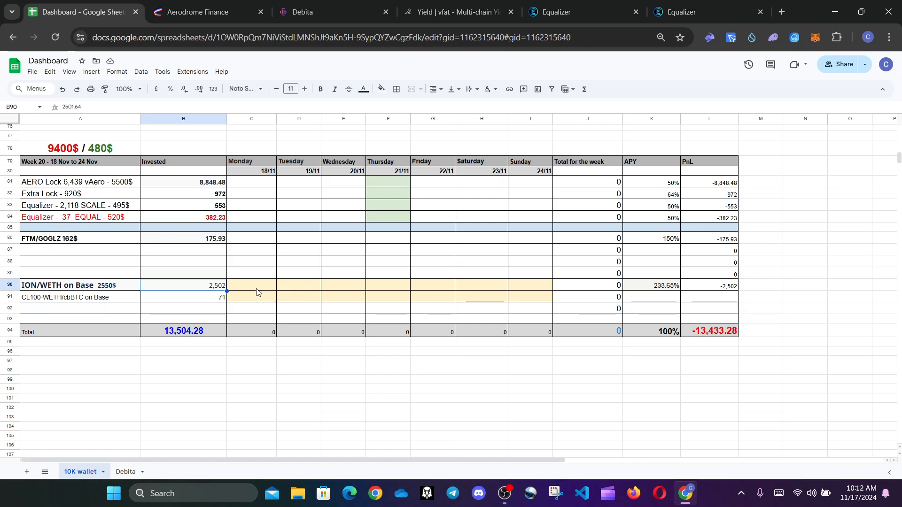
left_click(457, 11)
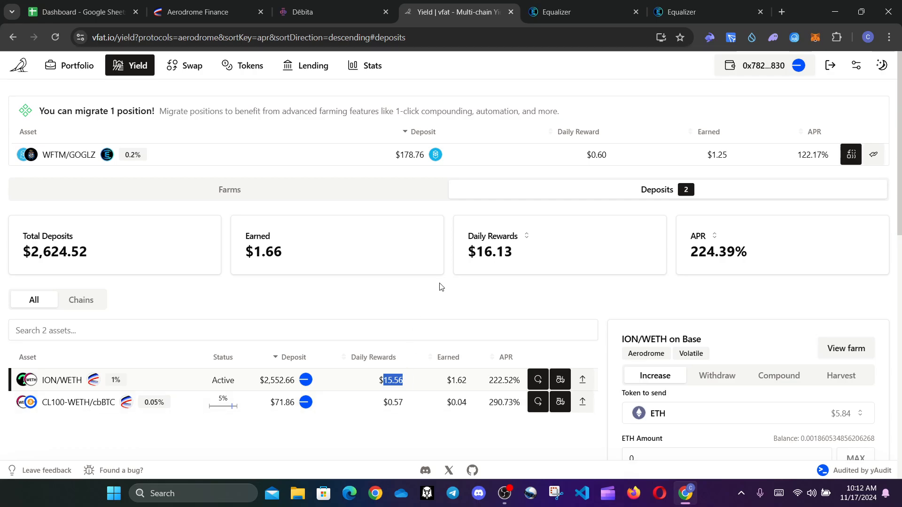
- Review the week 20 CL100-WETH/cbBTC row at 71 invested against week 19
left_click(81, 11)
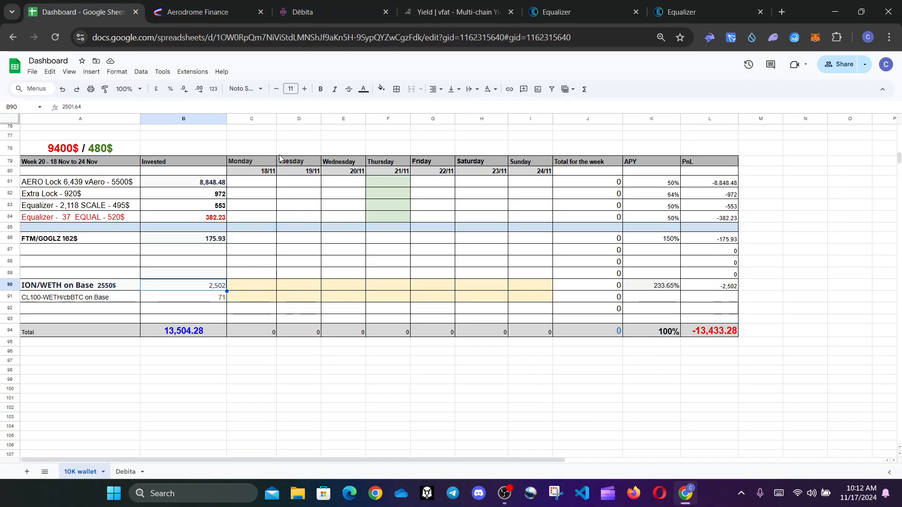
scroll("up", 3)
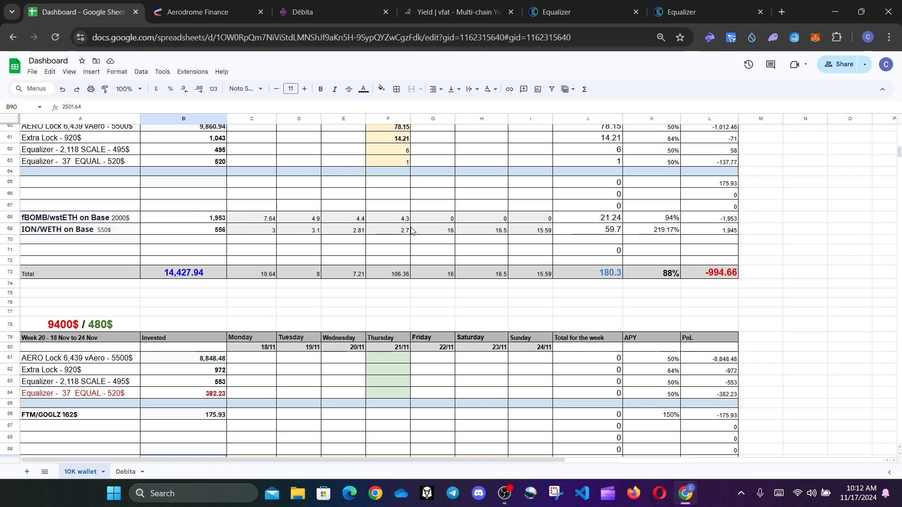
mouse_move(196, 220)
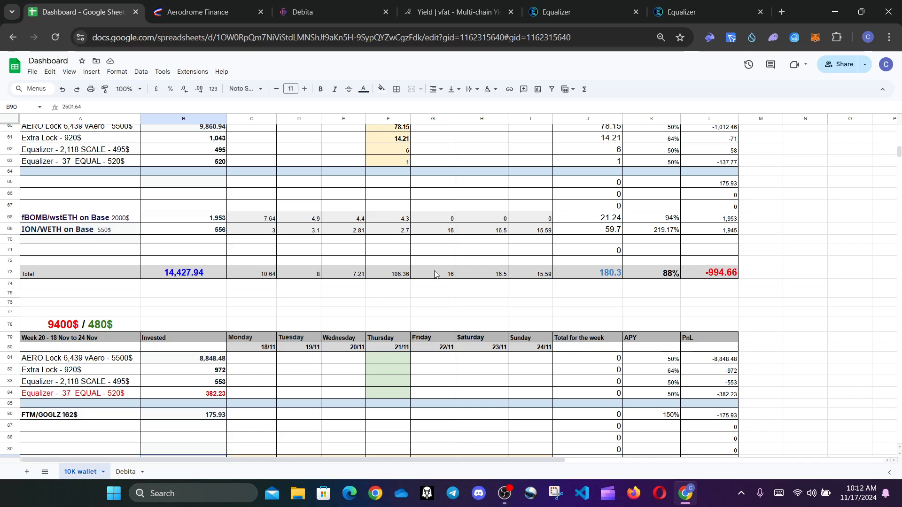
scroll("down", 3)
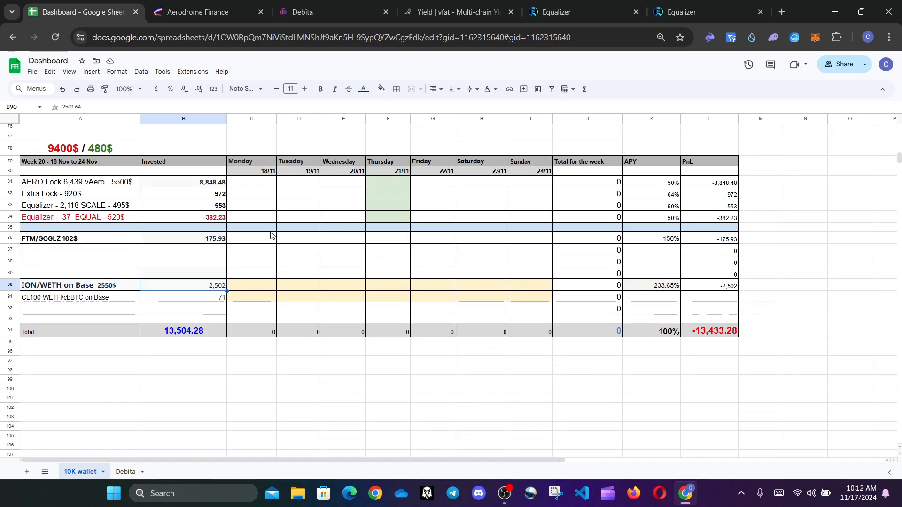
left_click(183, 298)
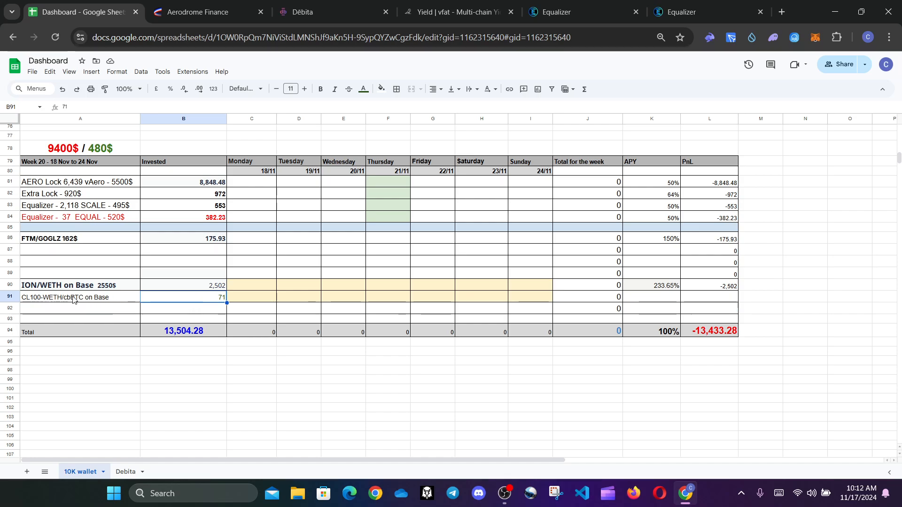
left_click(458, 11)
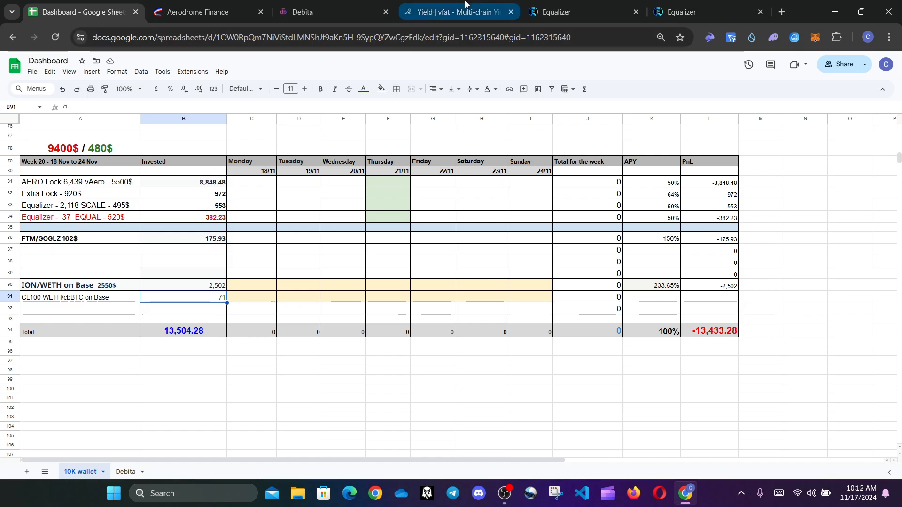
- Expand the CL100-WETH/cbBTC deposit: $71.86, 5% width range, 290.73% APR
left_click(458, 11)
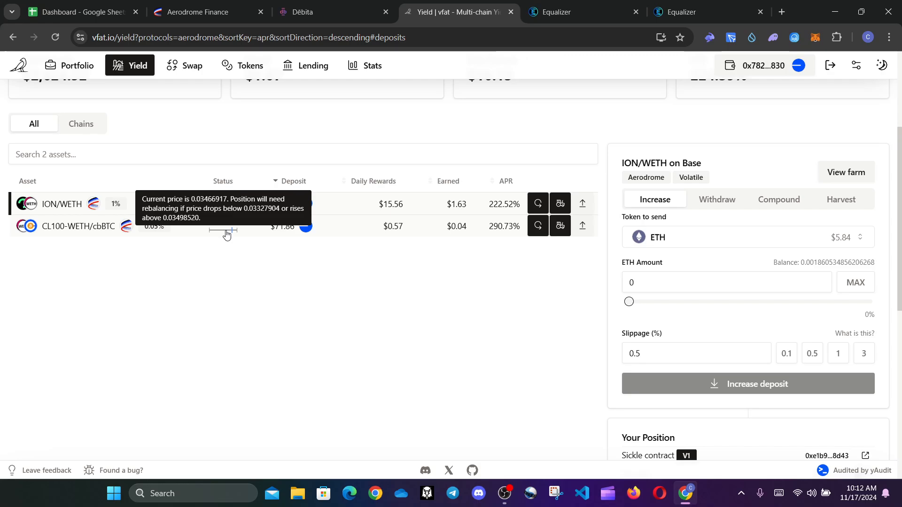
mouse_move(101, 252)
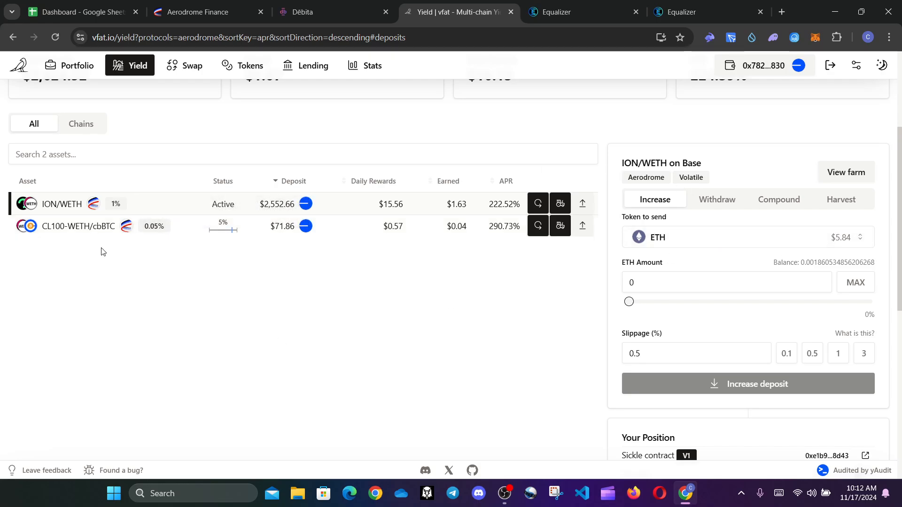
left_click(78, 226)
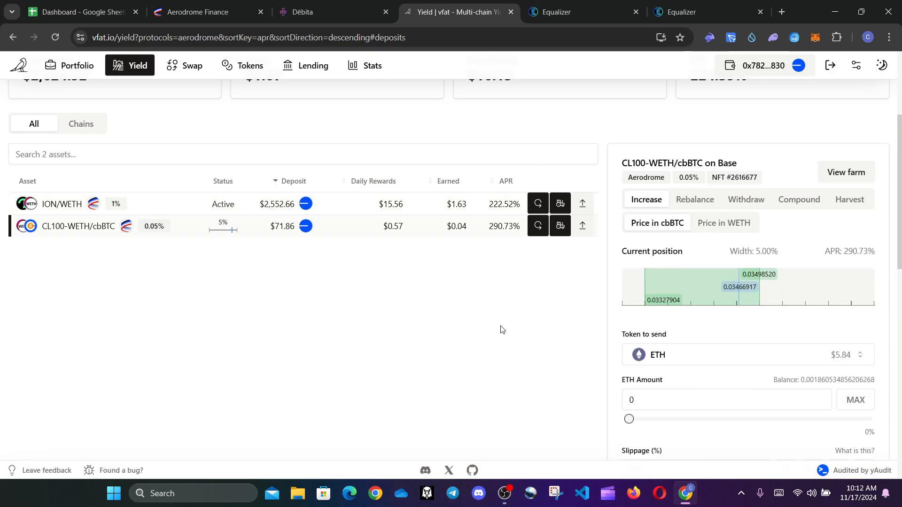
mouse_move(739, 289)
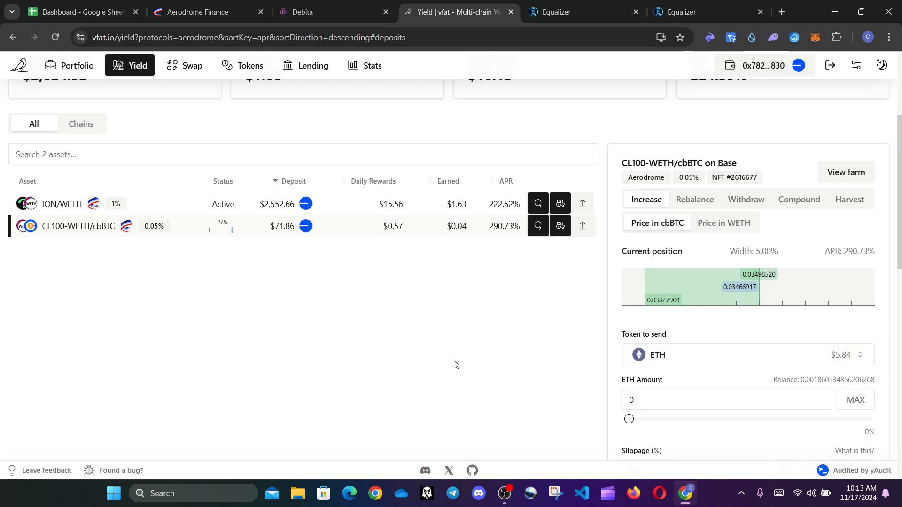
mouse_move(491, 235)
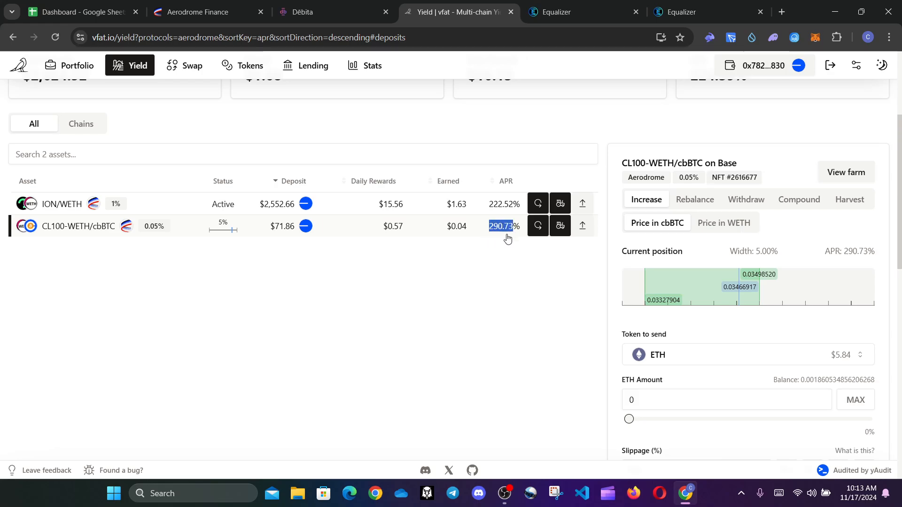
mouse_move(516, 301)
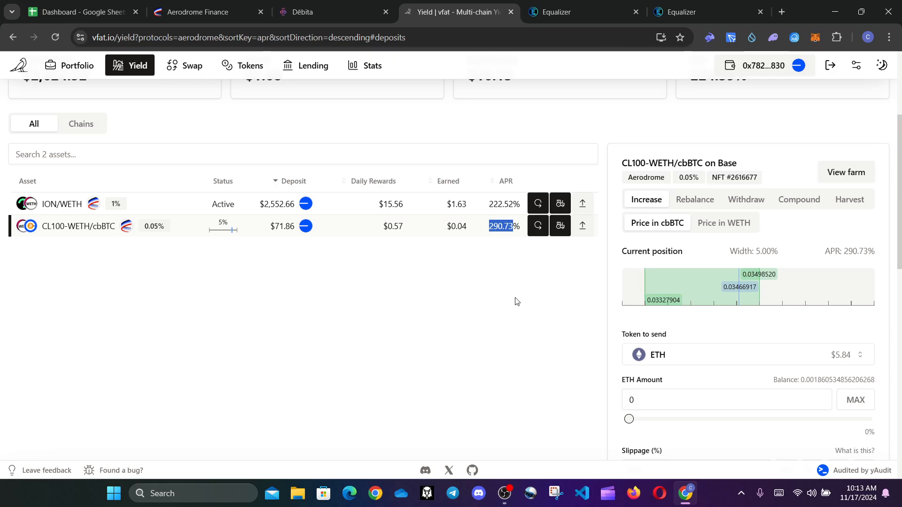
mouse_move(449, 289)
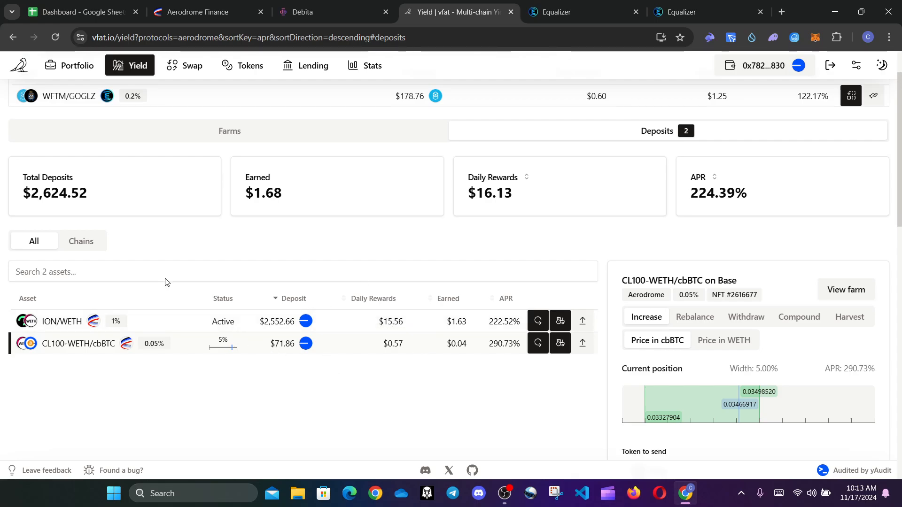
mouse_move(438, 409)
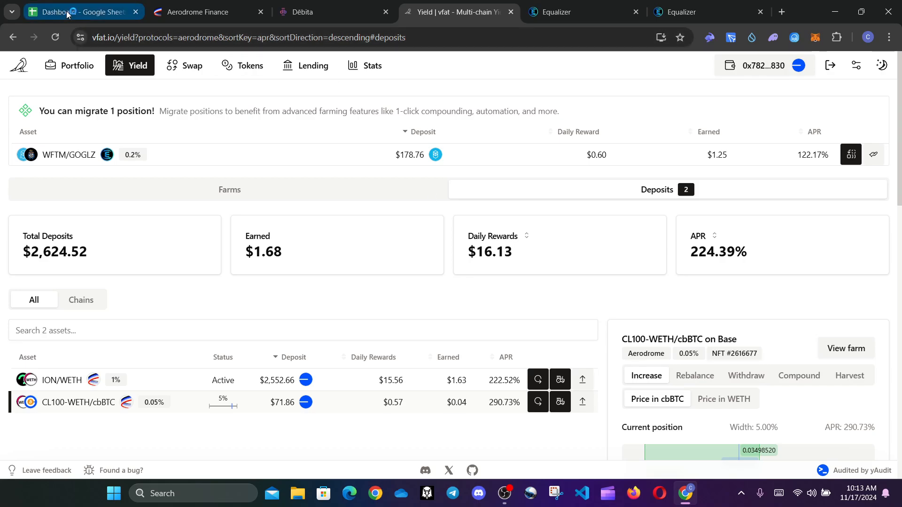
- Verify the week 20 invested column sums to 13,504.28 with CL100-WETH/cbBTC at 71
left_click(81, 11)
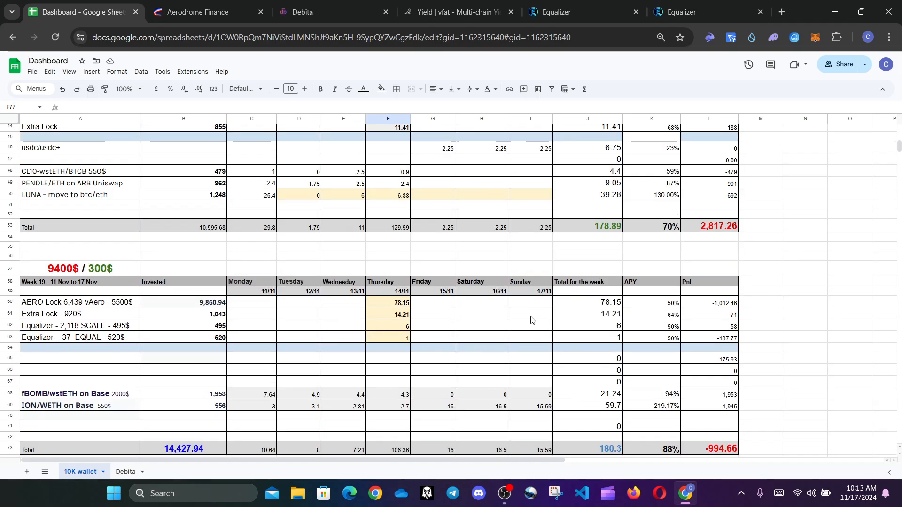
scroll("down", 3)
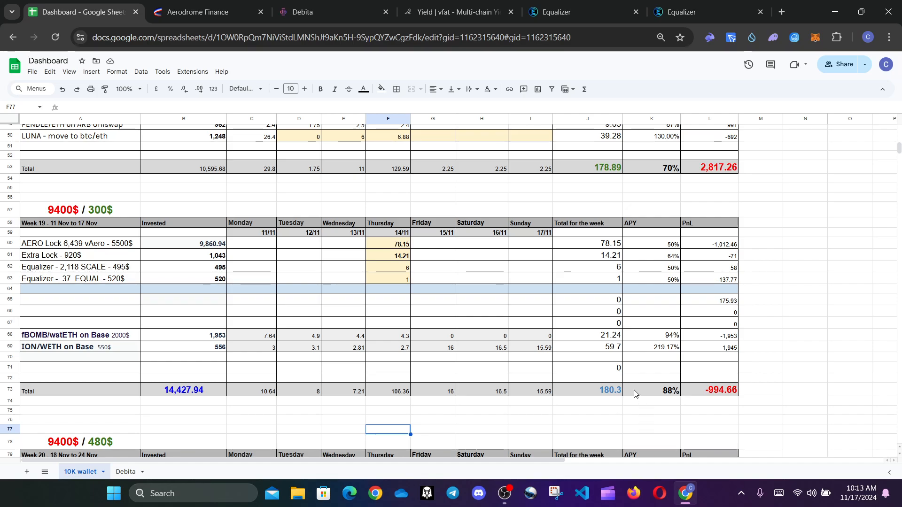
left_click(586, 390)
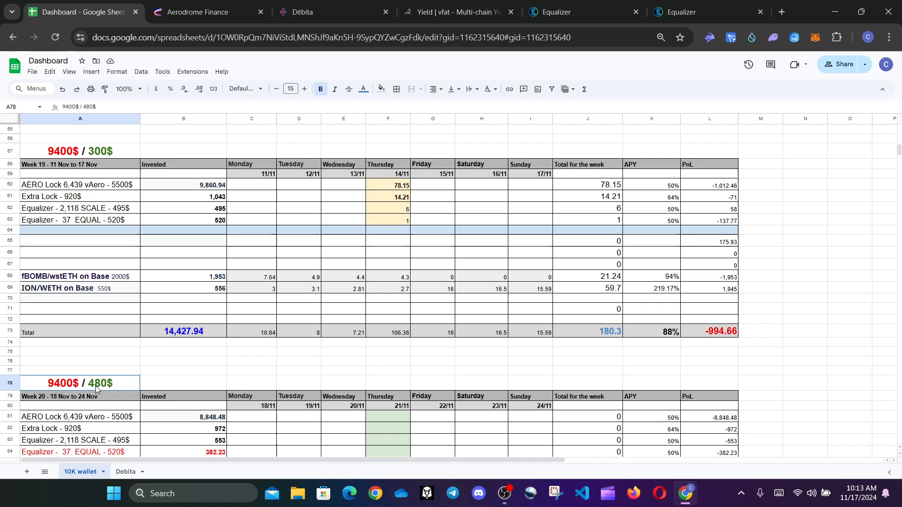
scroll("down", 3)
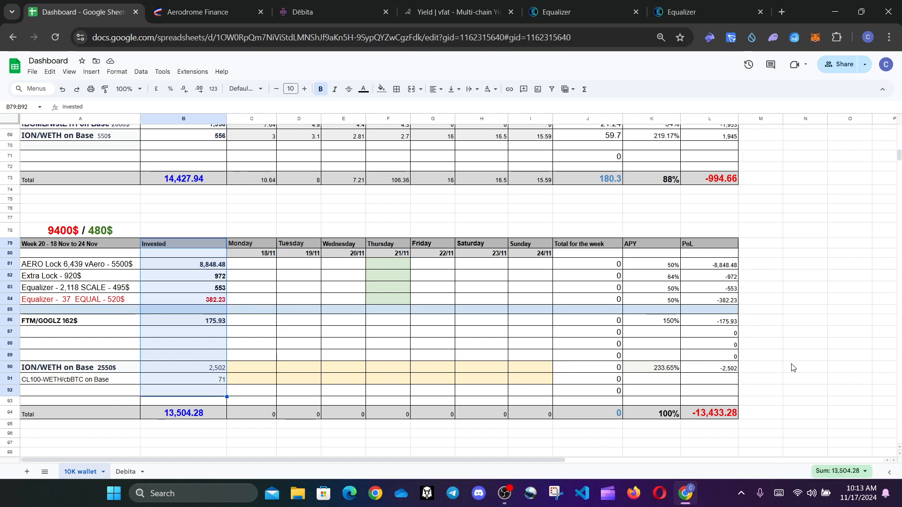
left_click(804, 367)
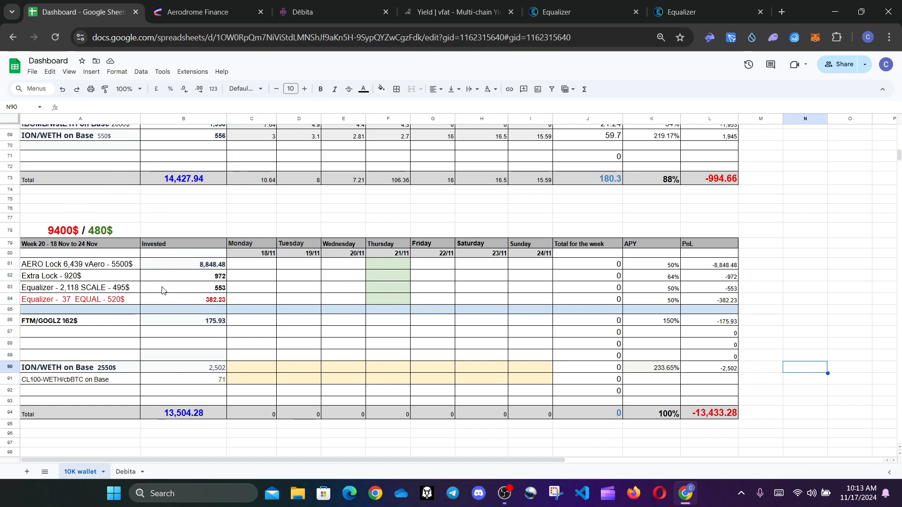